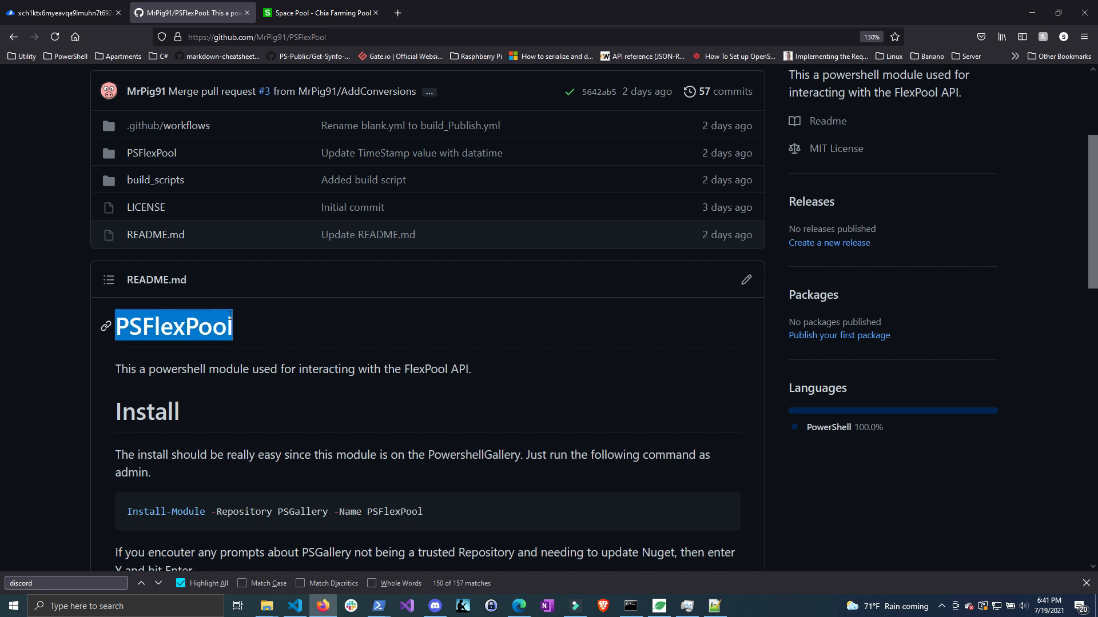
Step: Switch to the Flexpool.io miner stats page showing one active worker
click(63, 13)
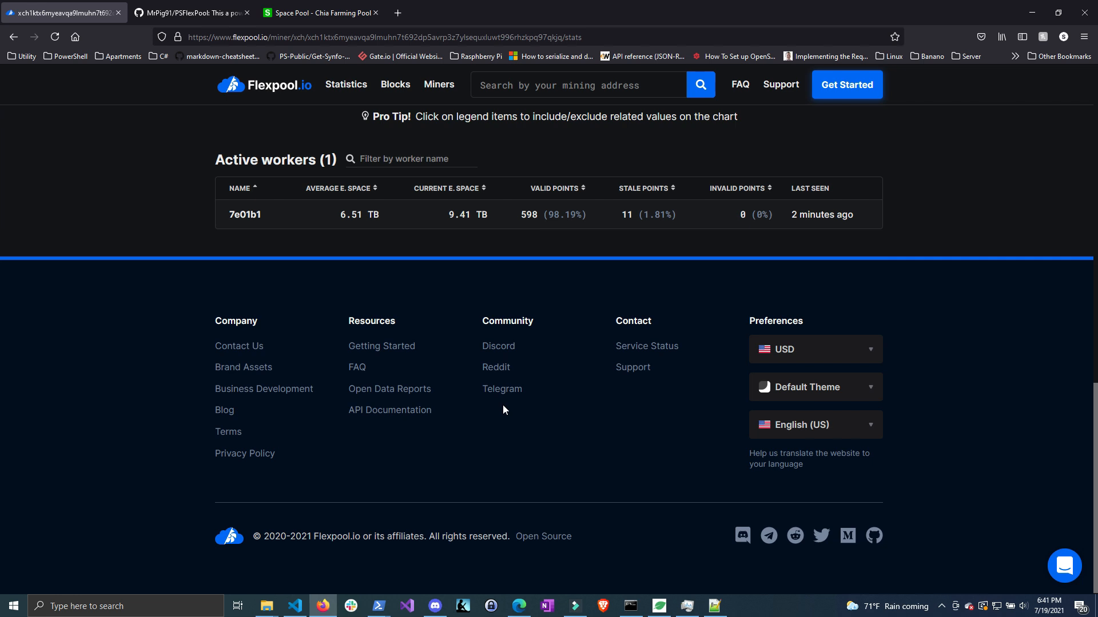
mouse_move(437, 450)
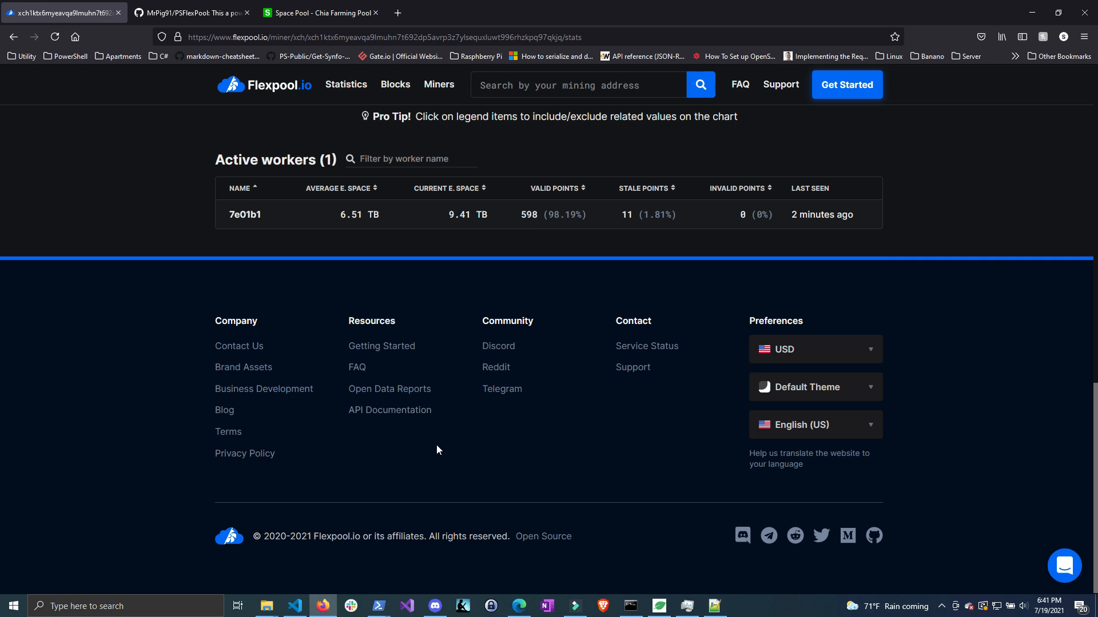
mouse_move(381, 419)
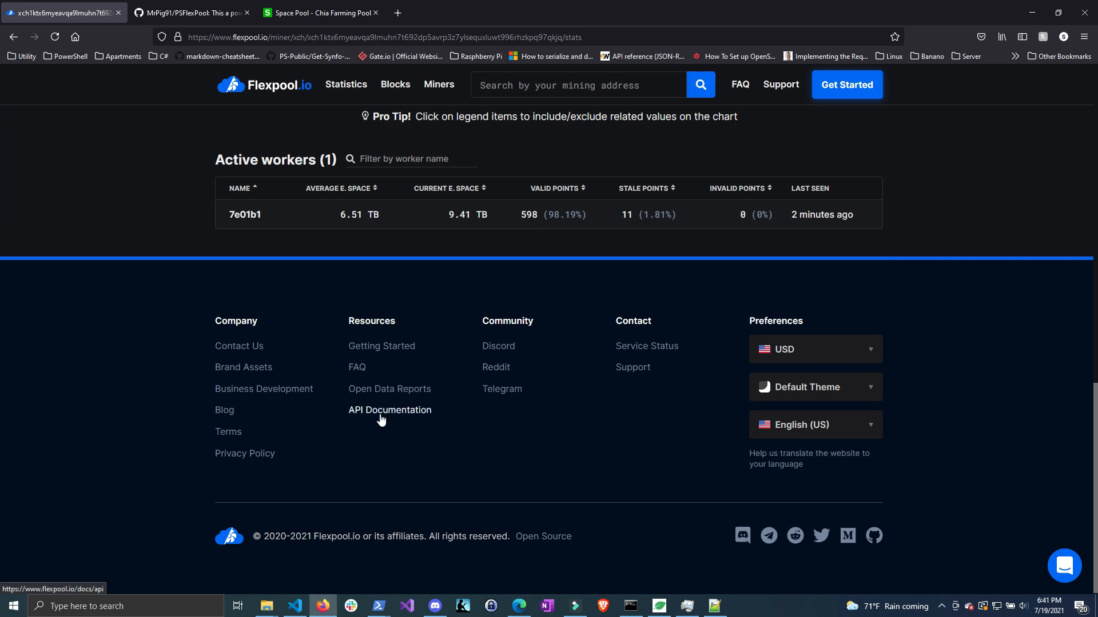
Step: Open Flexpool's APIv2 documentation and scroll down to the Miner API section
click(390, 409)
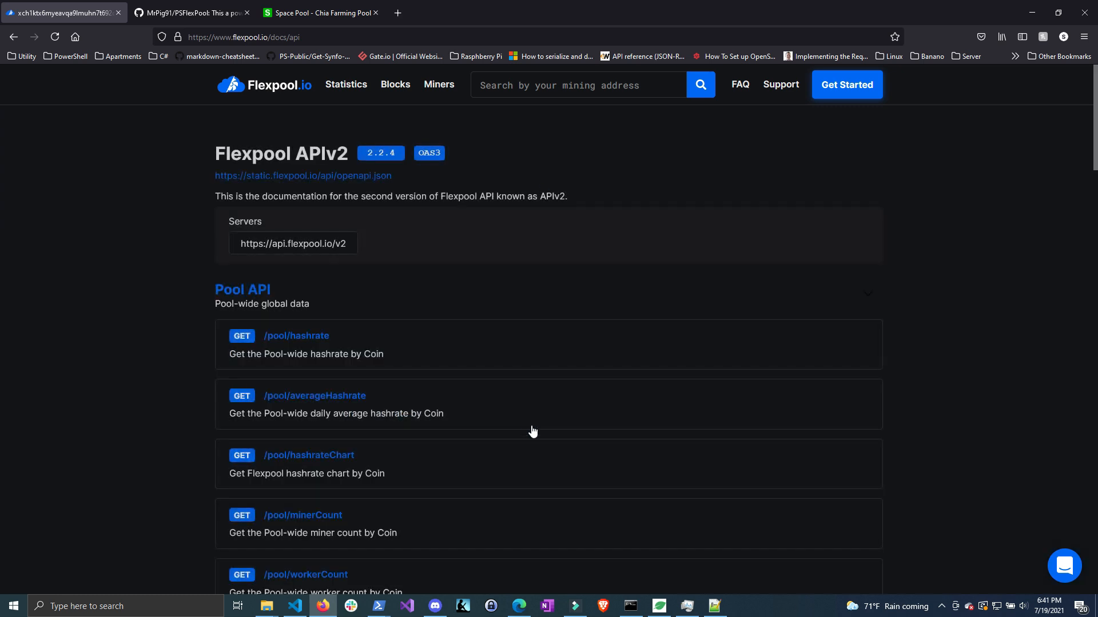
scroll(down, 3)
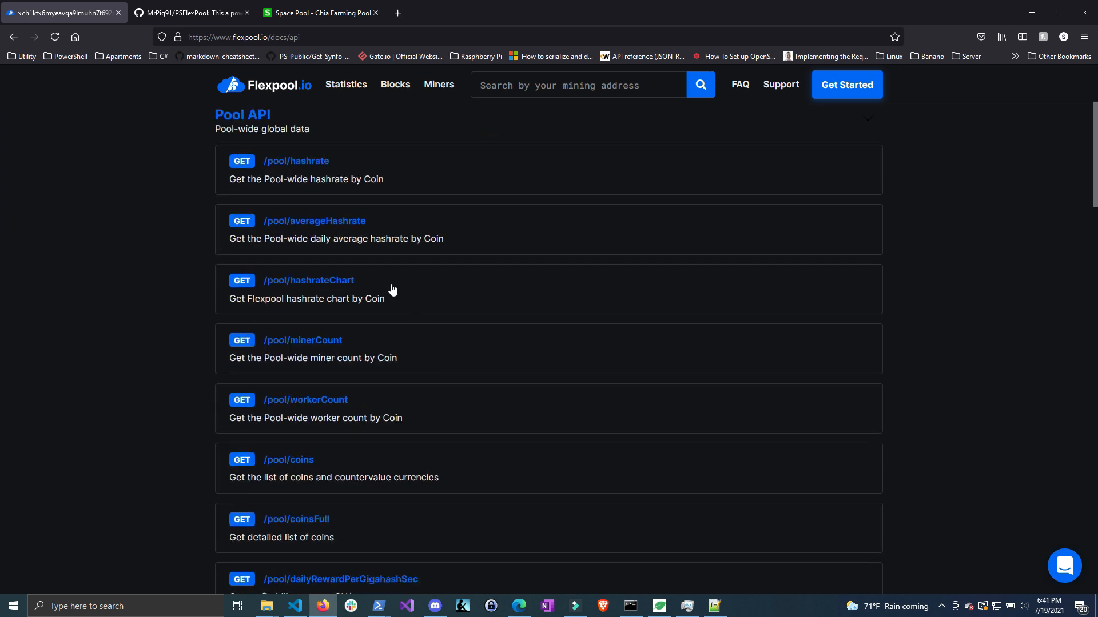
scroll(down, 3)
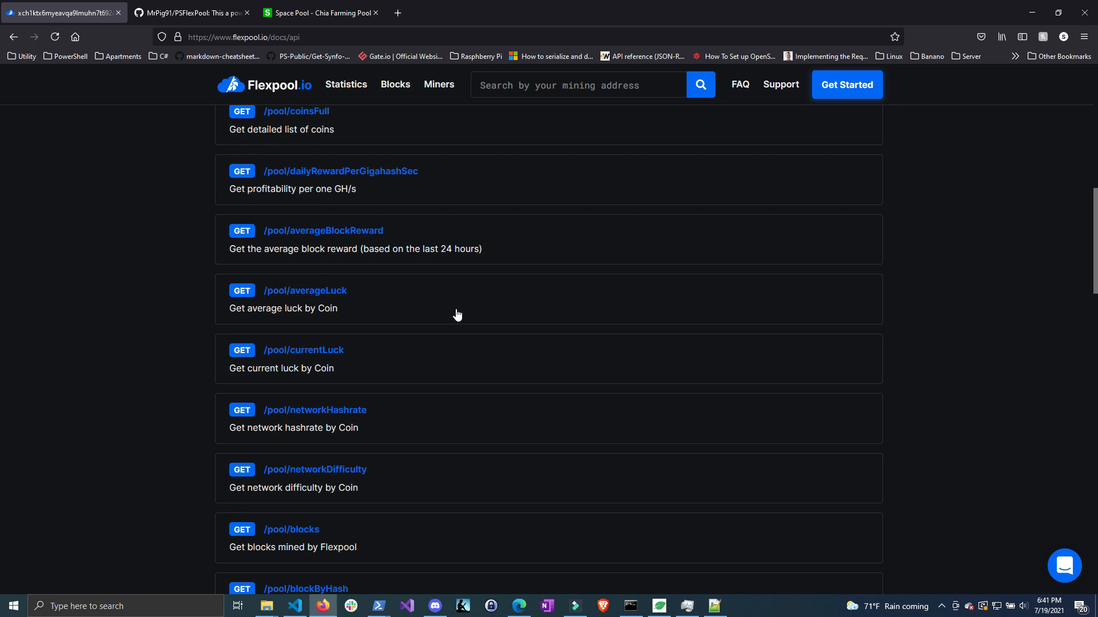
scroll(down, 3)
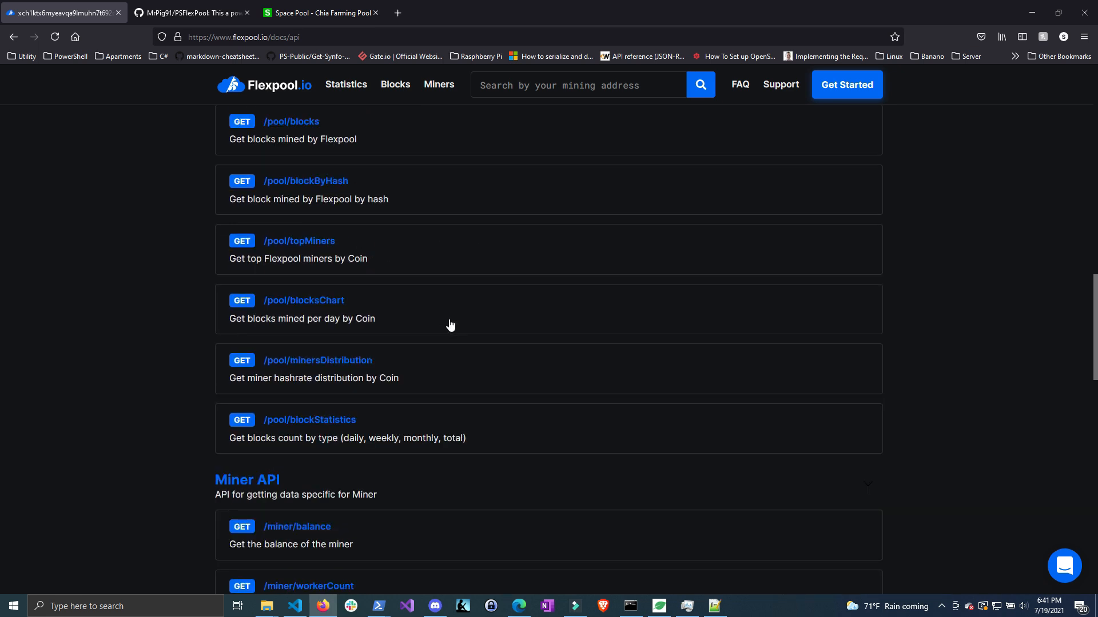
scroll(down, 3)
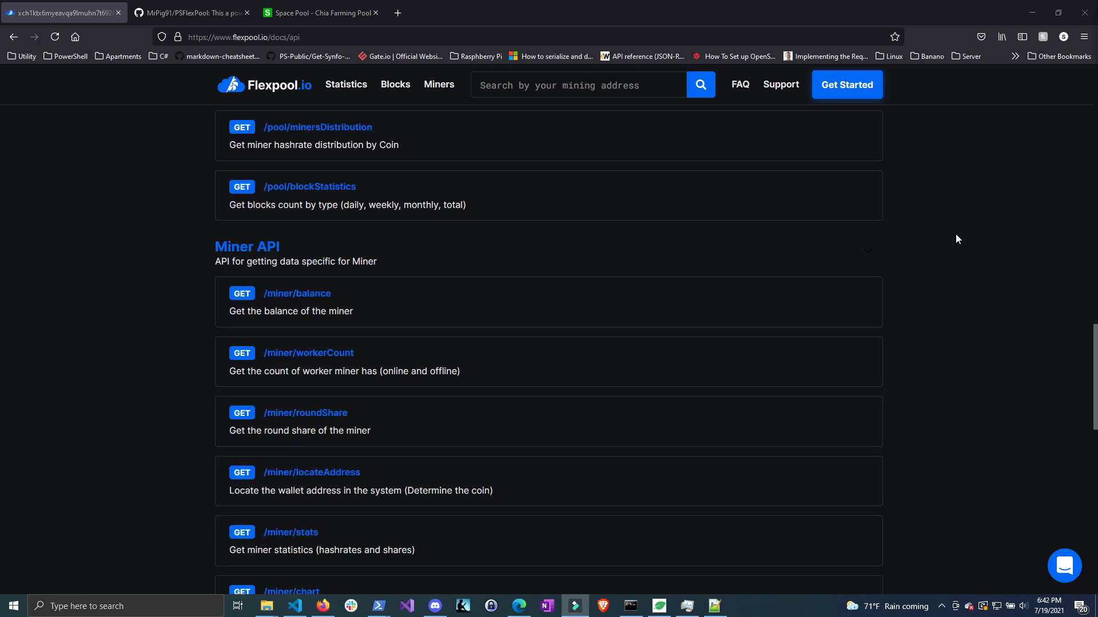
Step: Expand /miner/balance to review its required coin and address parameters, then return to miner stats
click(296, 293)
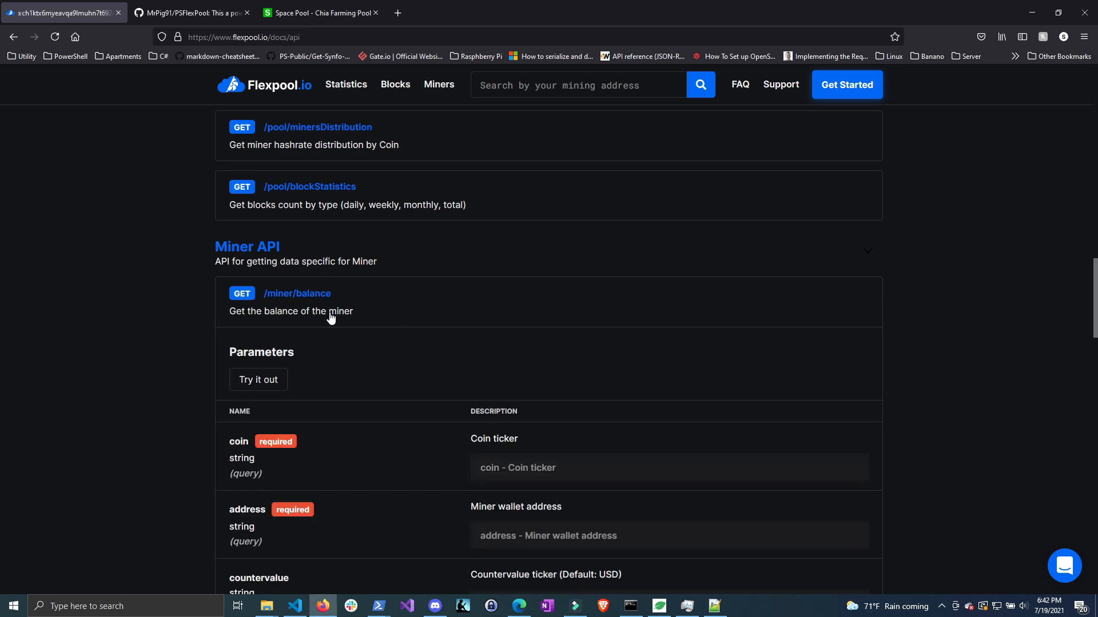
scroll(down, 3)
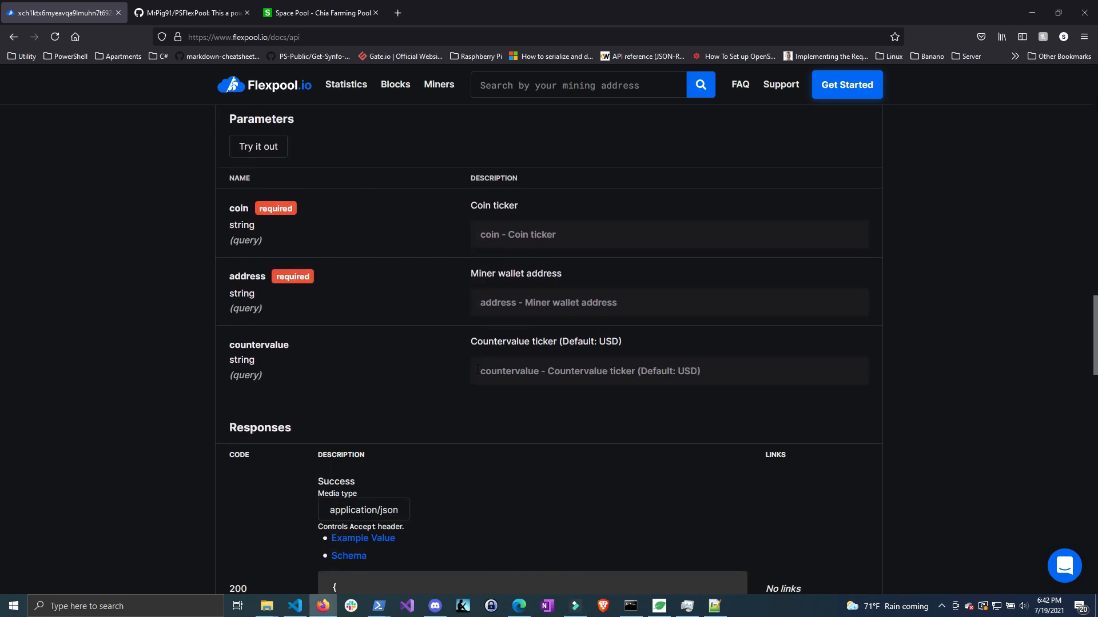
click(62, 12)
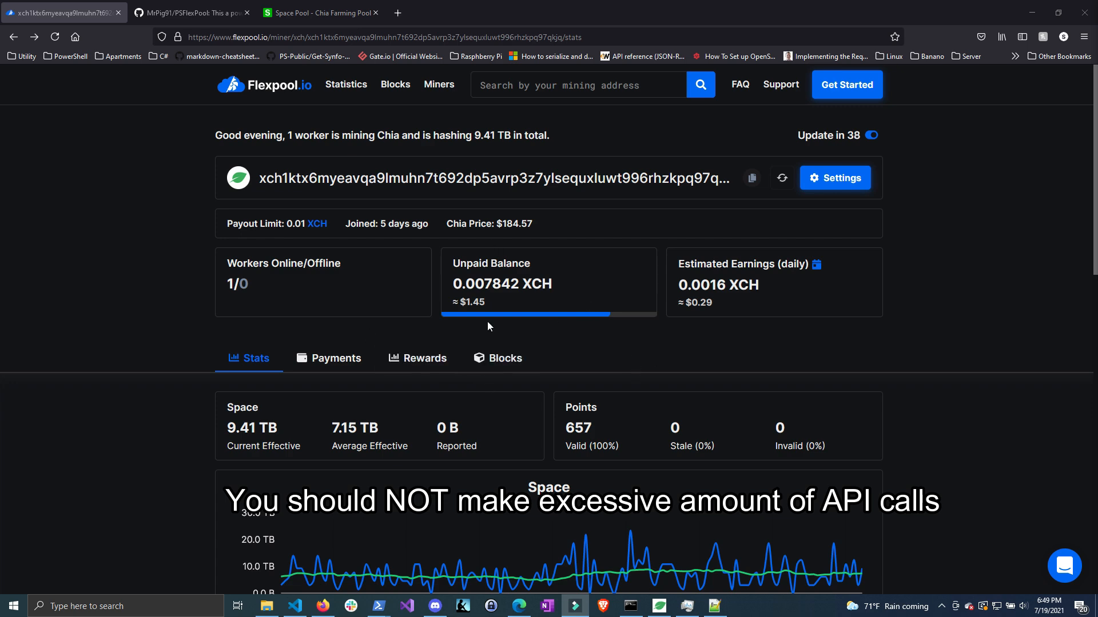
Step: Scroll through the miner's space, points and workers, then go back to the PSFlexPool GitHub repository
scroll(down, 3)
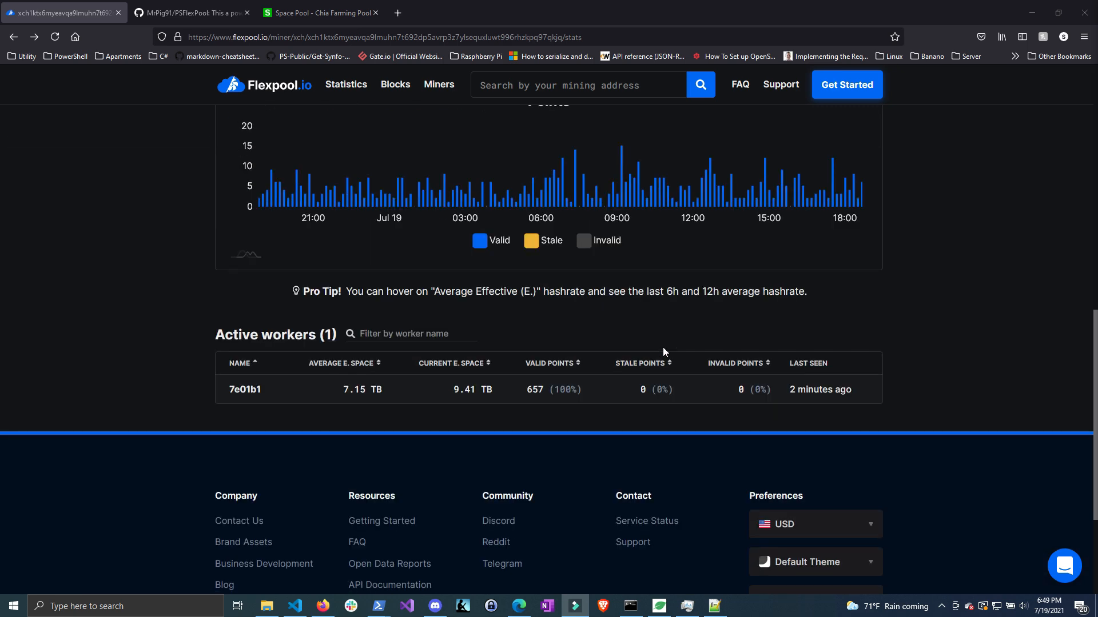
scroll(down, 3)
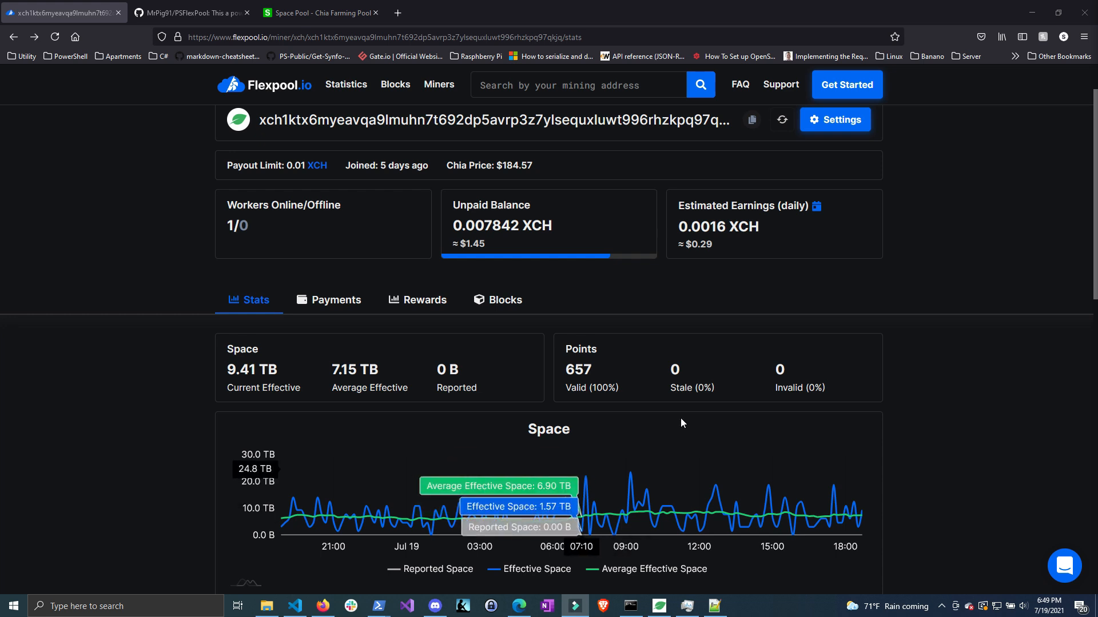
mouse_move(865, 404)
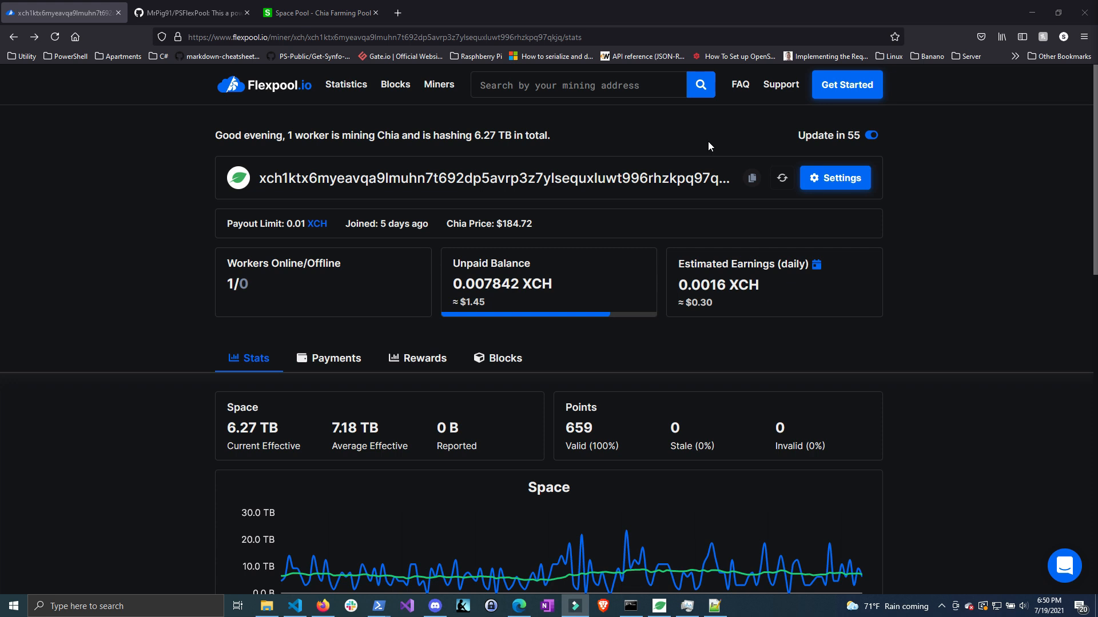
click(190, 13)
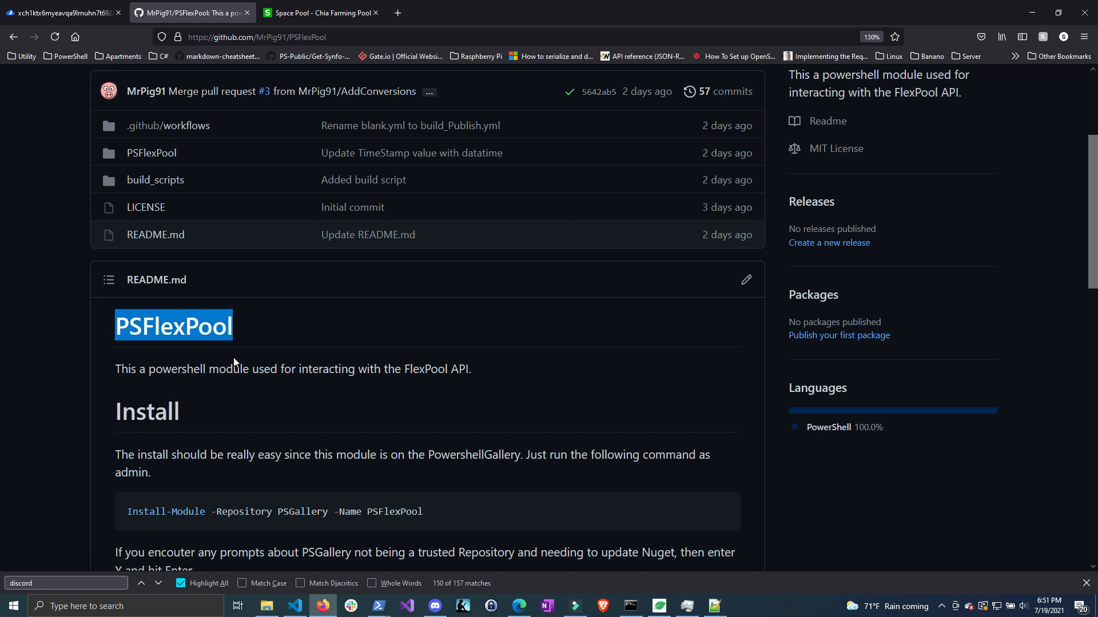
mouse_move(357, 598)
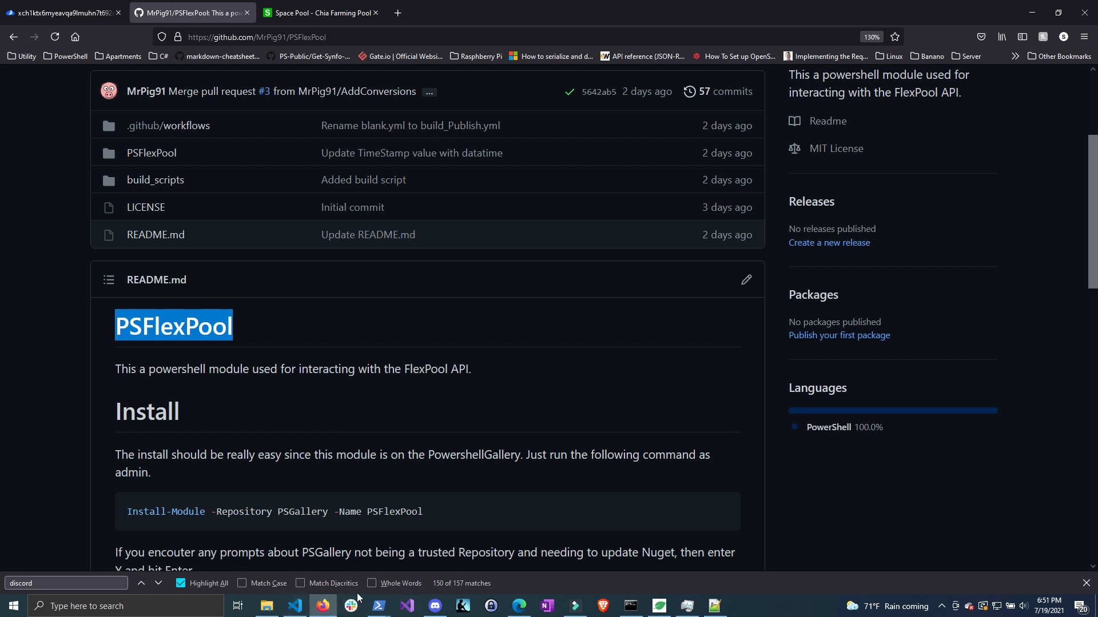
right_click(377, 606)
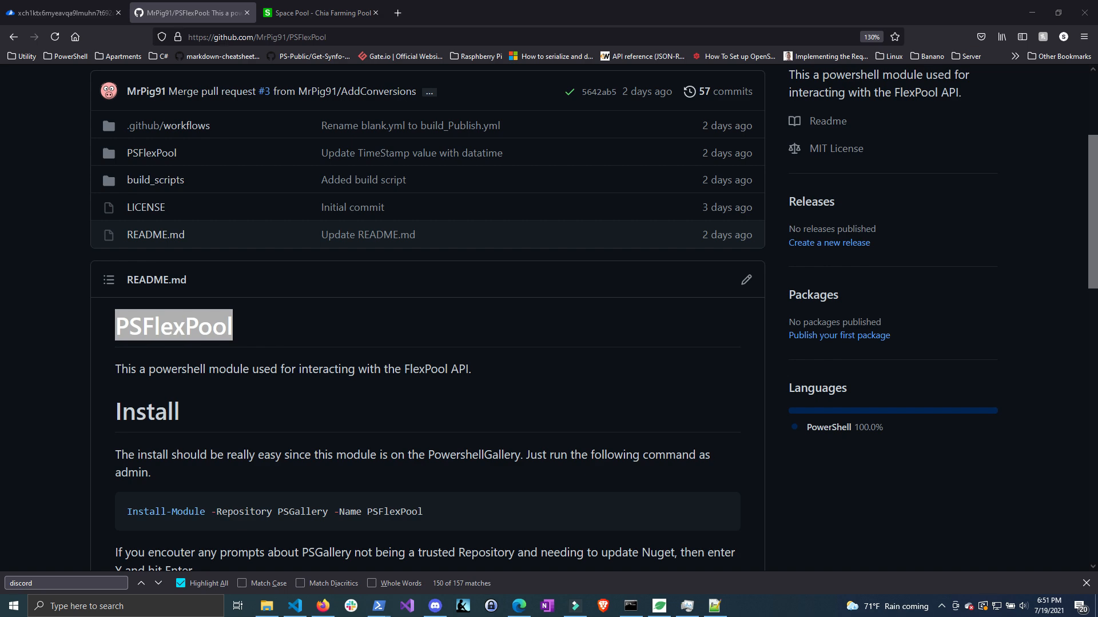
Step: Run Install-Module -Repository PSGallery -Name PSFlexPool; PowerShell warns version 1.0.2 is already installed
click(378, 605)
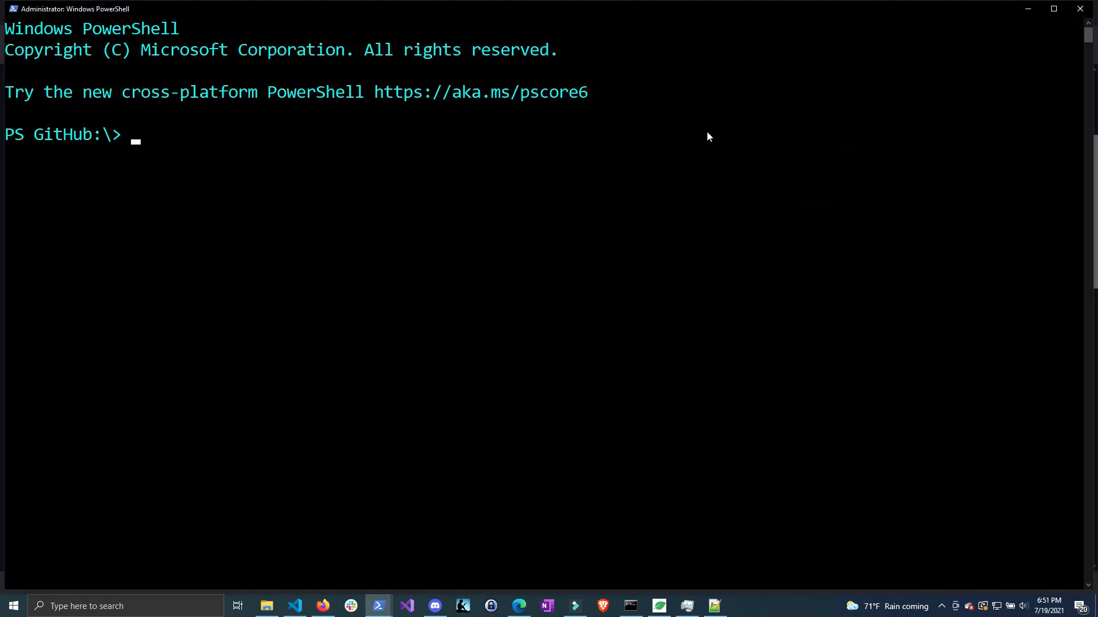
mouse_move(715, 173)
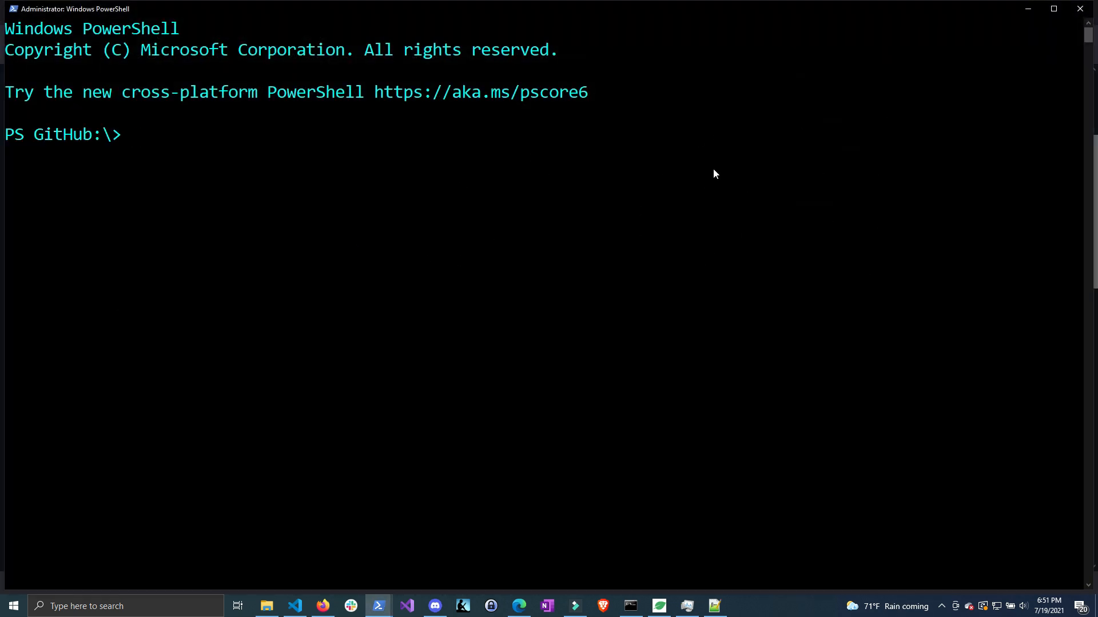
text(Install-Module -Repository)
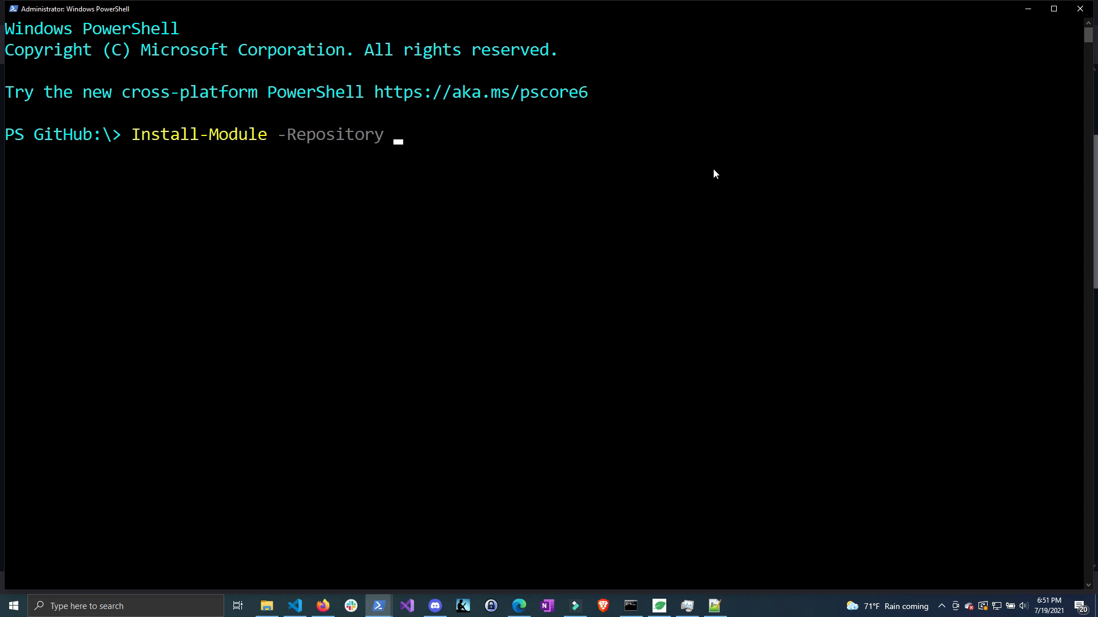
text(PS)
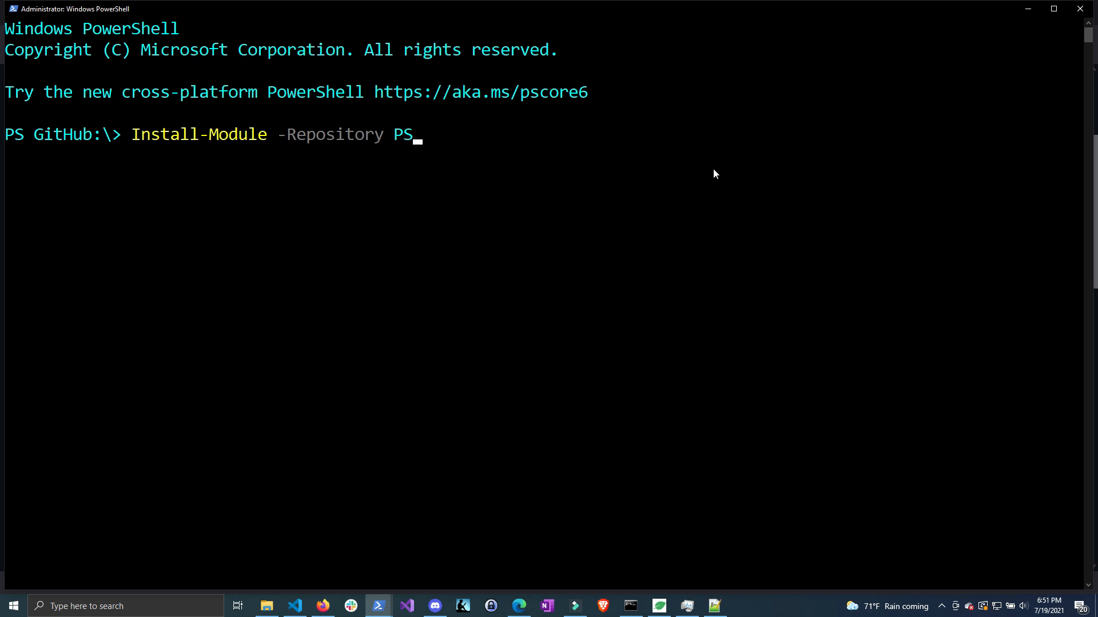
text(Gallery -Name)
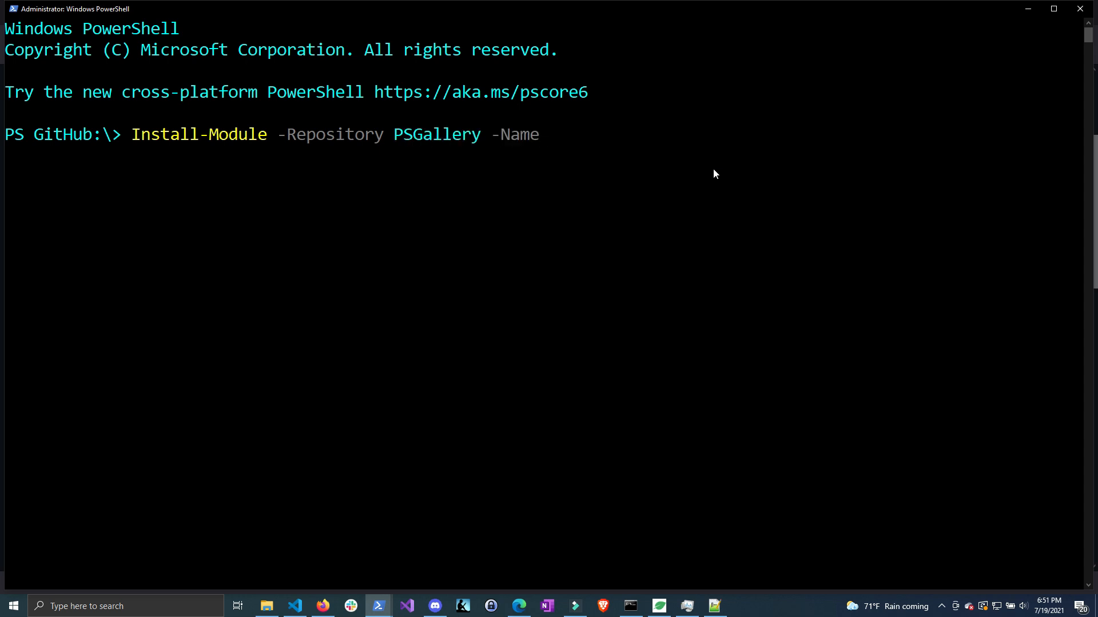
text(PSFlexPoo)
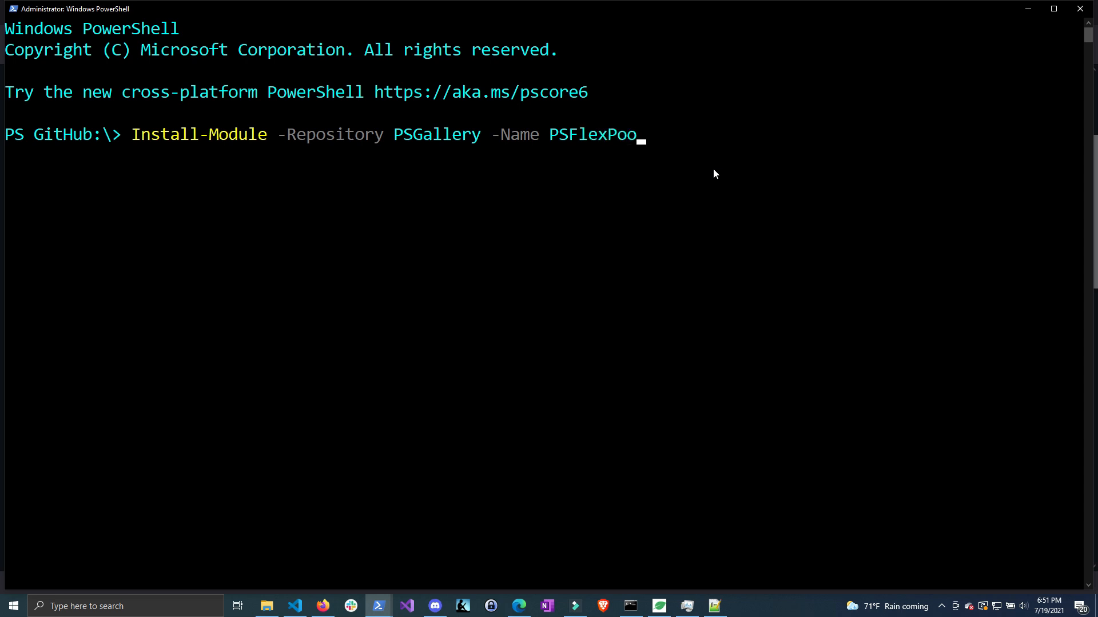
text(l)
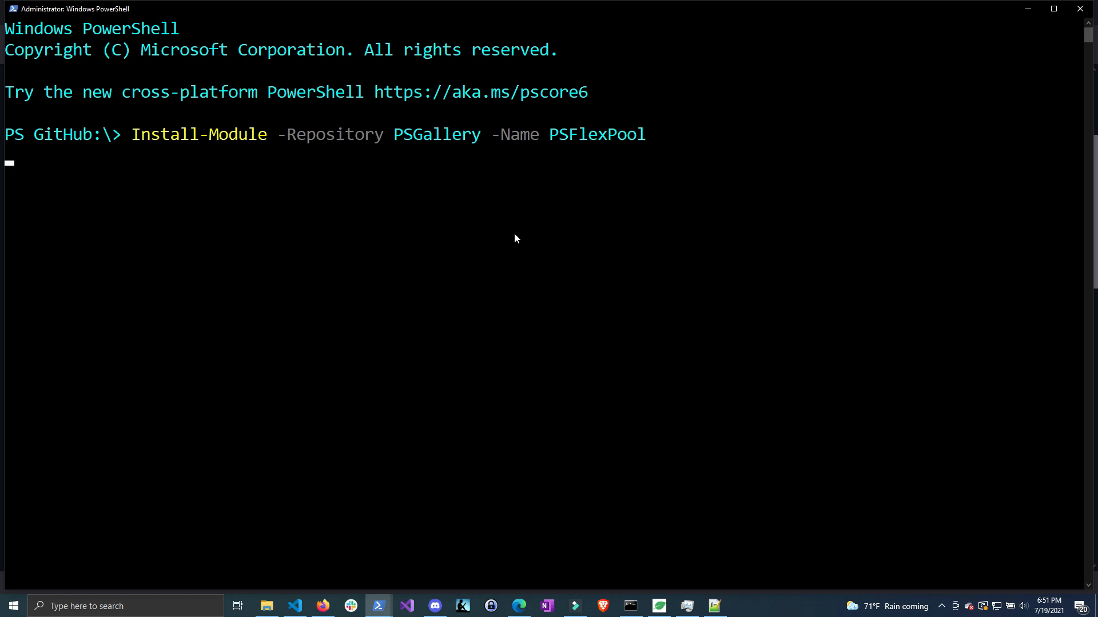
mouse_move(589, 369)
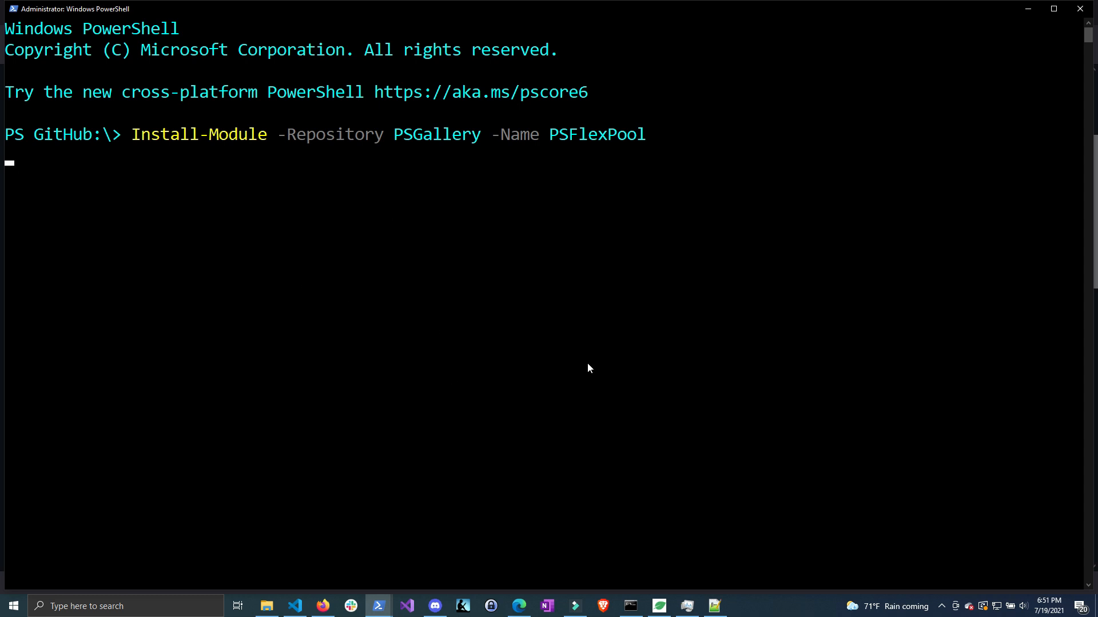
key(enter)
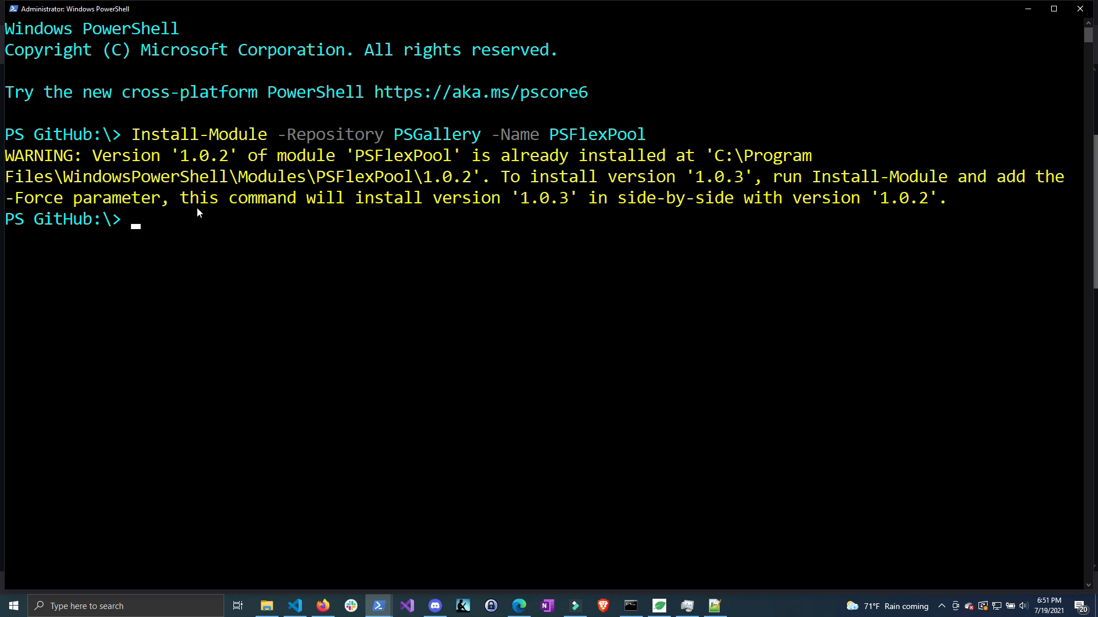
mouse_move(448, 153)
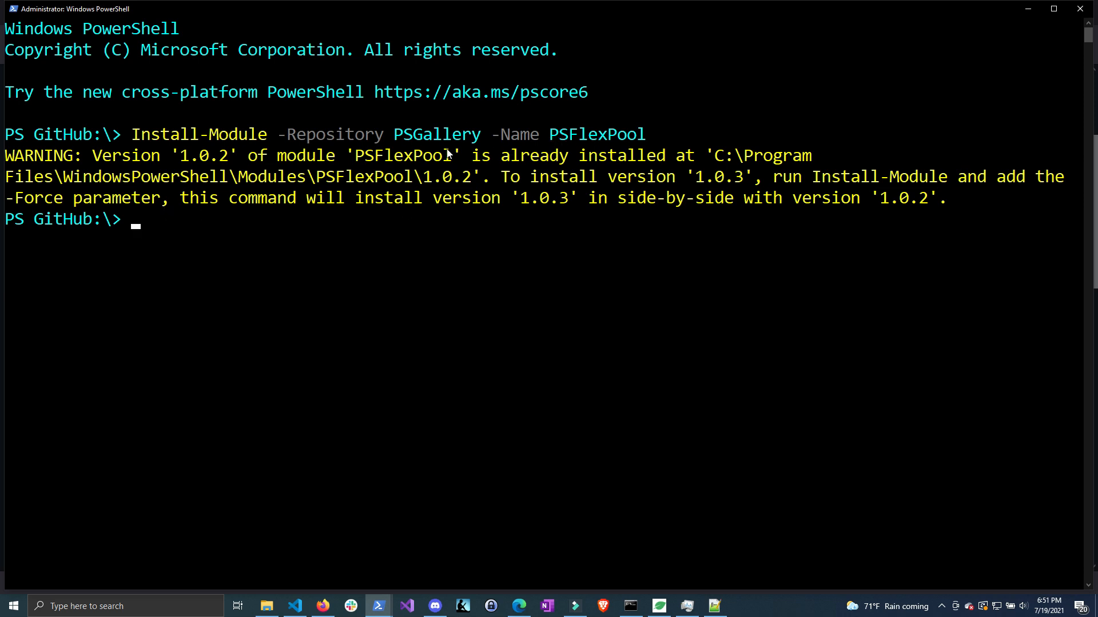
mouse_move(732, 202)
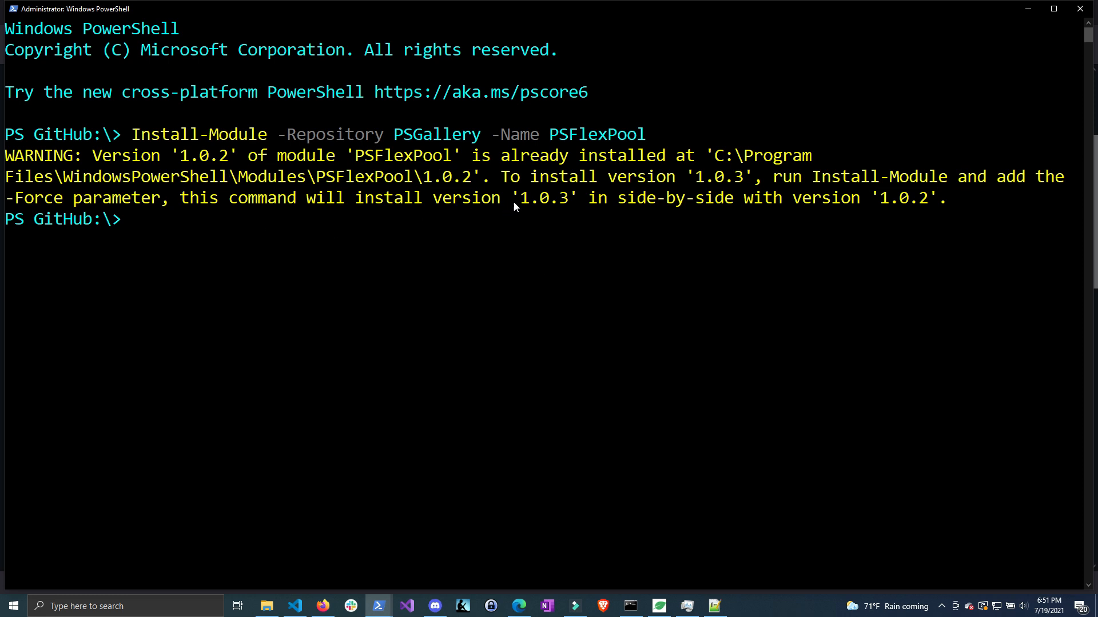
mouse_move(305, 211)
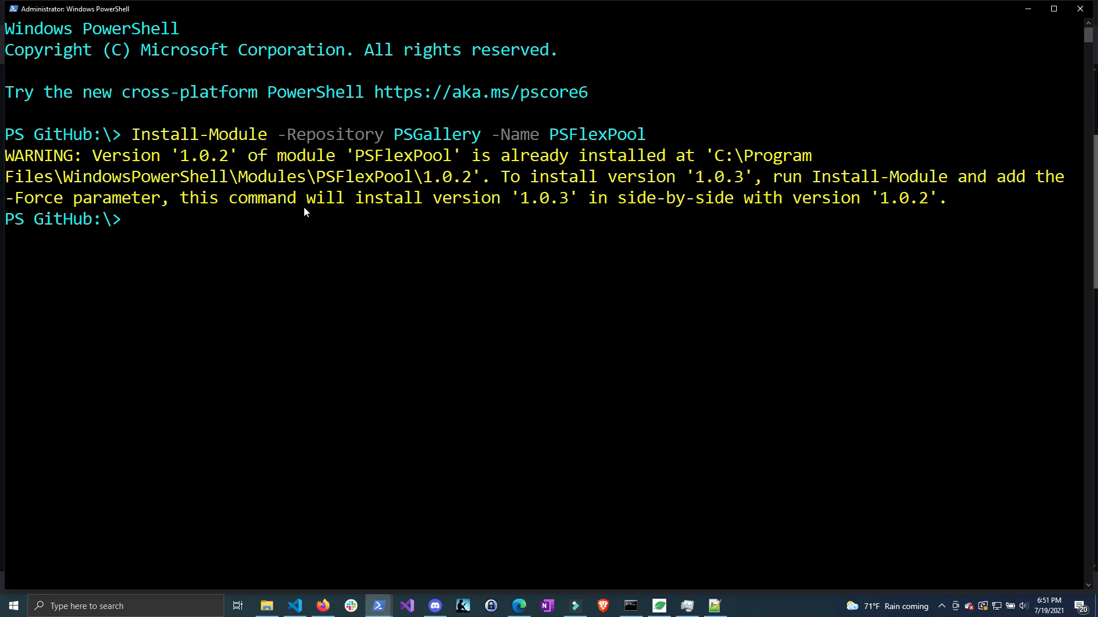
Step: Run Update-Module PSFlexPool, then Get-PSDrive and highlight the GitHub drive root Z:\GitHub
text(Update-Module PSFlexPool)
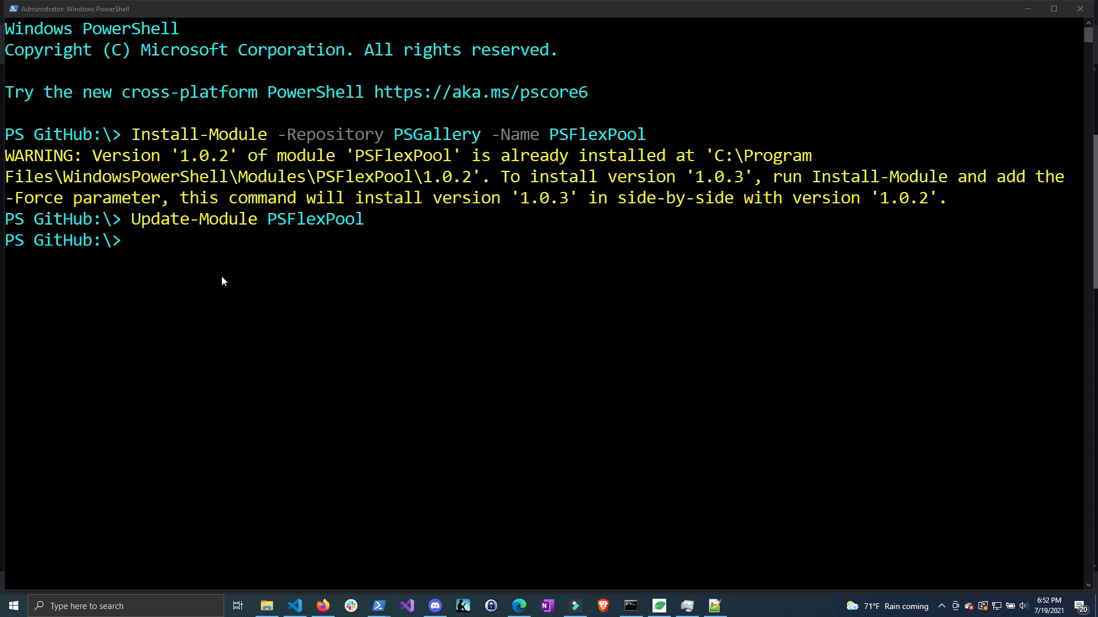
mouse_move(258, 244)
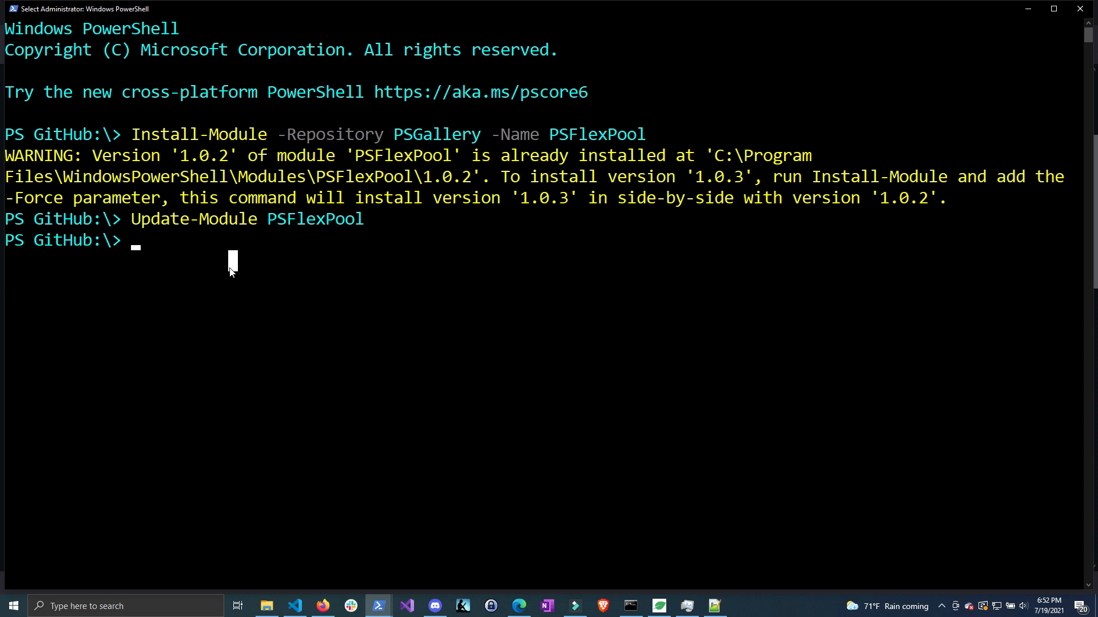
text(get-psdr)
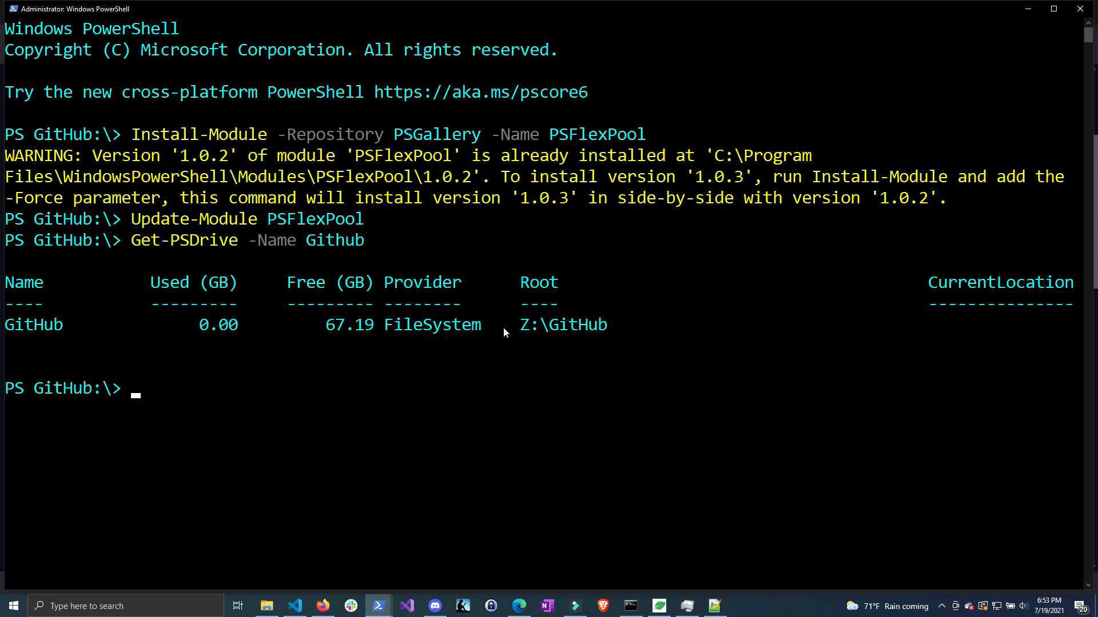
drag(520, 324, 608, 324)
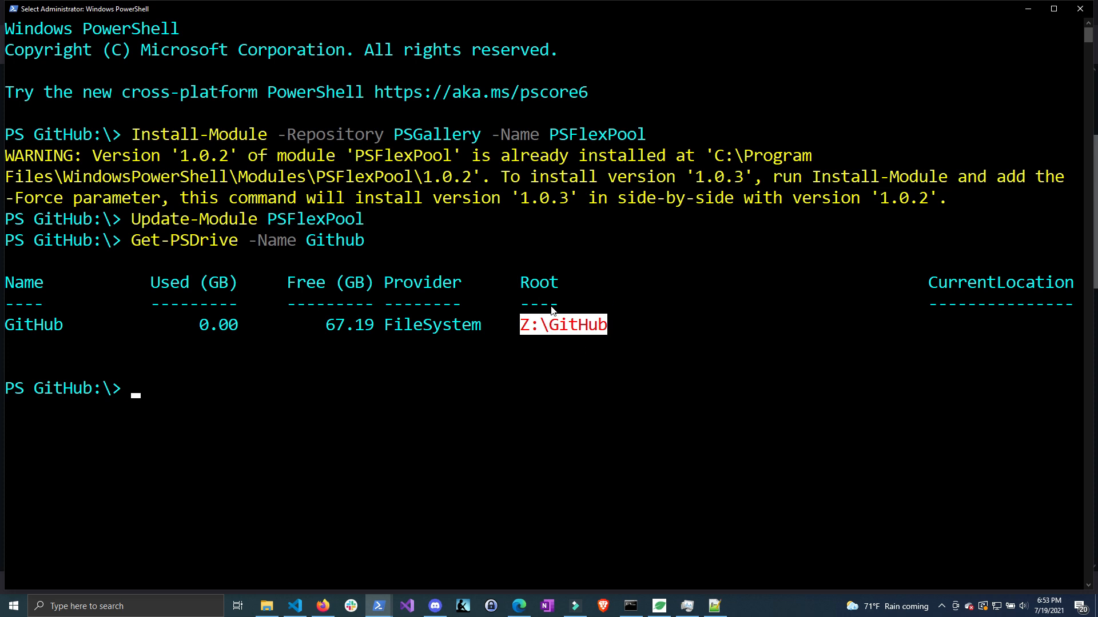
mouse_move(583, 330)
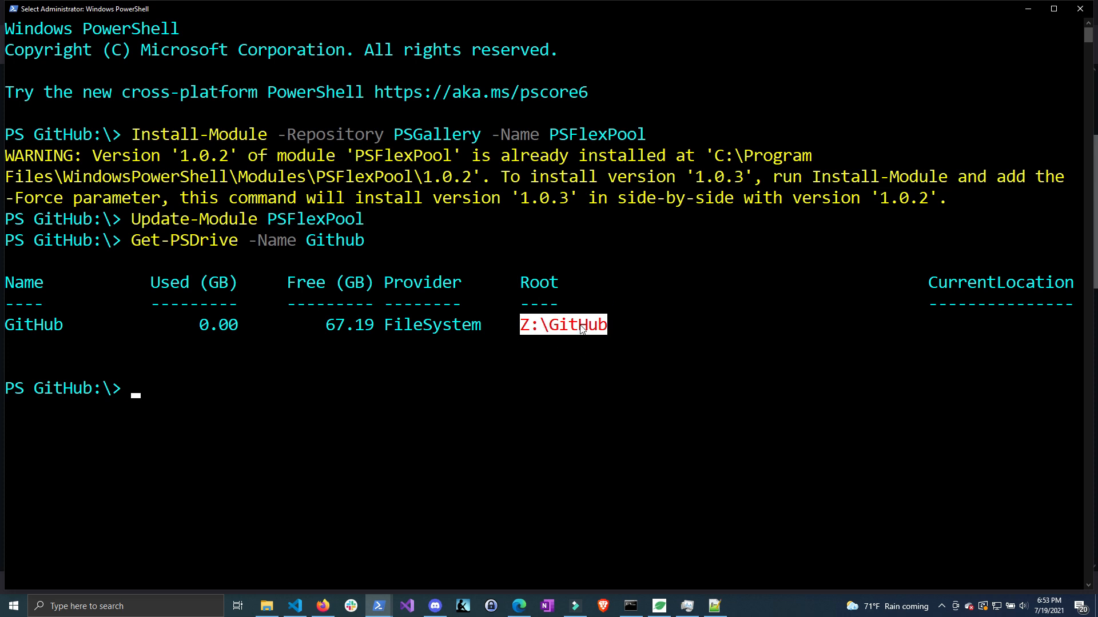
mouse_move(630, 327)
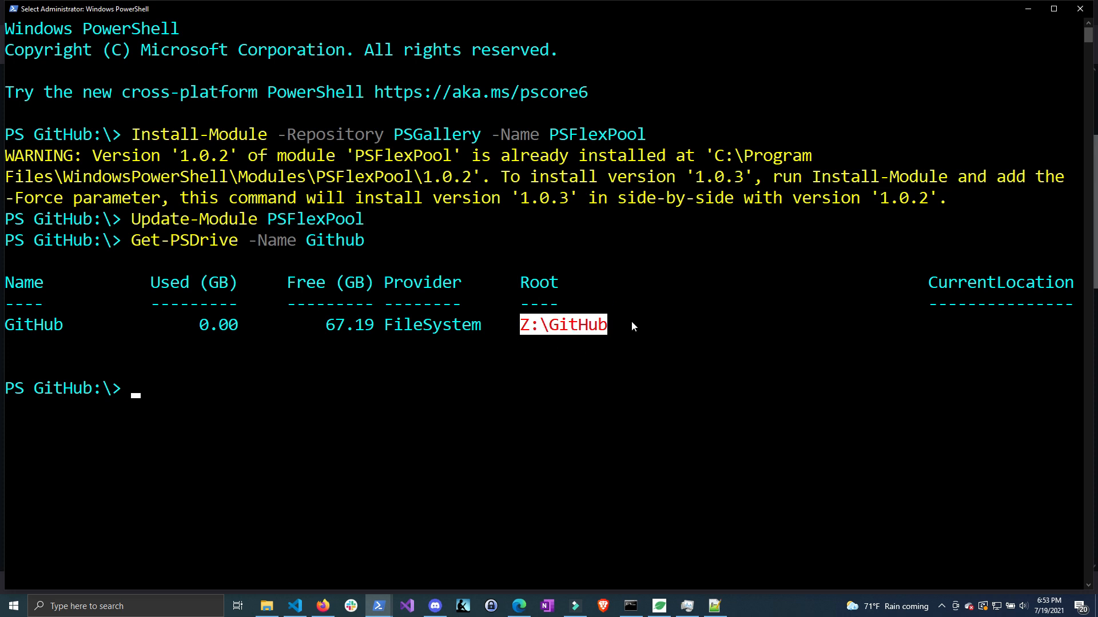
mouse_move(616, 358)
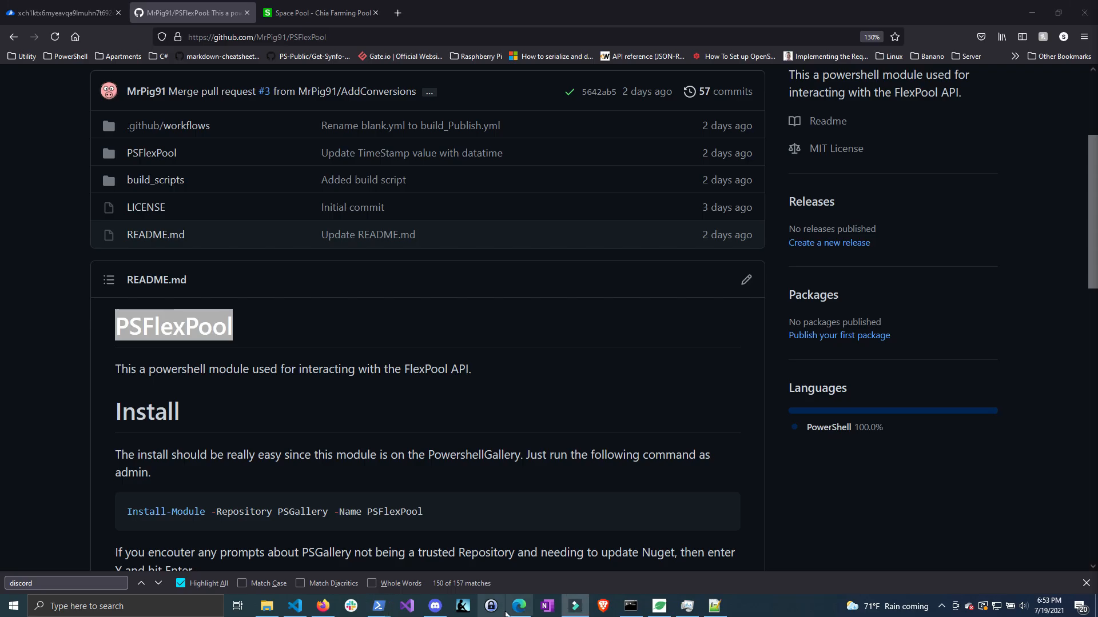
Step: Launch a new standard Windows PowerShell window from the taskbar jump list
right_click(377, 605)
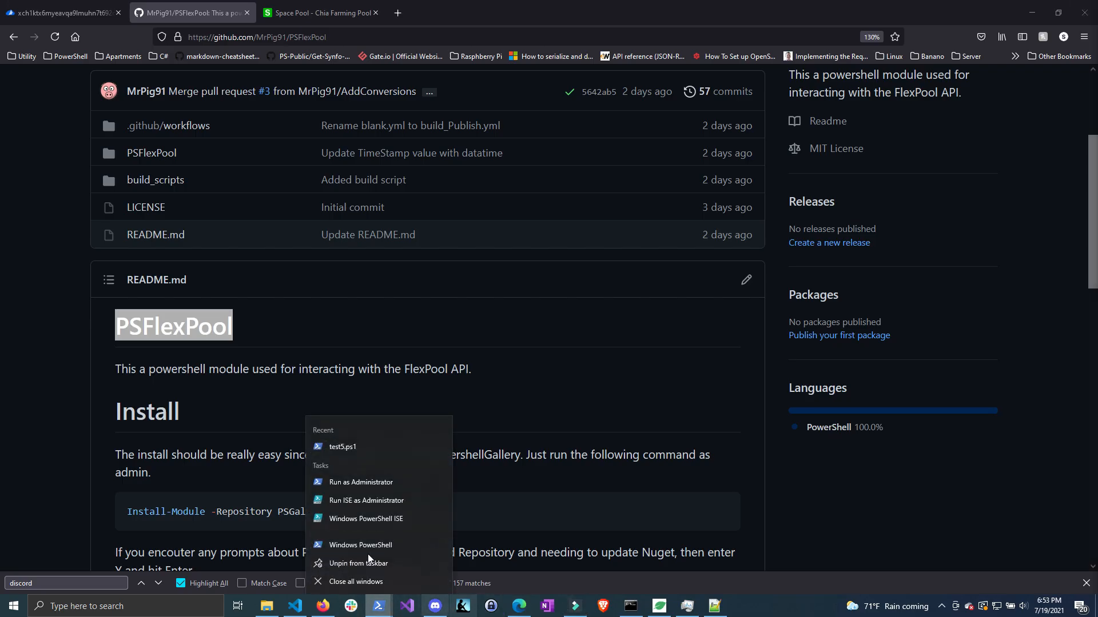
click(360, 545)
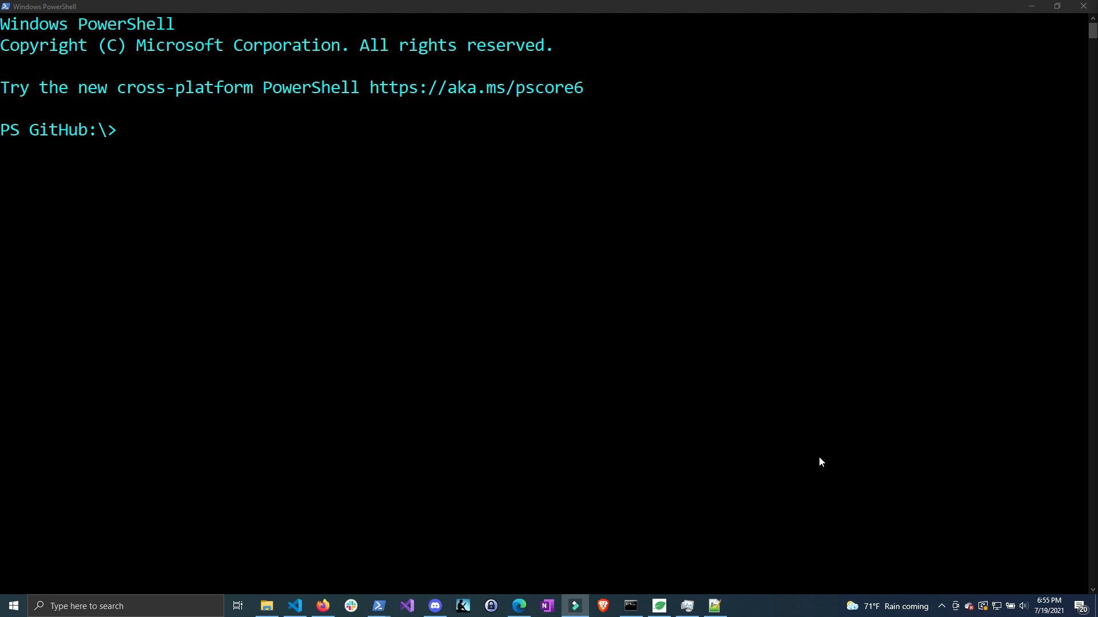
mouse_move(61, 425)
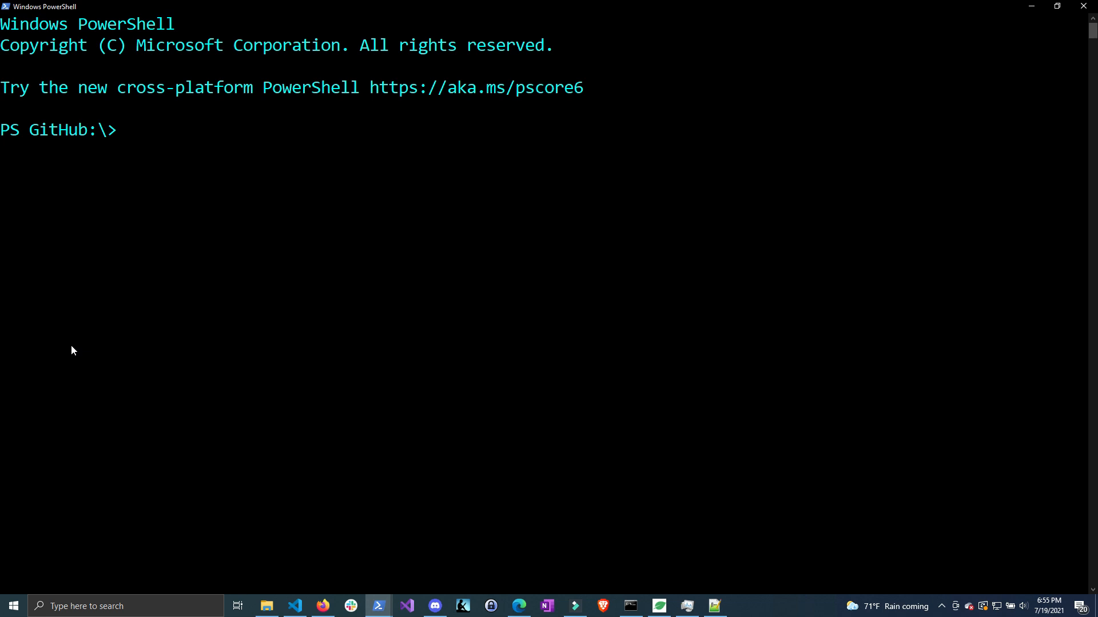
Step: Run Get-Command -Module PSFlexPool and scroll through its version 1.0.3 functions
text(get-com)
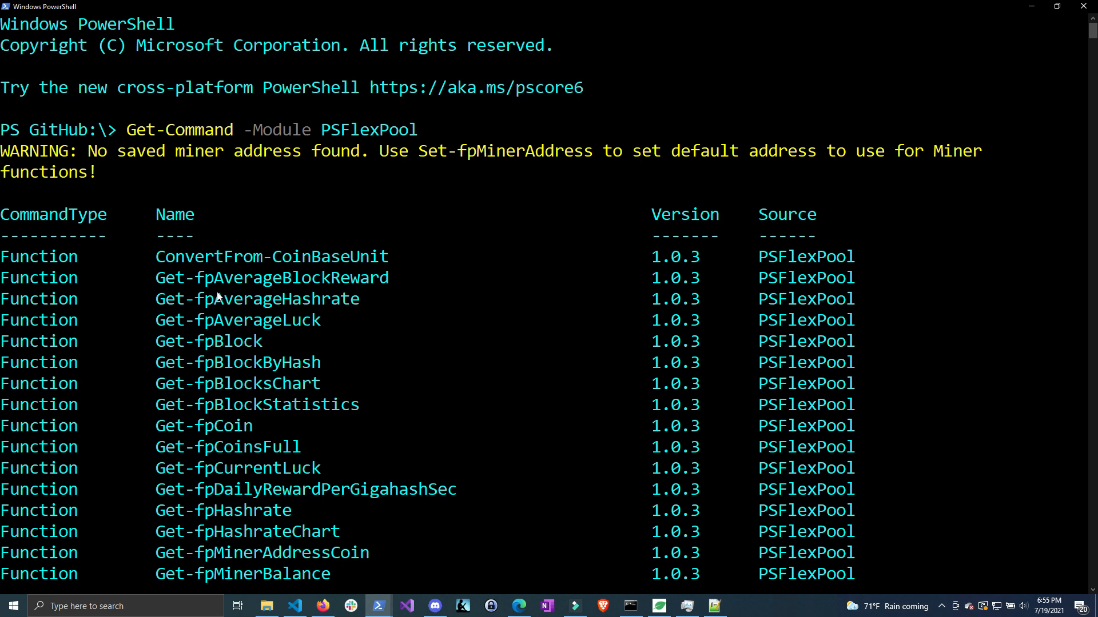
scroll(down, 3)
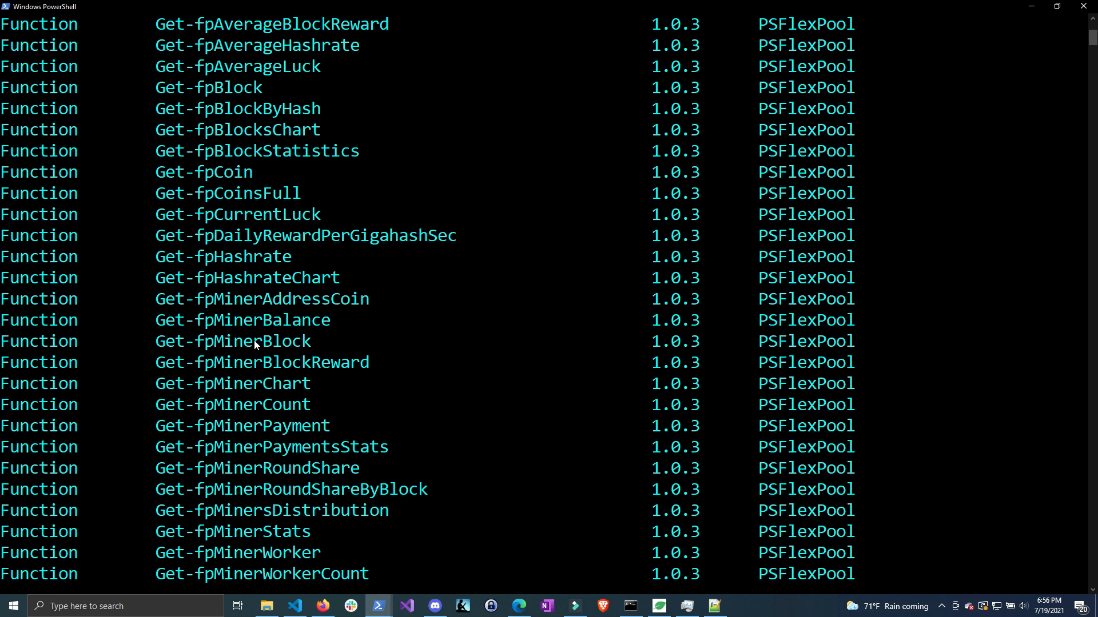
scroll(down, 3)
text(Get-fpAverageLuck)
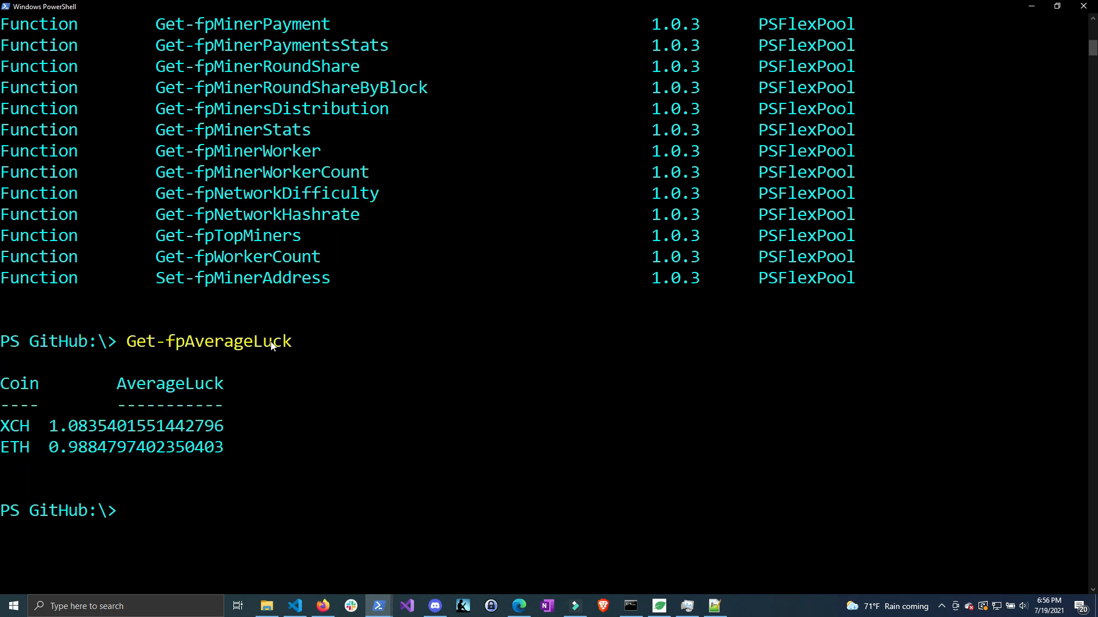
Step: Highlight Get-fpAverageLuck results (XCH about 1.0835, ETH about 0.9885) and the fpMiner commands
double_click(13, 426)
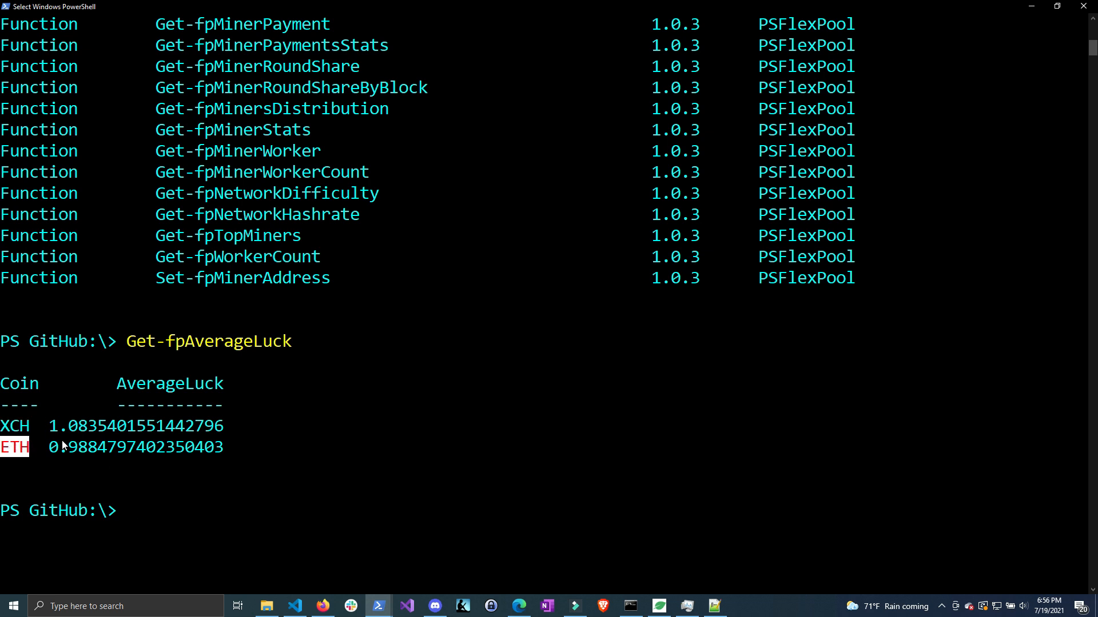
drag(63, 447, 217, 425)
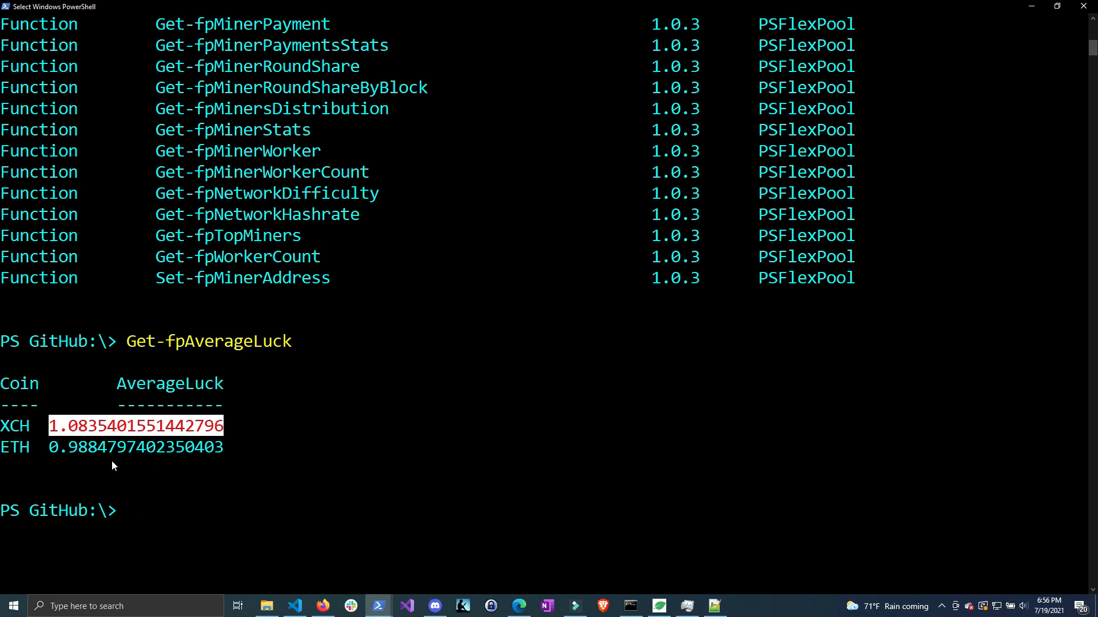
drag(49, 425, 224, 447)
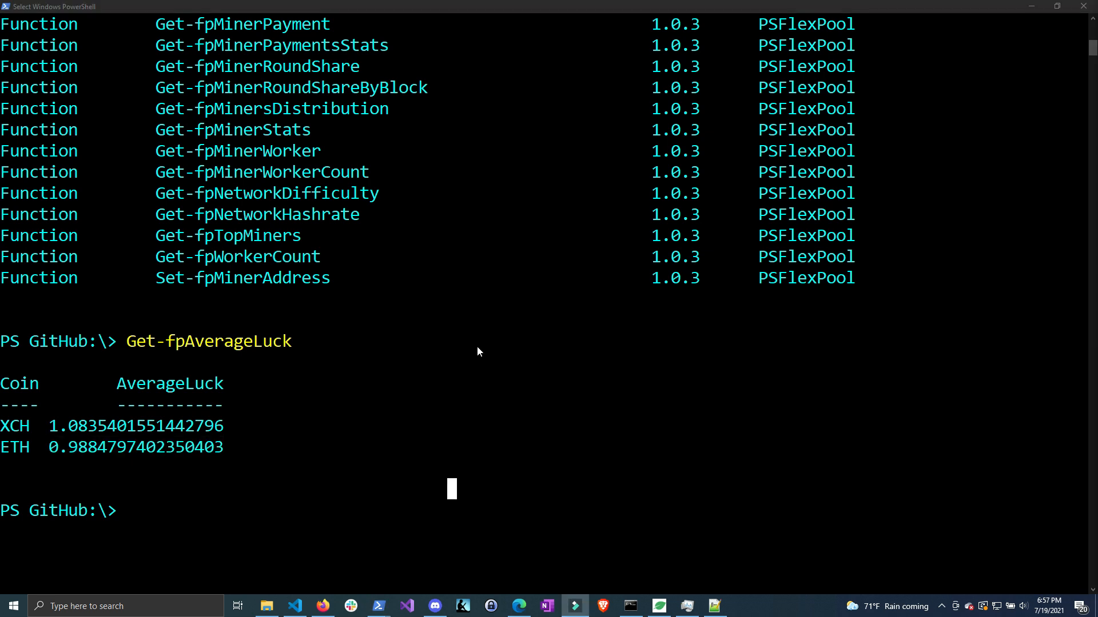
scroll(down, 3)
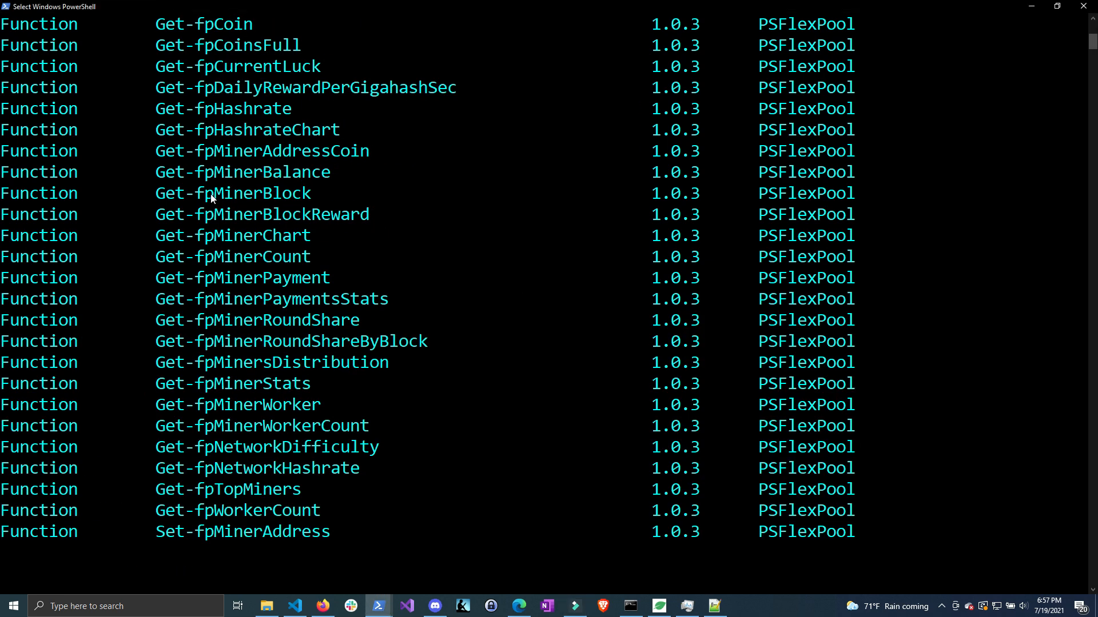
double_click(231, 193)
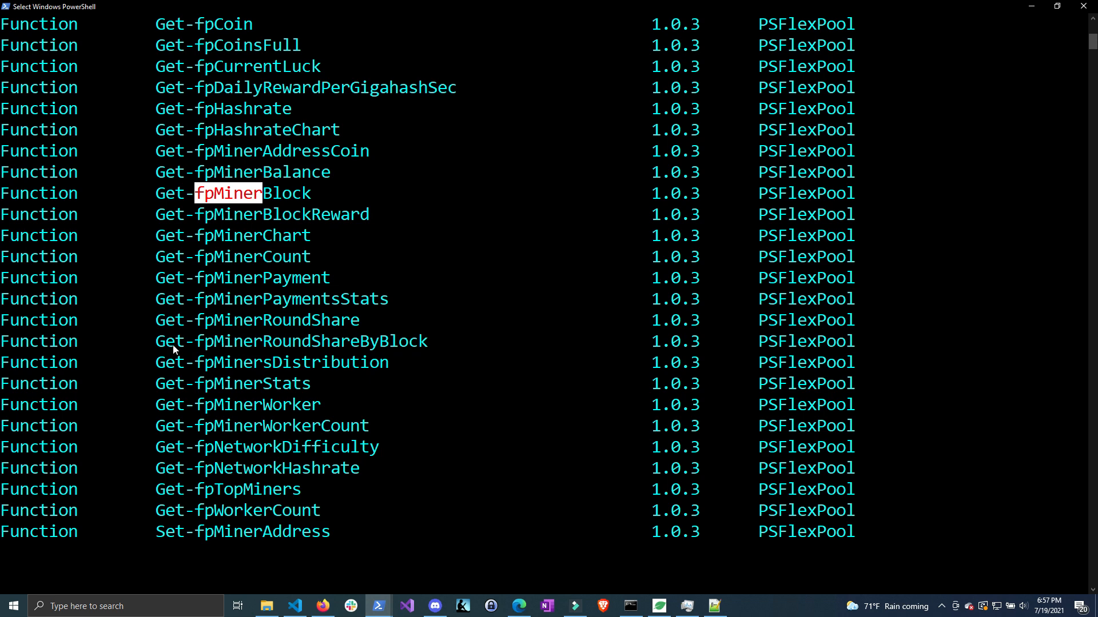
mouse_move(250, 297)
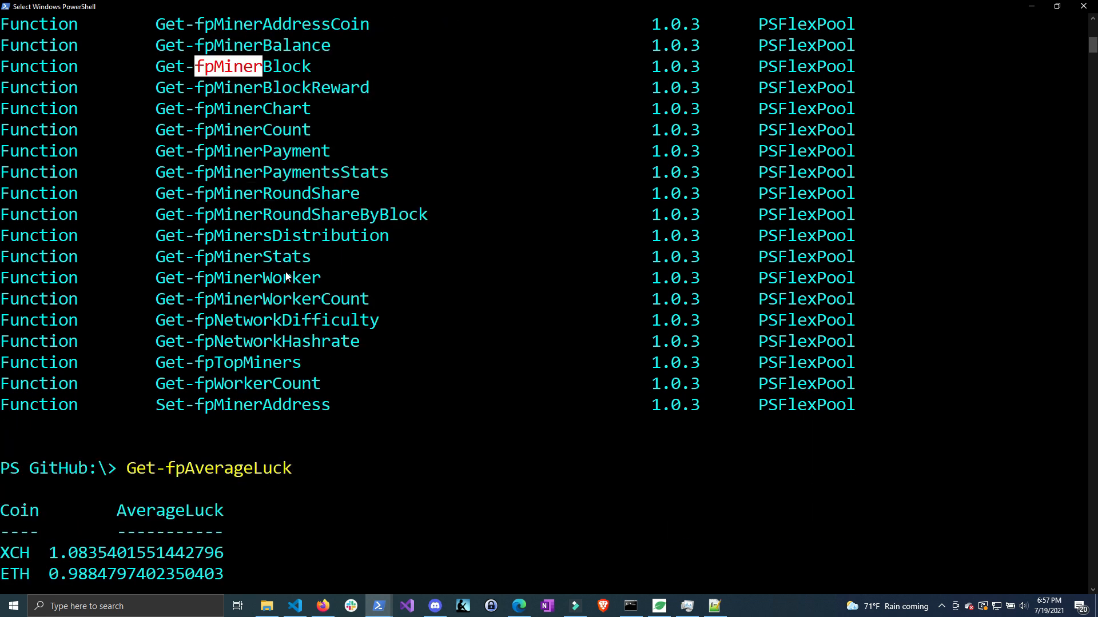
Step: Run Get-fpMinerStats -CoinTicker XCH for the mining address, returning hashrates and 659 valid shares
scroll(down, 3)
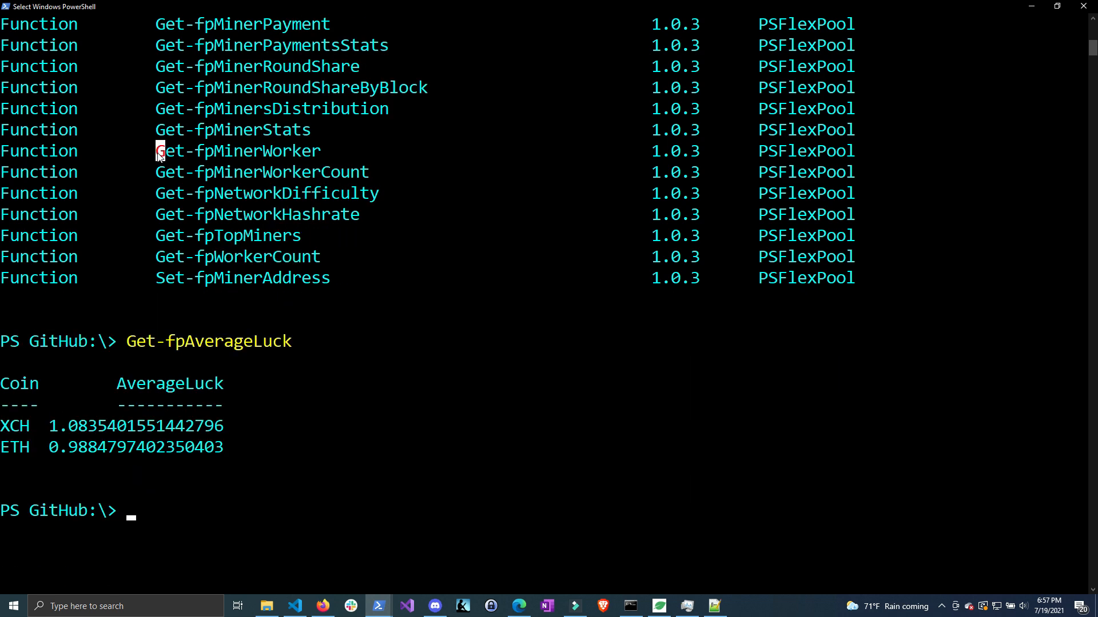
double_click(237, 151)
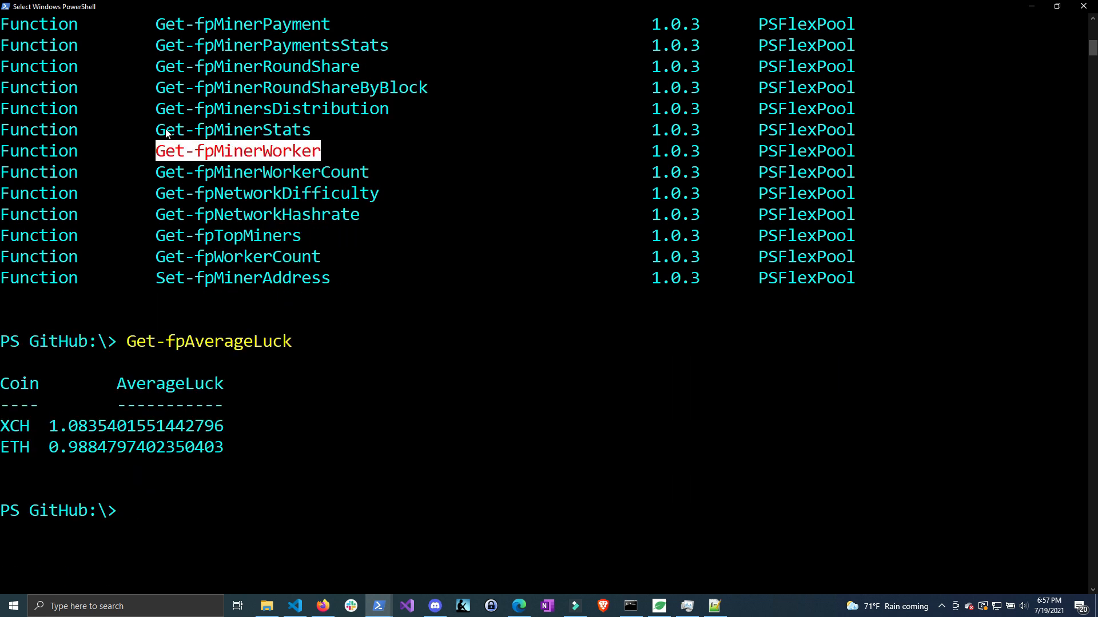
text(Get-fpMinerStats)
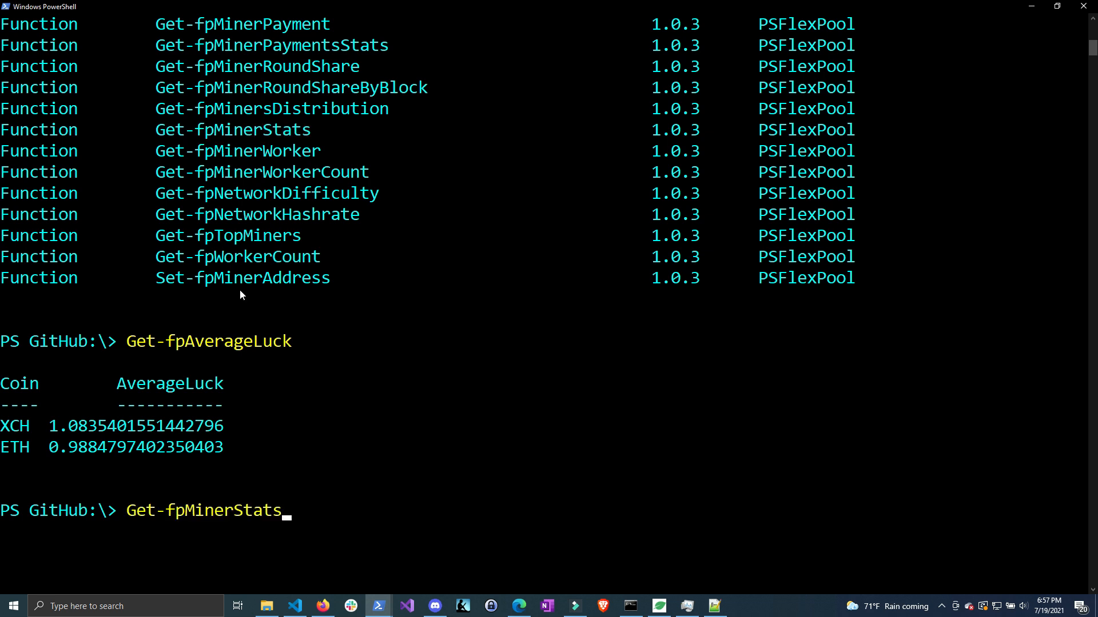
text(-CoinTicker)
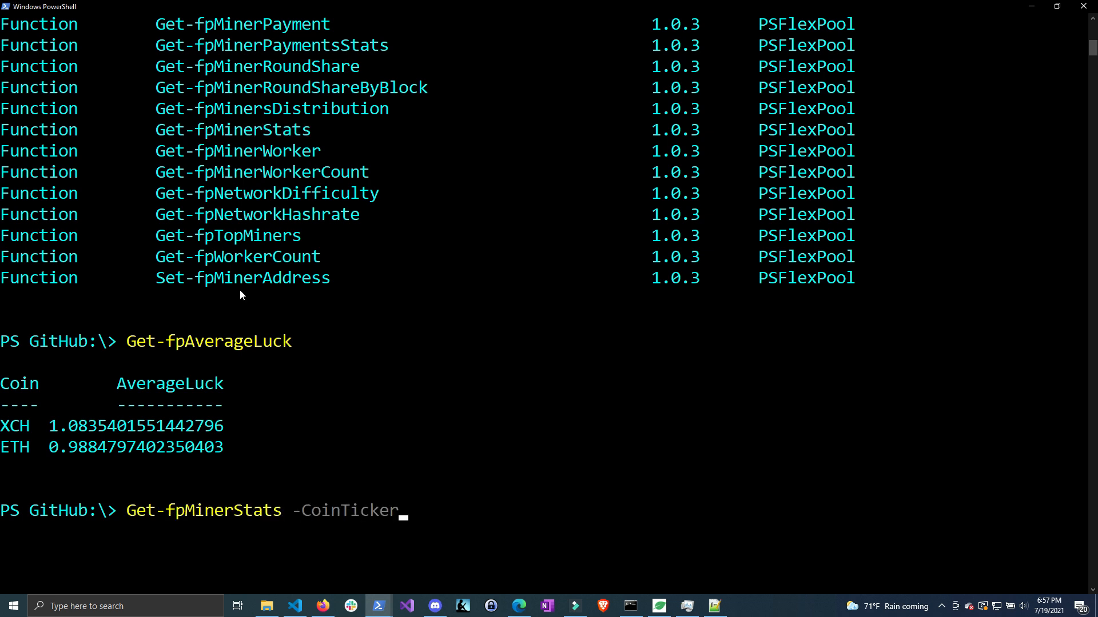
text(XCH)
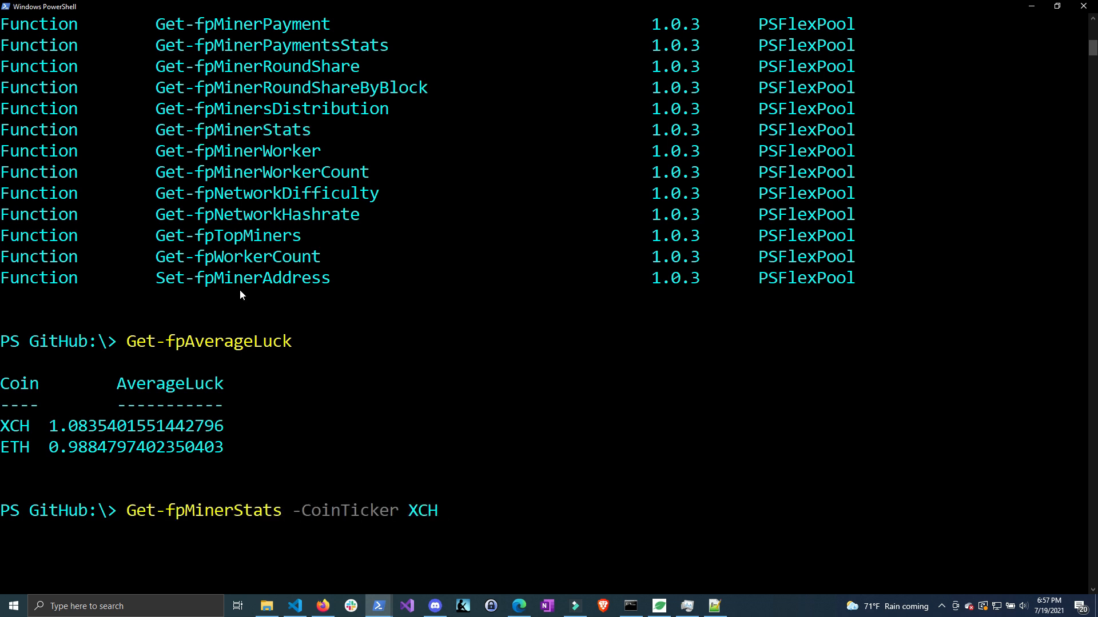
text(-Address)
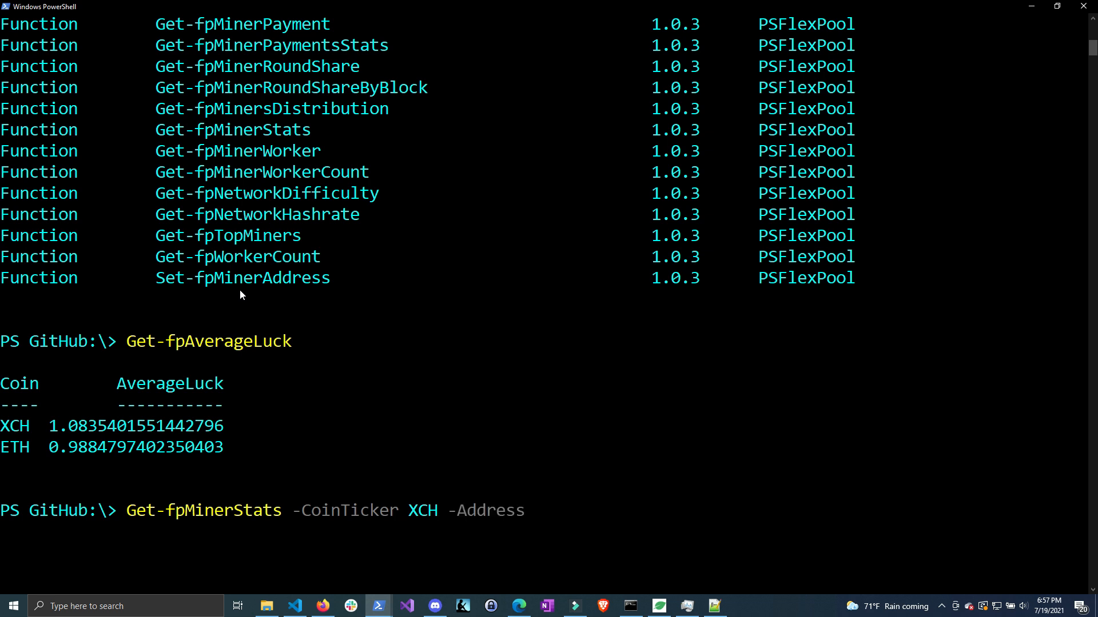
mouse_move(242, 300)
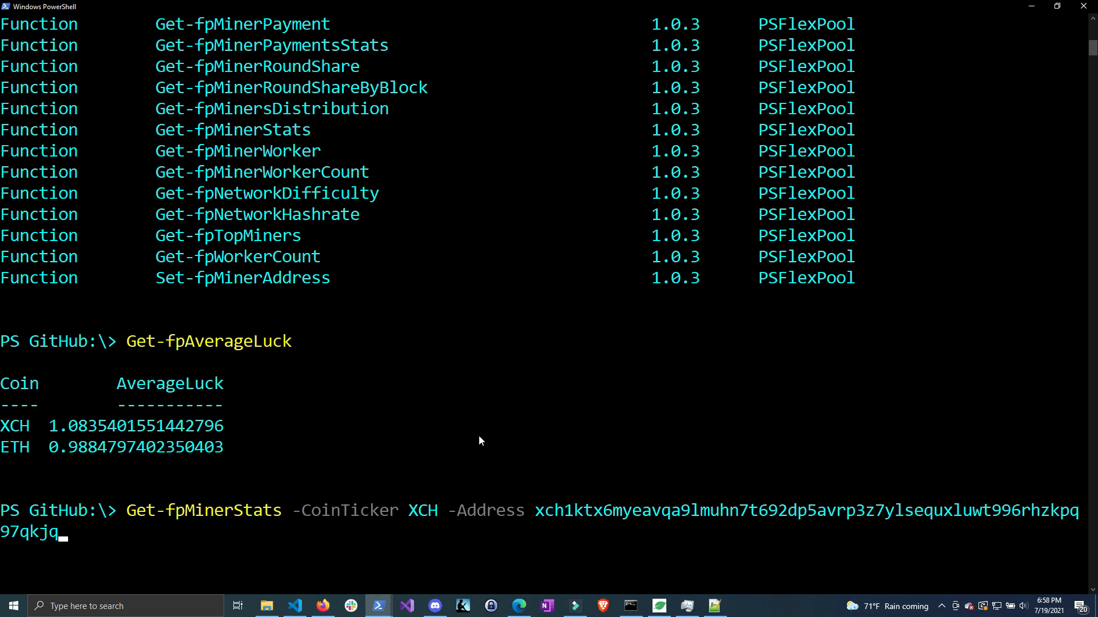
key(enter)
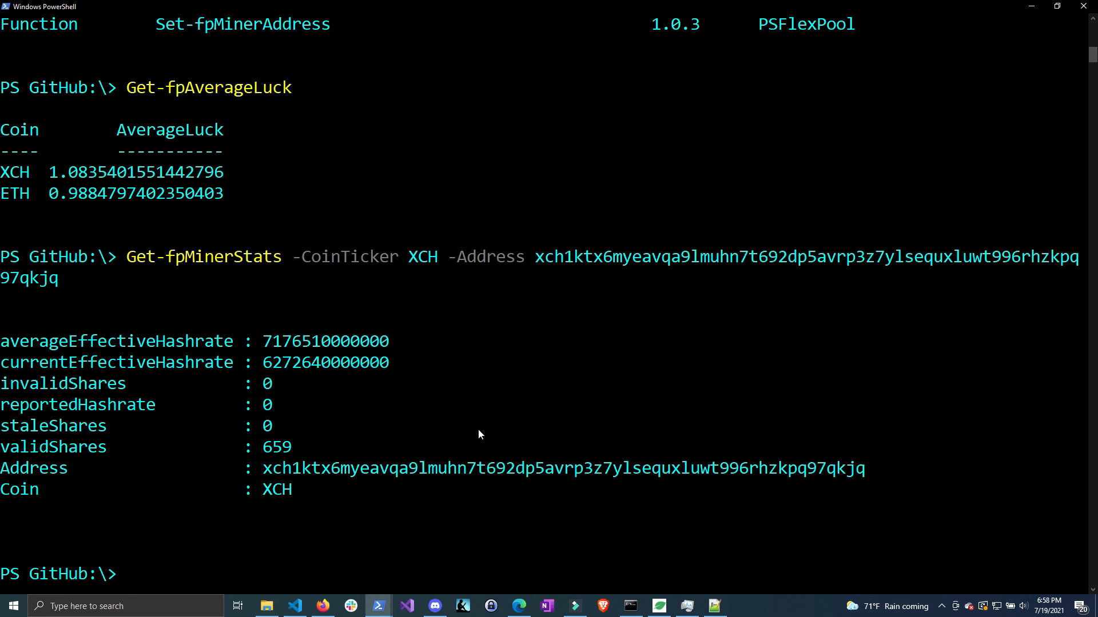
mouse_move(276, 343)
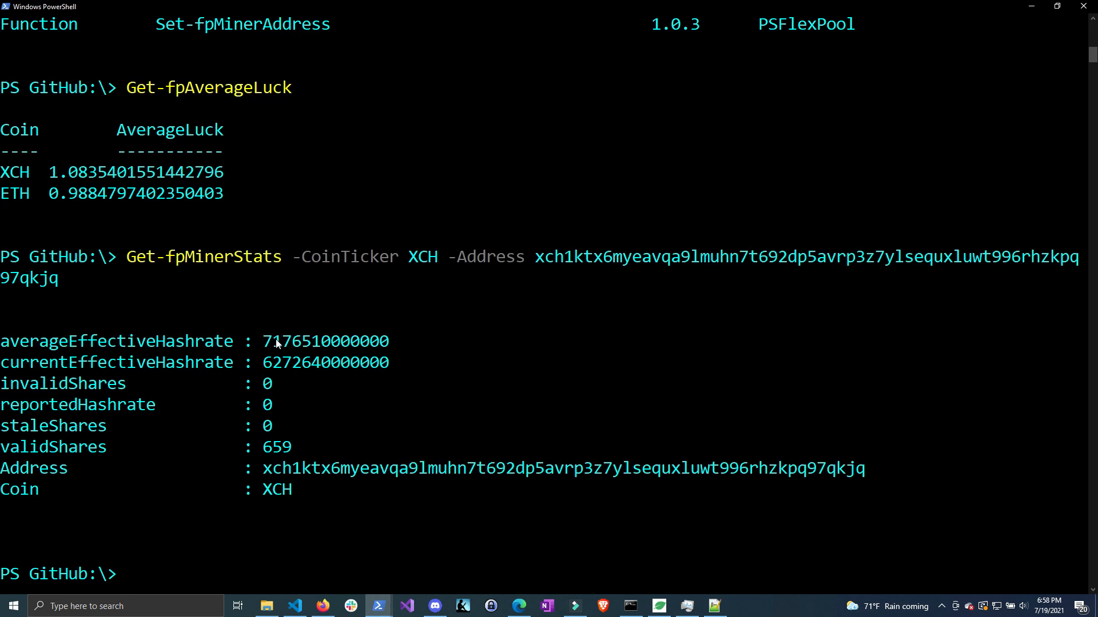
mouse_move(281, 343)
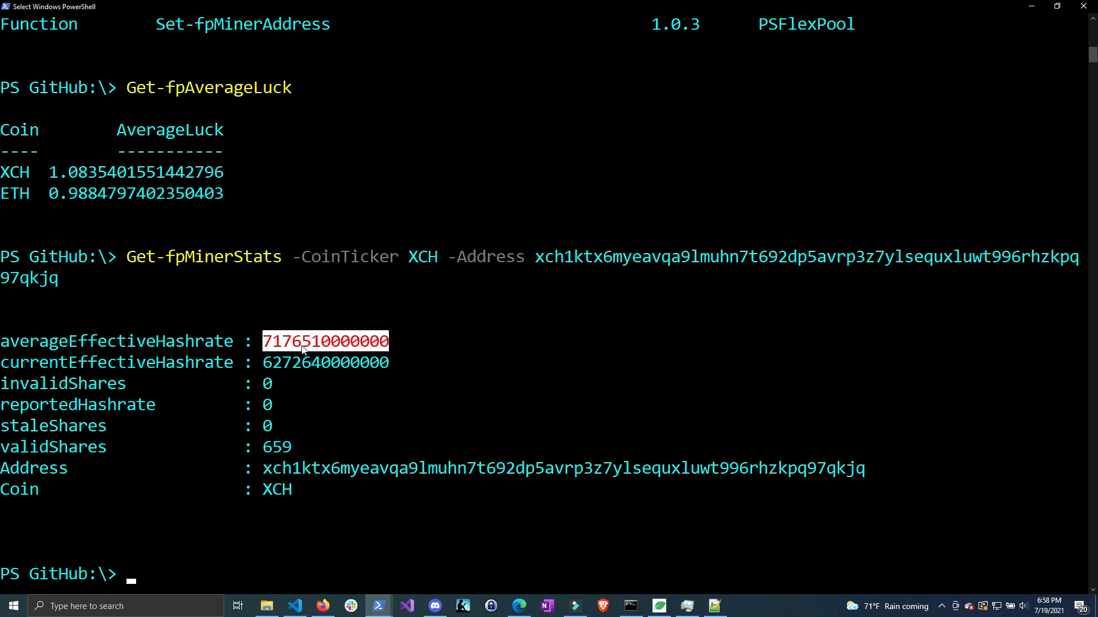
mouse_move(198, 379)
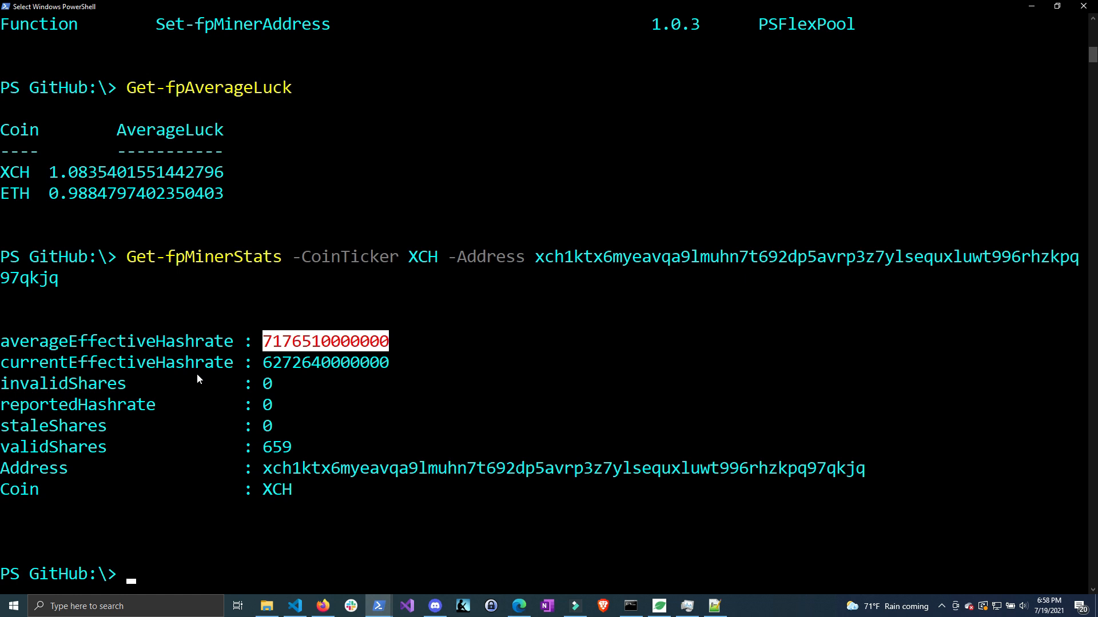
mouse_move(412, 385)
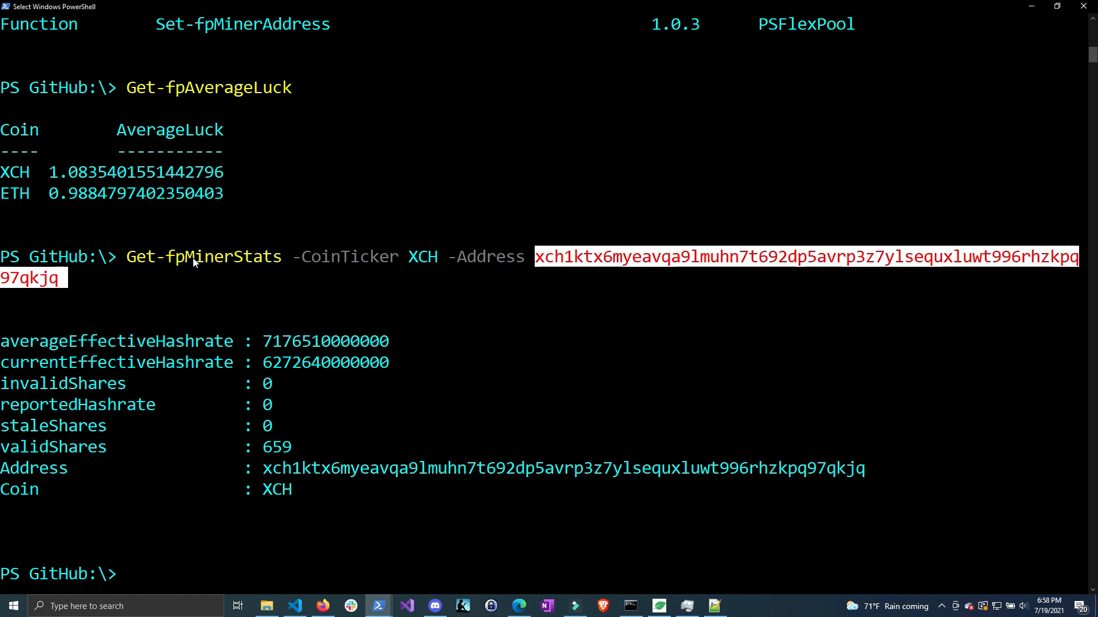
double_click(198, 257)
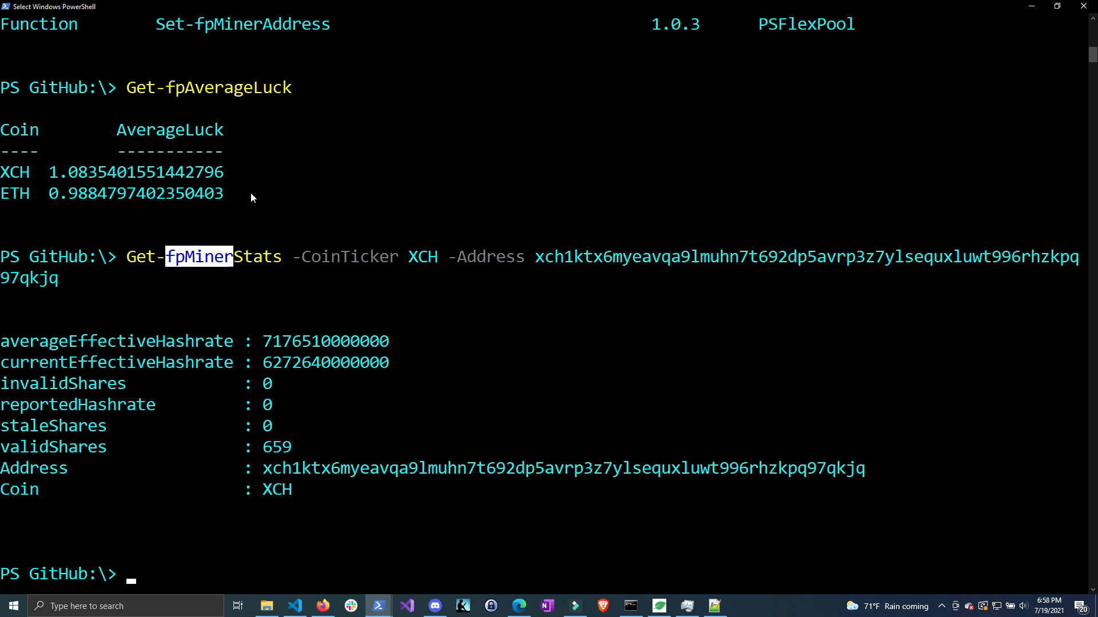
mouse_move(315, 308)
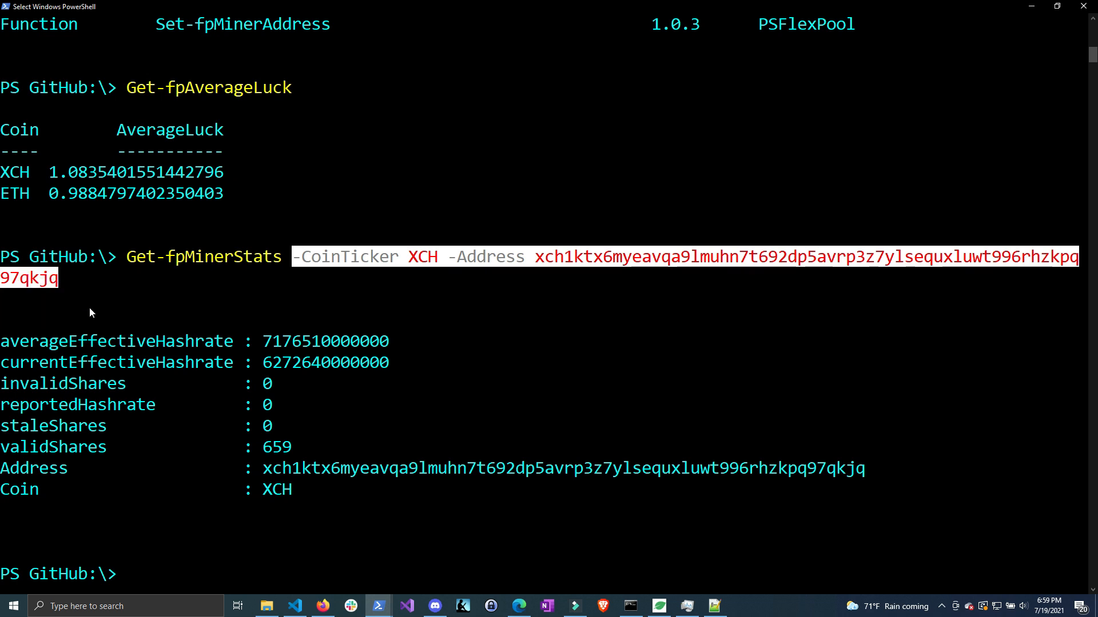
text(set-)
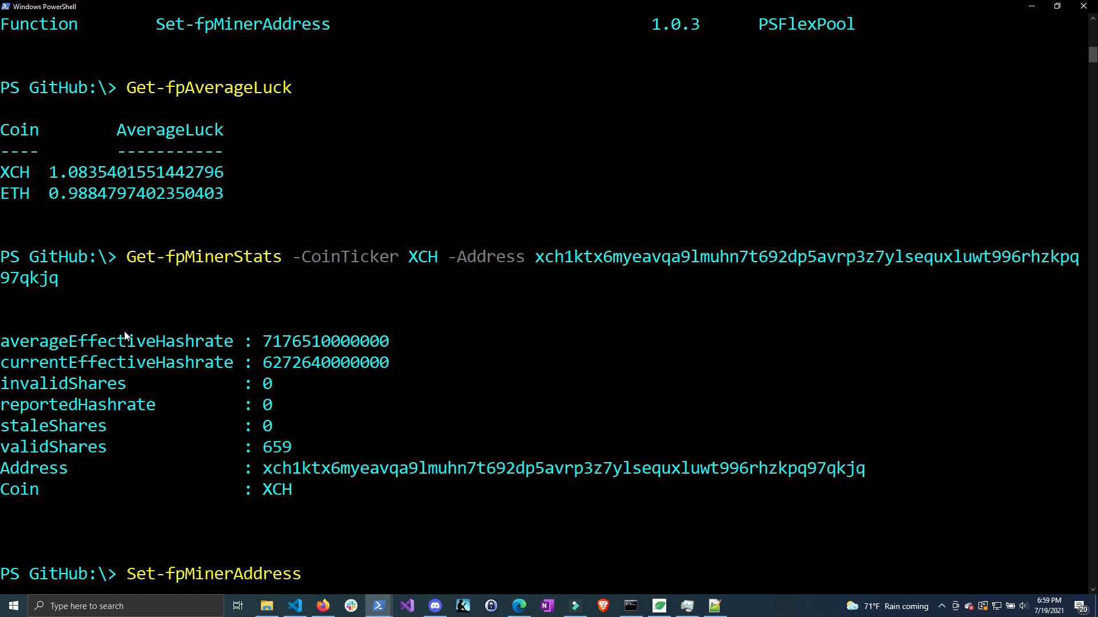
text(-Address)
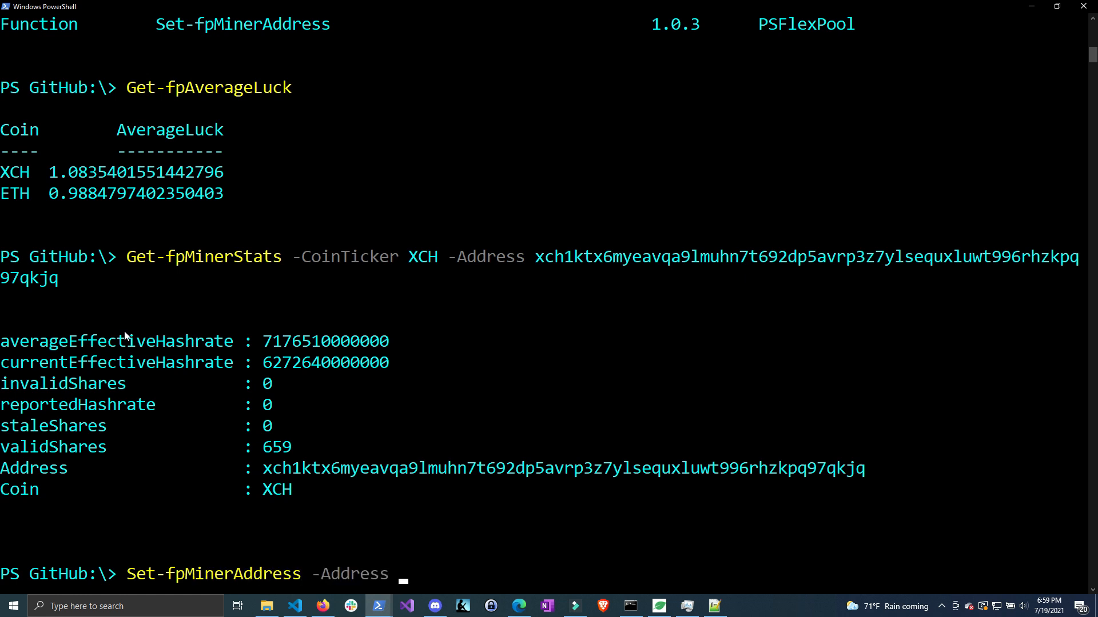
text(xch1ktx6myeavqa9lmuhn7t692dp5avrp3z7ylsequxluwt996rhzkpq97qkjq)
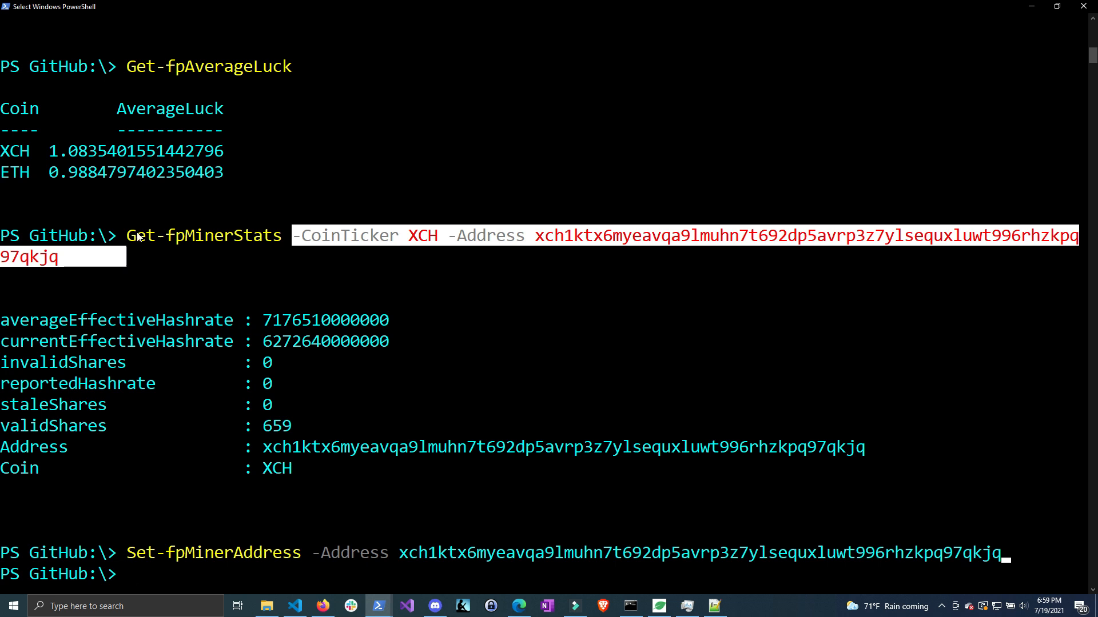
text(g)
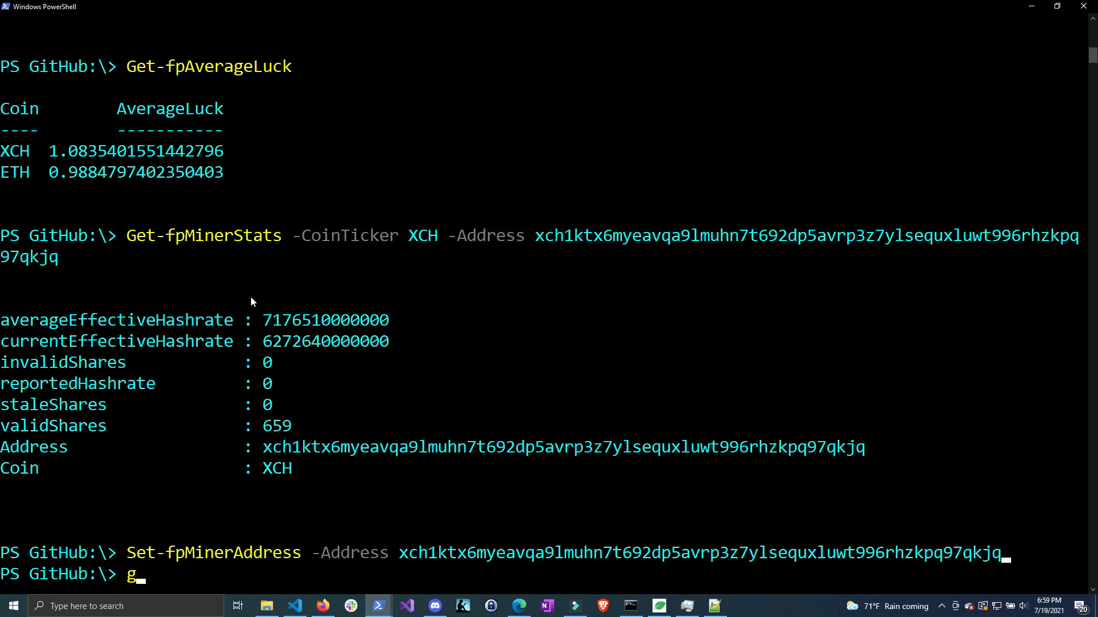
text(et-fpMinerBalance)
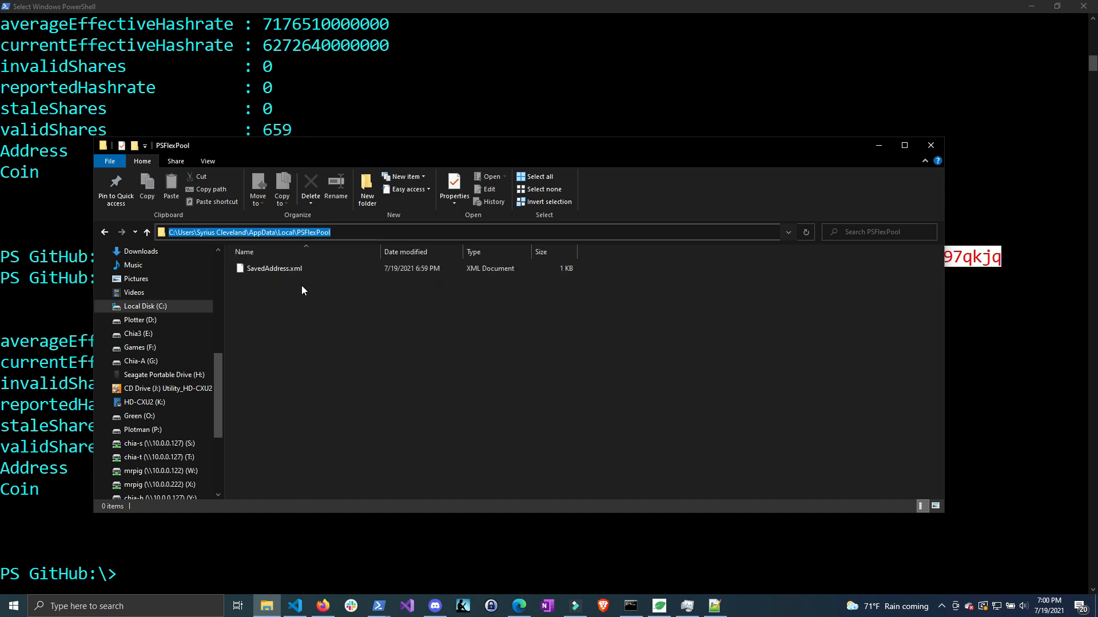
Step: Select SavedAddress.xml in the AppData\Local\PSFlexPool folder
click(274, 268)
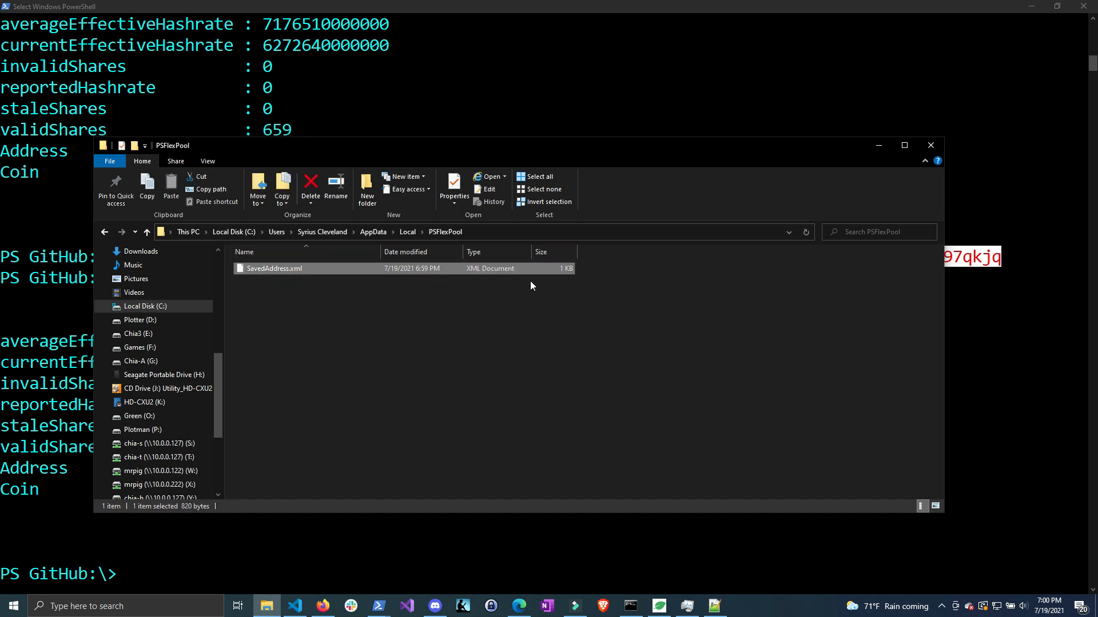
mouse_move(453, 309)
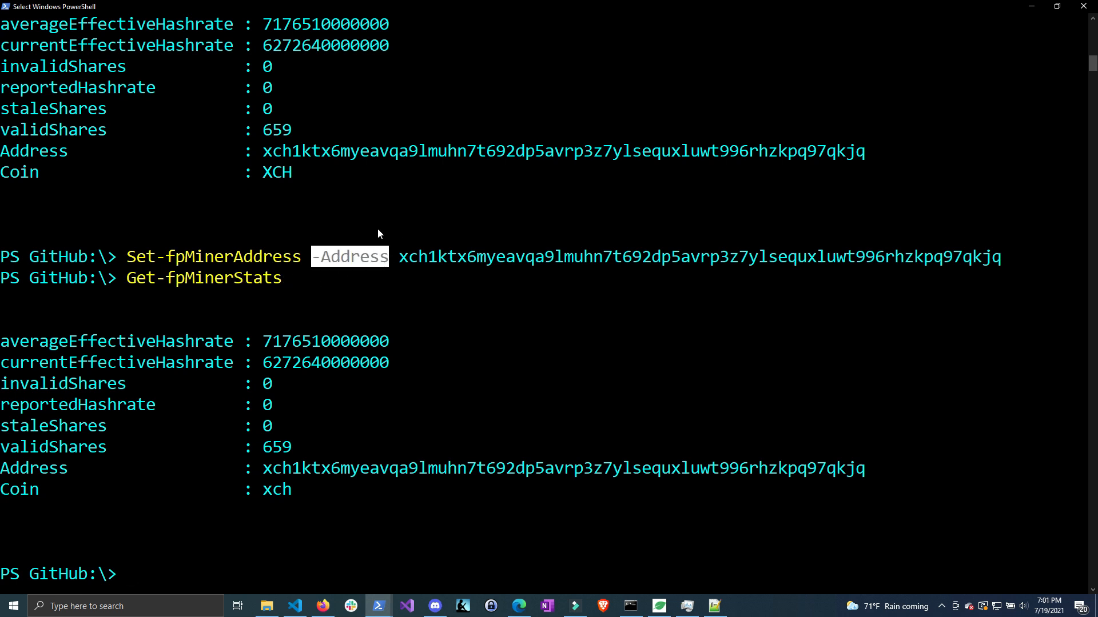
Step: Show $PSDefaultParameterValues and scroll through the saved address and xch ticker defaults
text($PSD)
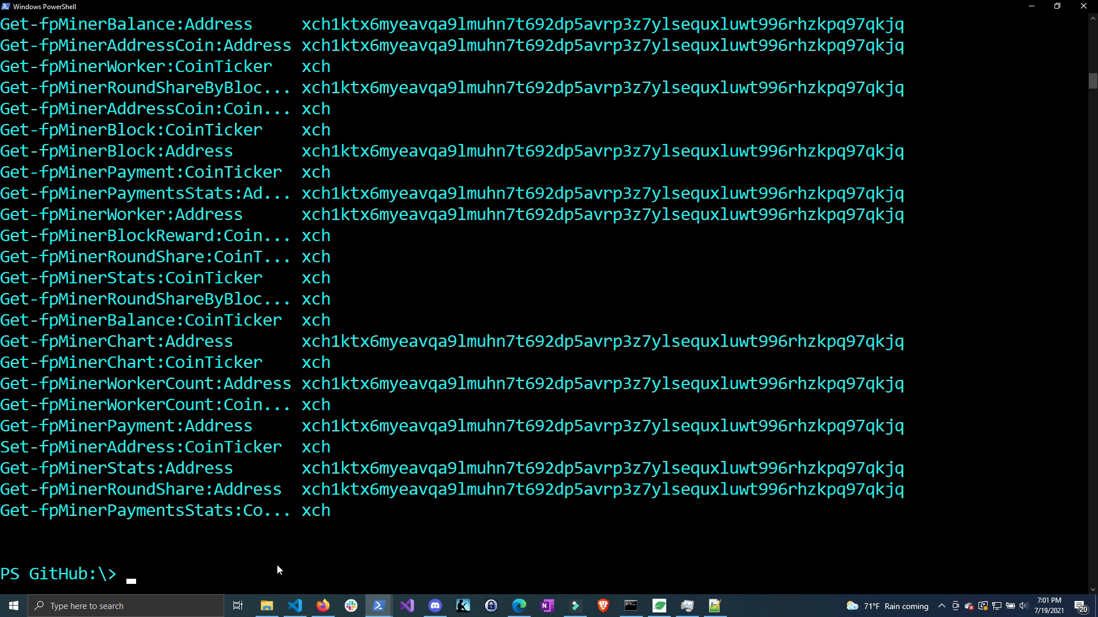
scroll(down, 3)
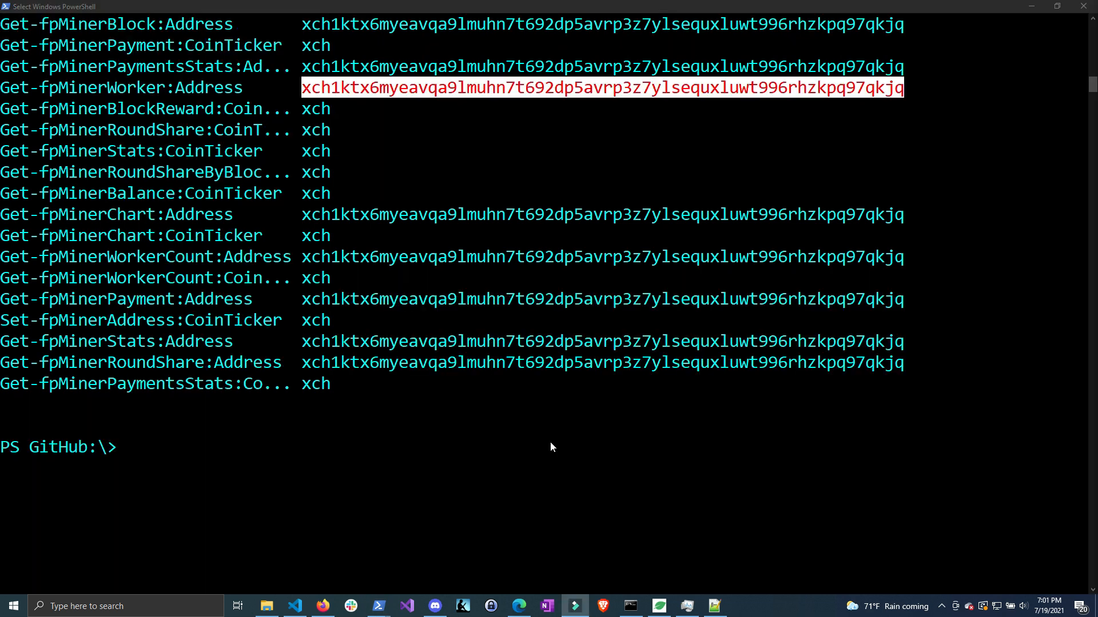
scroll(down, 3)
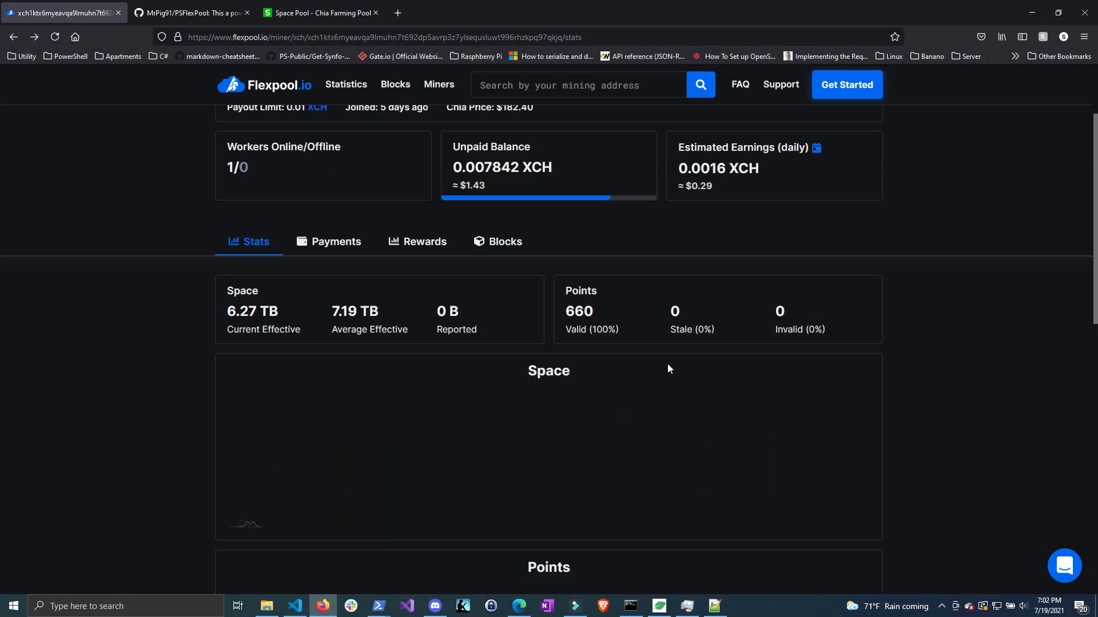
Step: Open the address's Settings dialog to view the 0.01 XCH payout limit
scroll(down, 3)
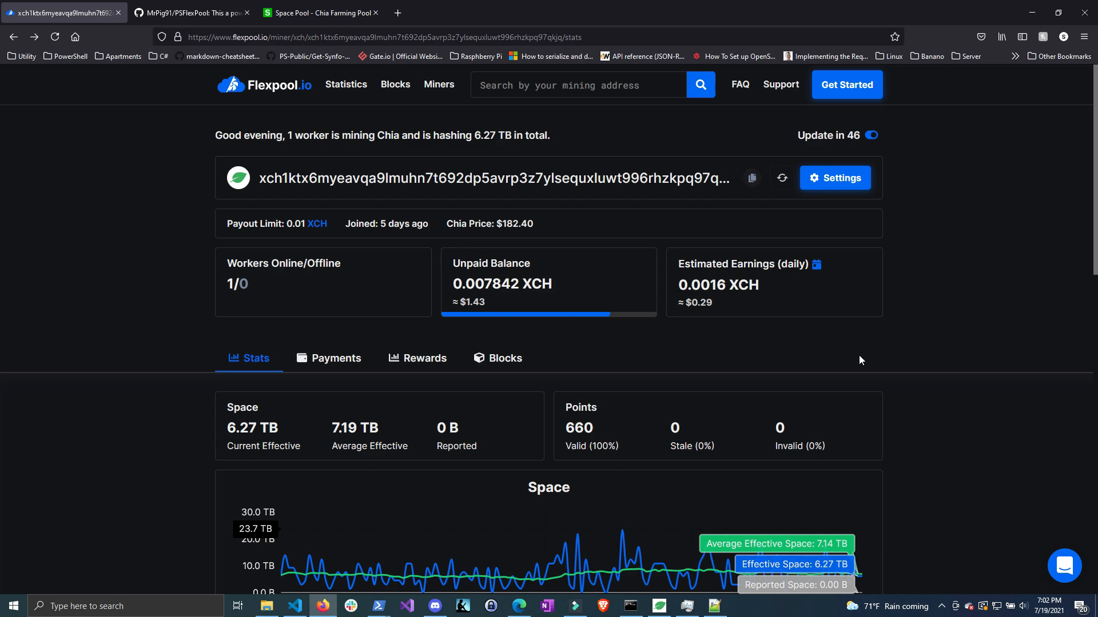
mouse_move(899, 356)
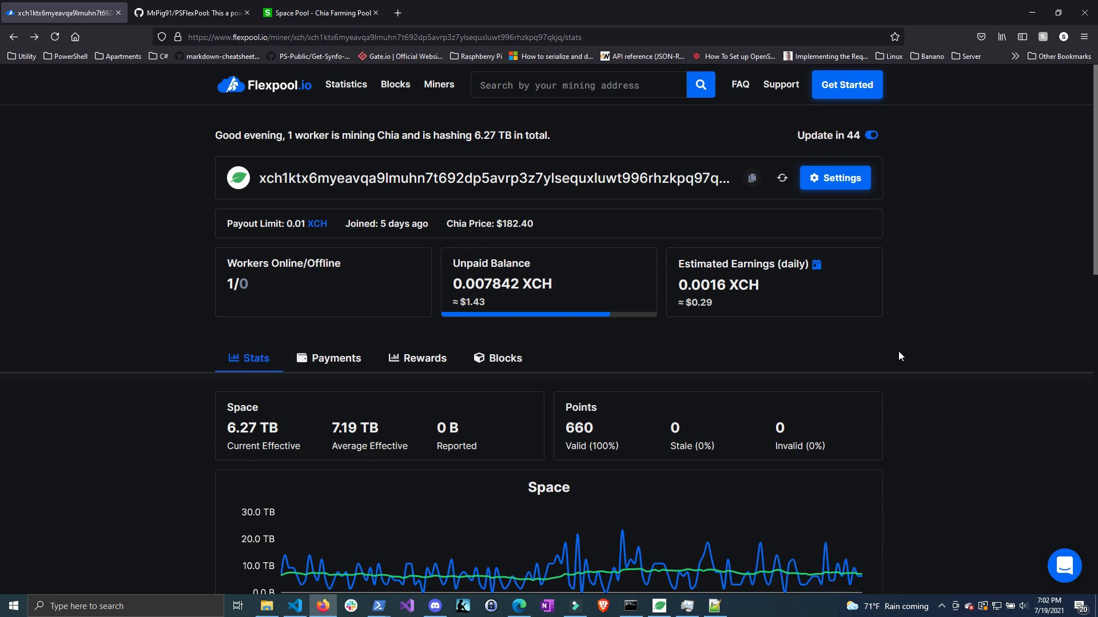
click(833, 178)
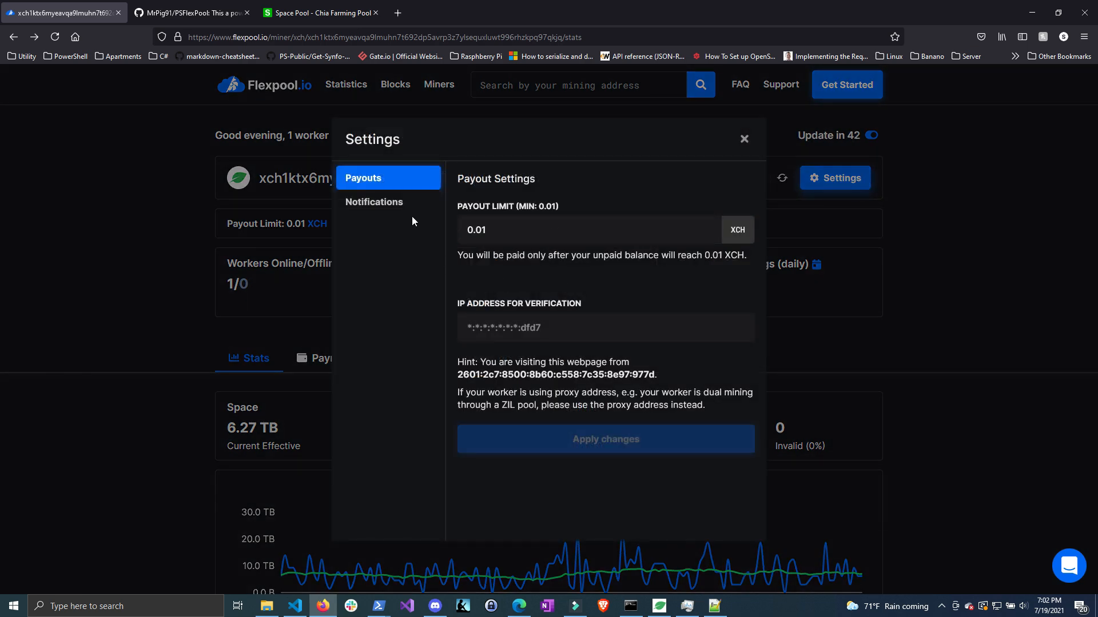
Step: Review the Notifications options, then close the Settings dialog
click(373, 202)
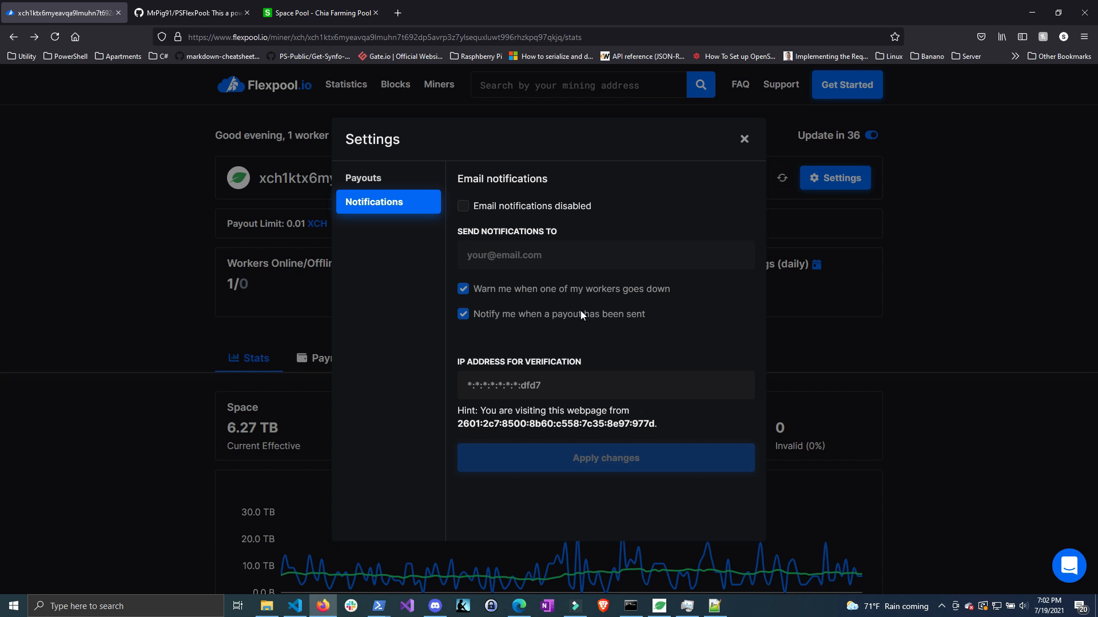
mouse_move(671, 208)
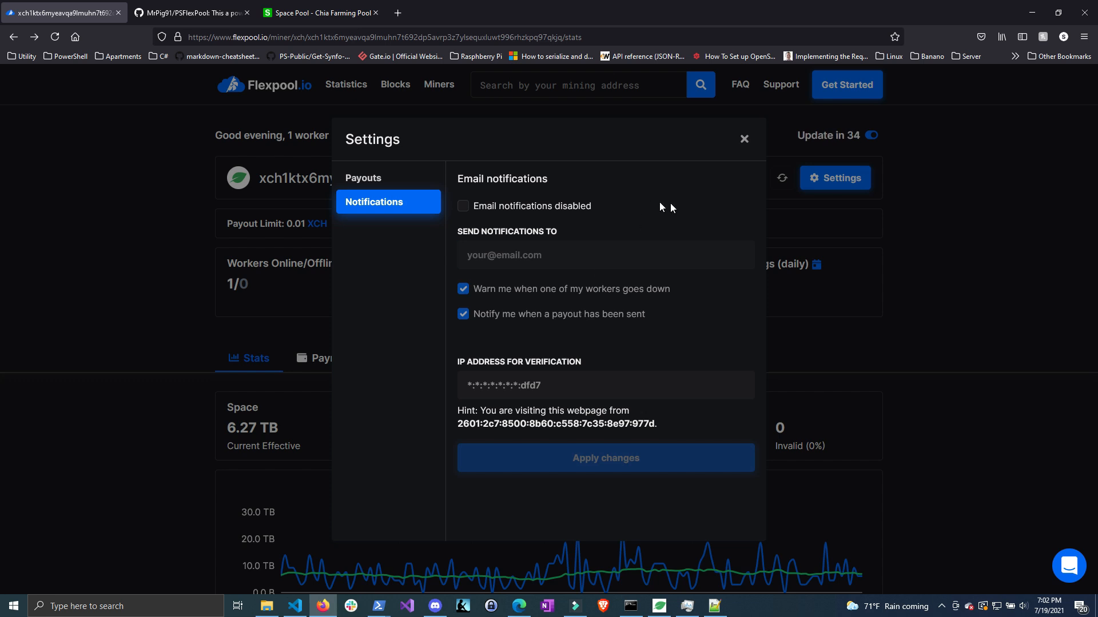
click(744, 138)
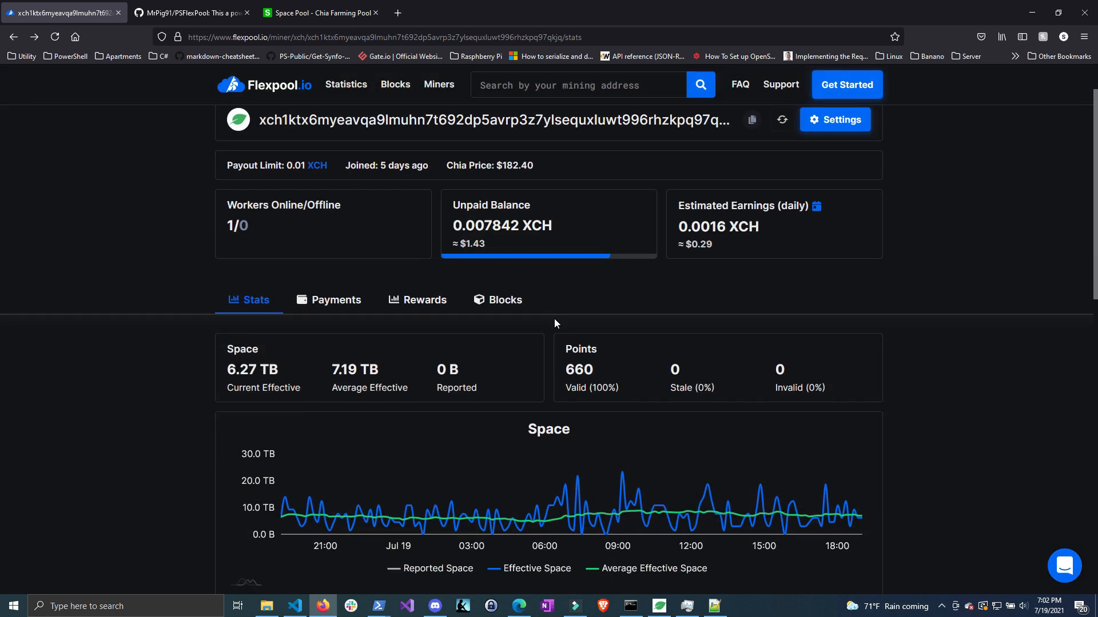
Step: View the Blocks and Rewards tabs, then return to the PowerShell console
click(496, 300)
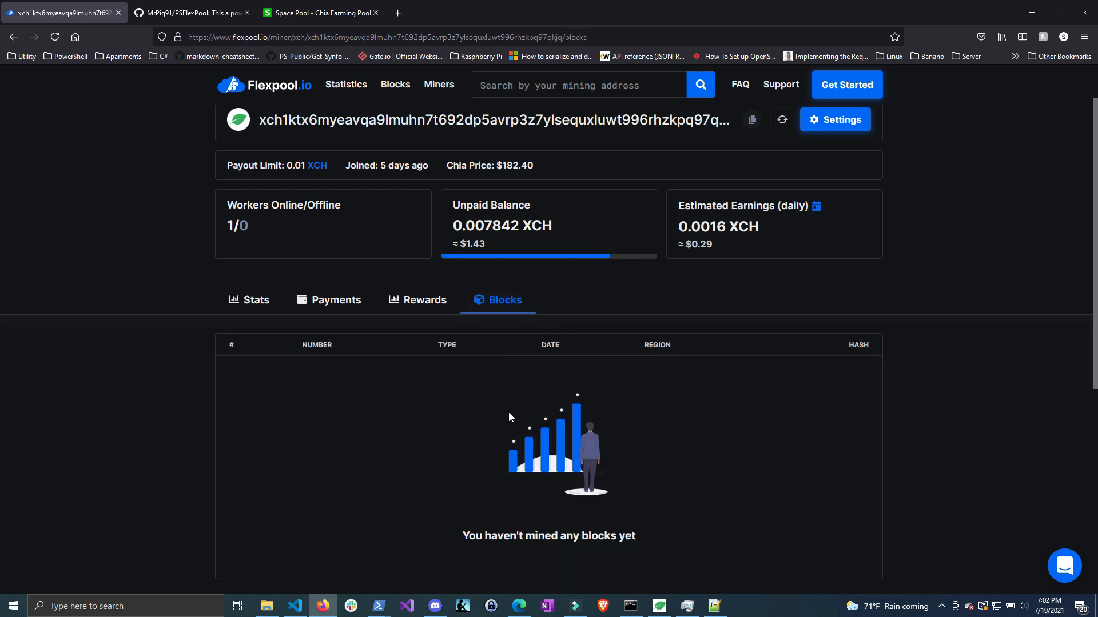
click(424, 299)
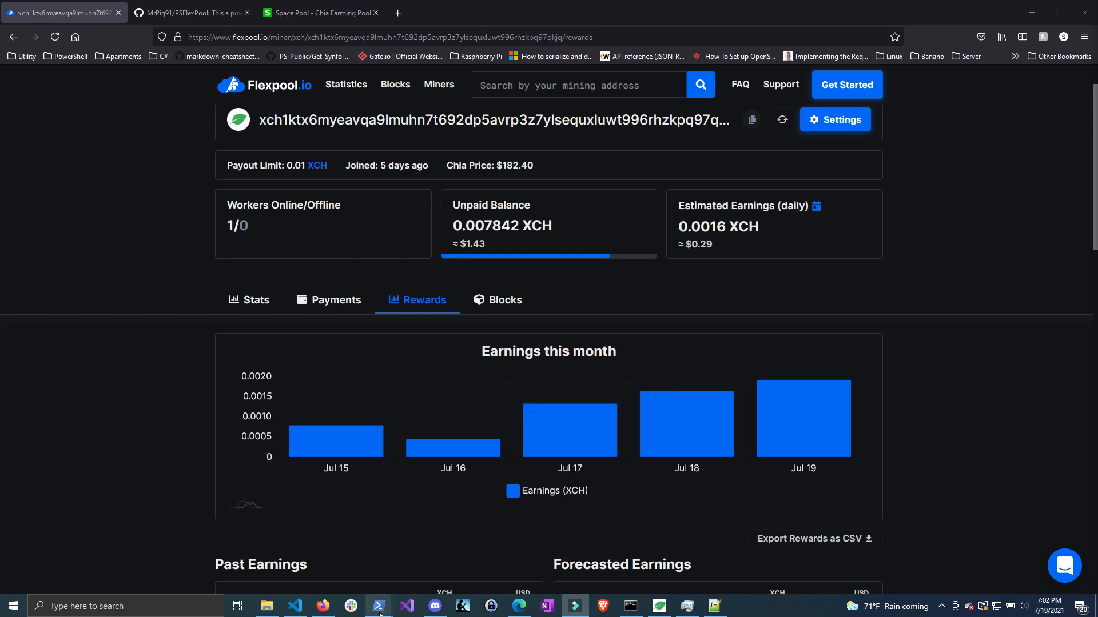
click(377, 605)
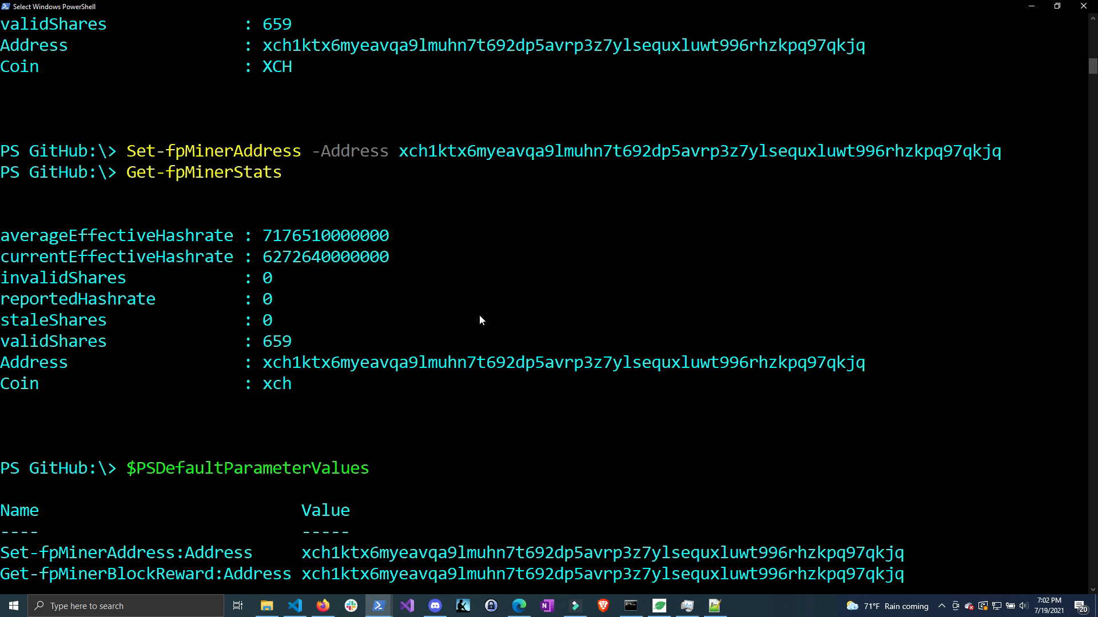
Step: Highlight Get-fpMinerStats, view Discord watchdog alerts, then show the PSChiaWatchdog GitHub README
double_click(203, 172)
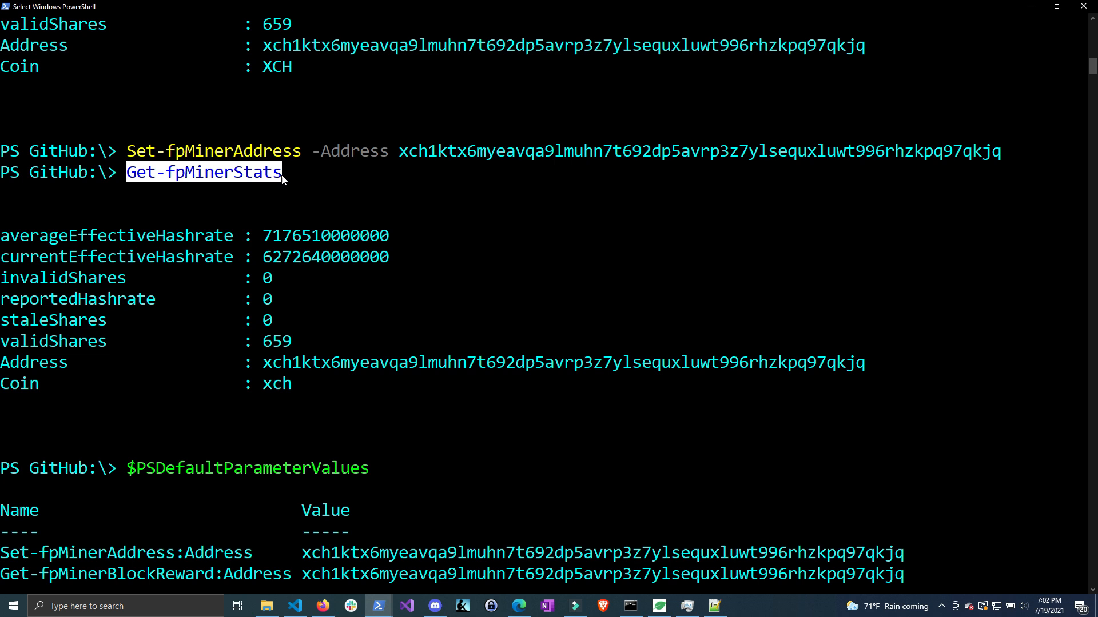
mouse_move(506, 366)
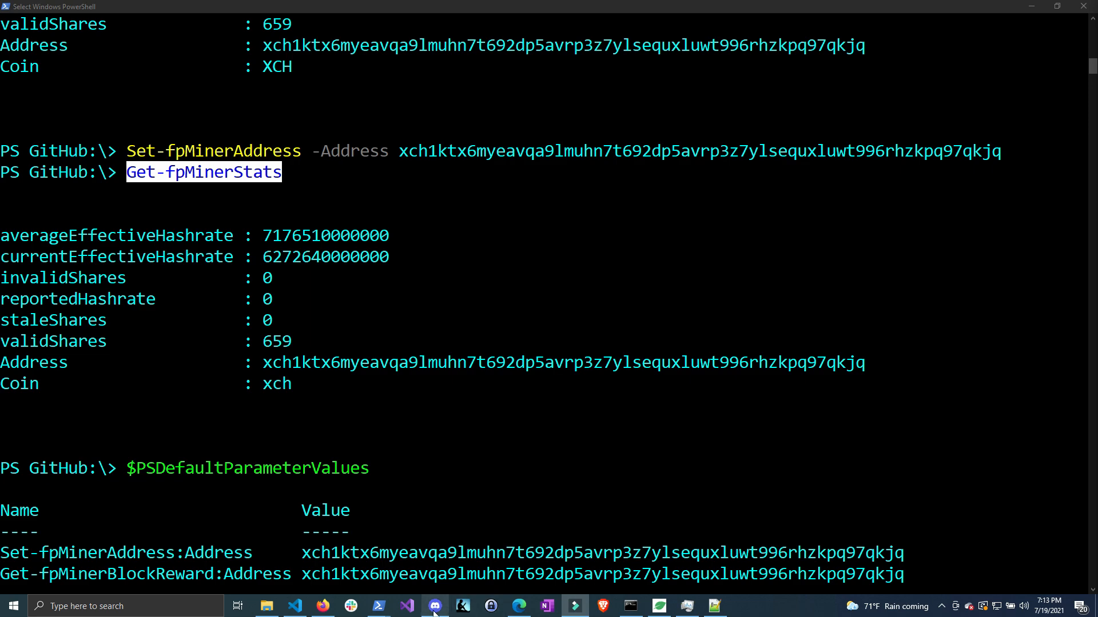
click(434, 606)
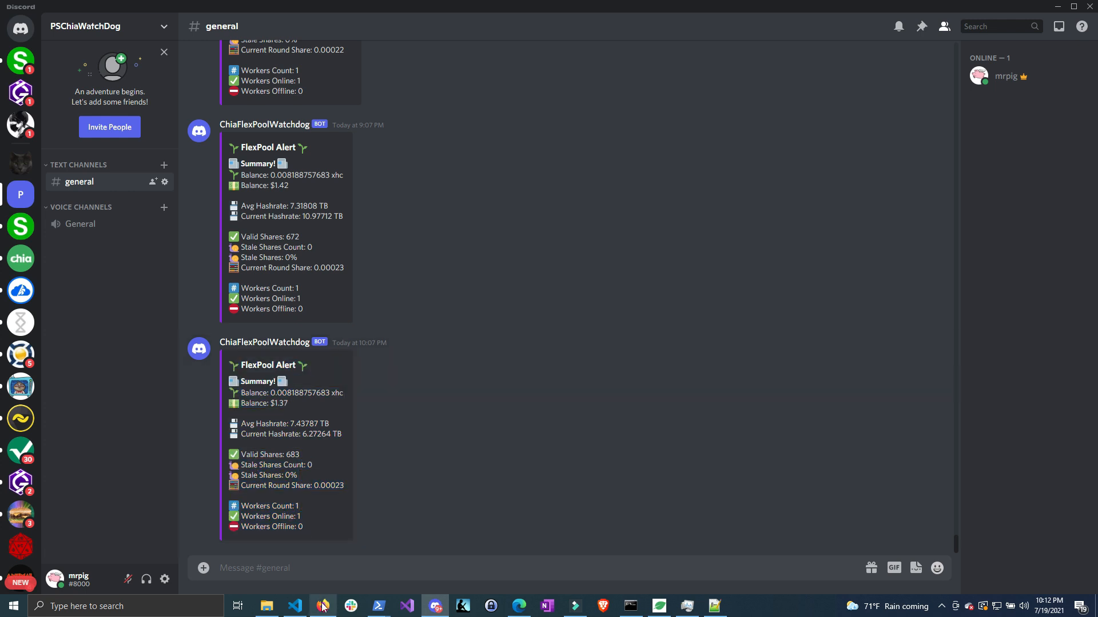
click(322, 606)
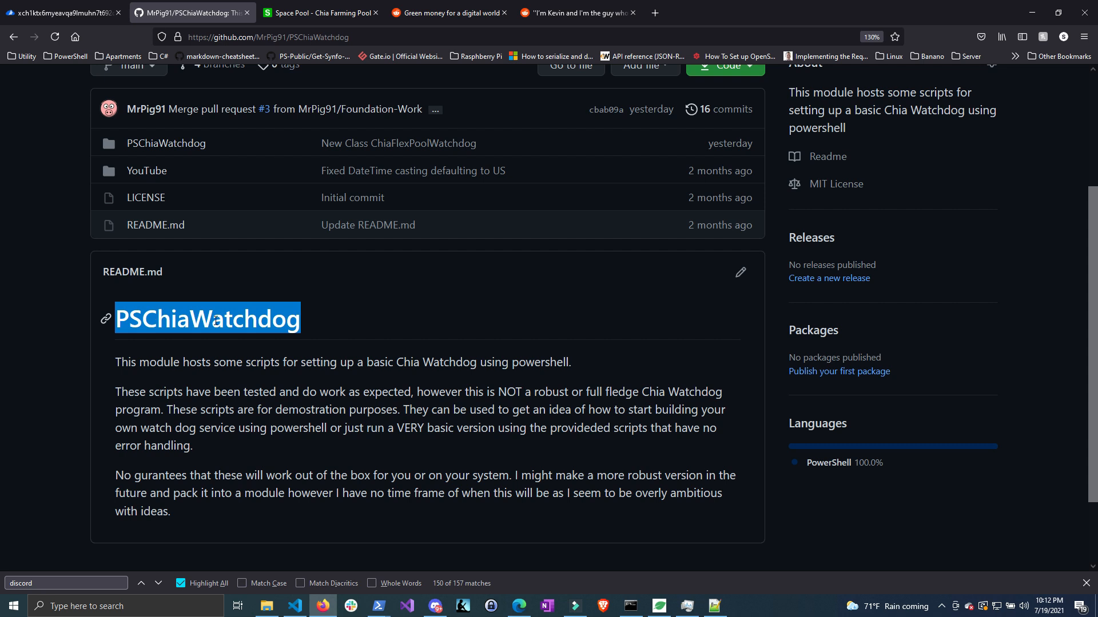
mouse_move(471, 453)
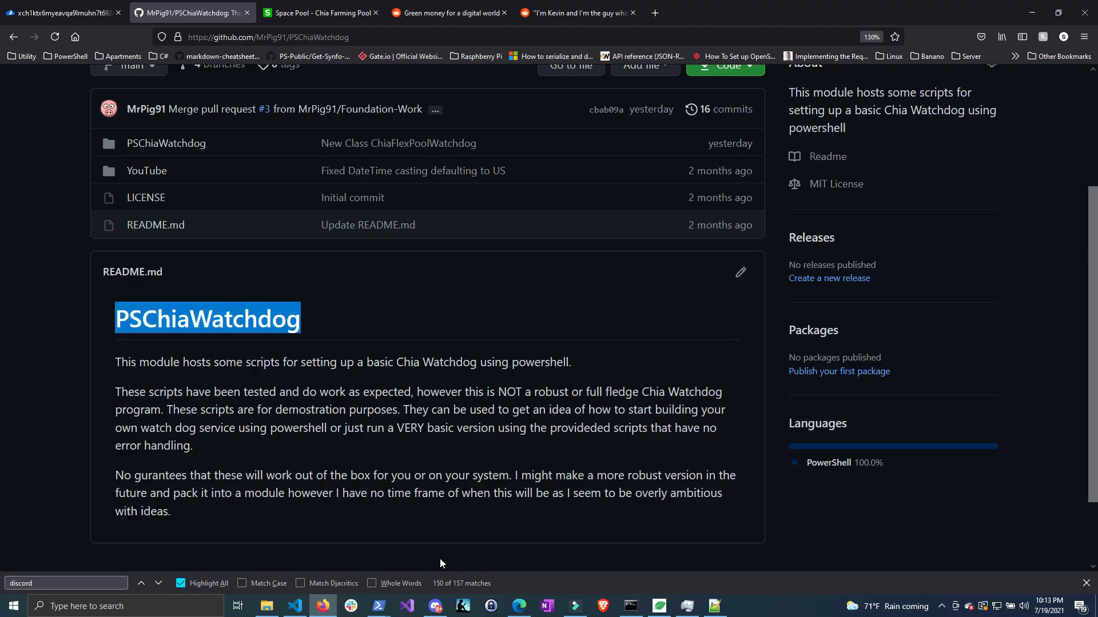
mouse_move(487, 522)
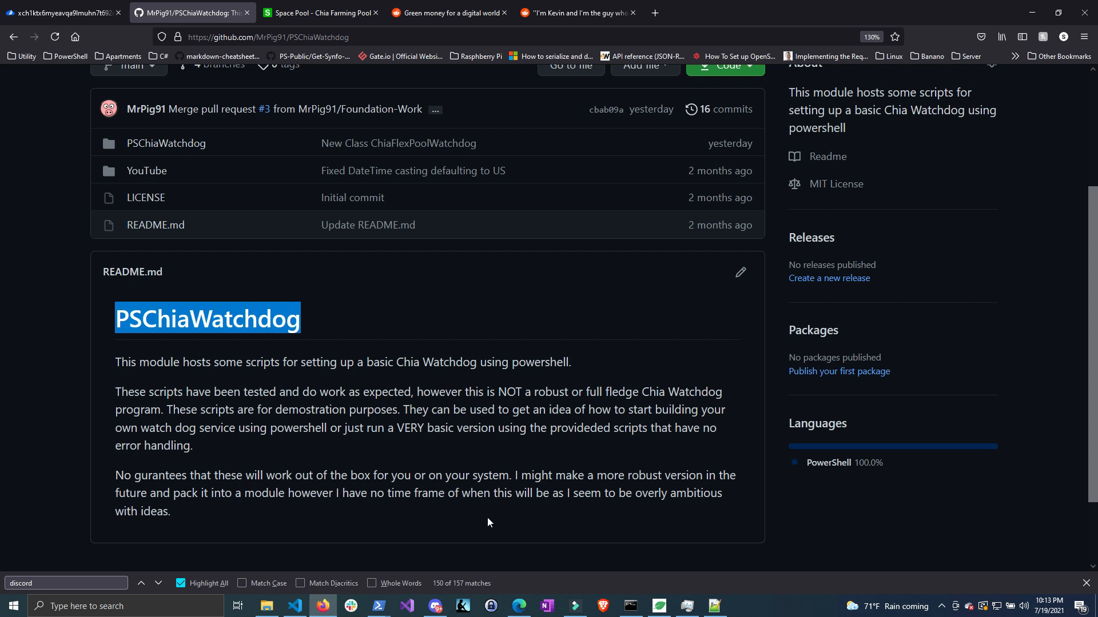
mouse_move(421, 445)
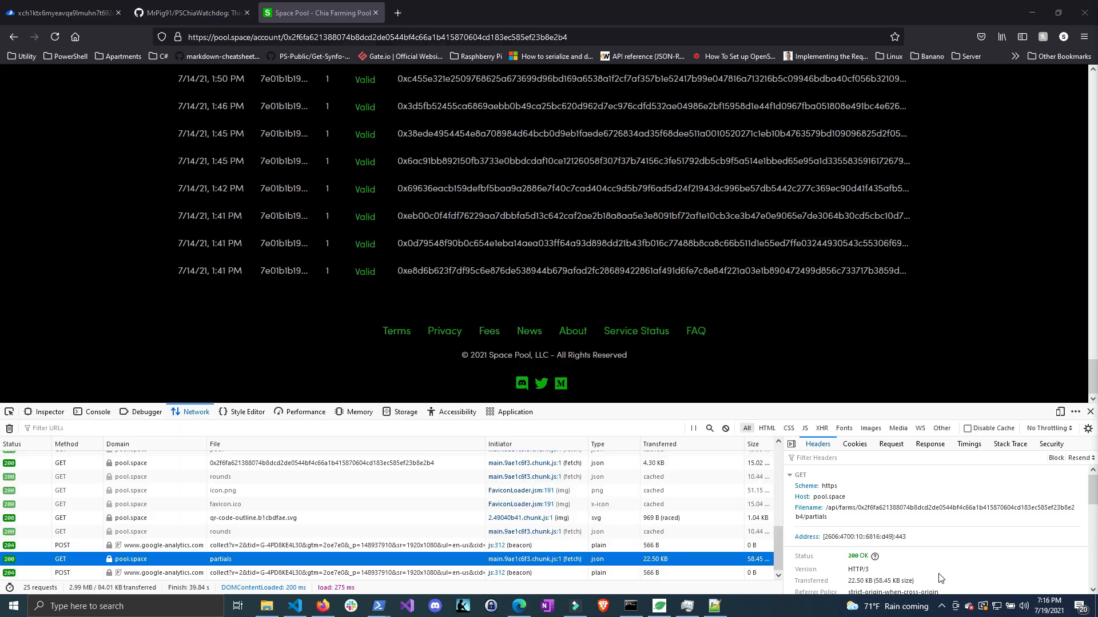
Step: Return to the PowerShell console showing the PSFlexPool 1.0.3 function list
click(378, 606)
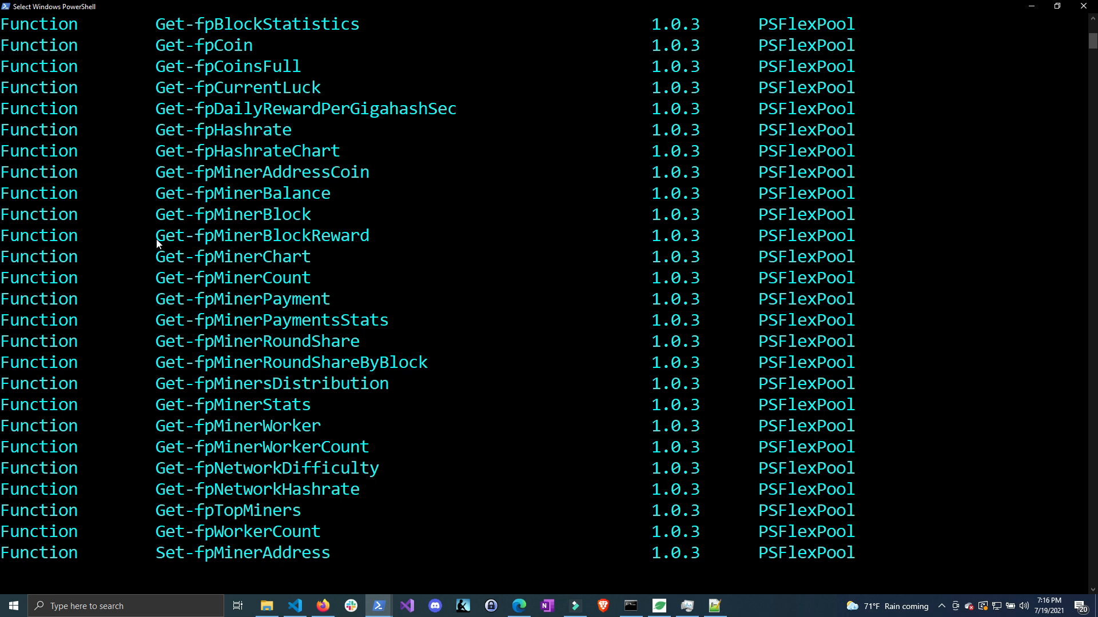
Step: Highlight Get-fpMinerBlockReward and the raw 332500000 reward value in its output
double_click(261, 235)
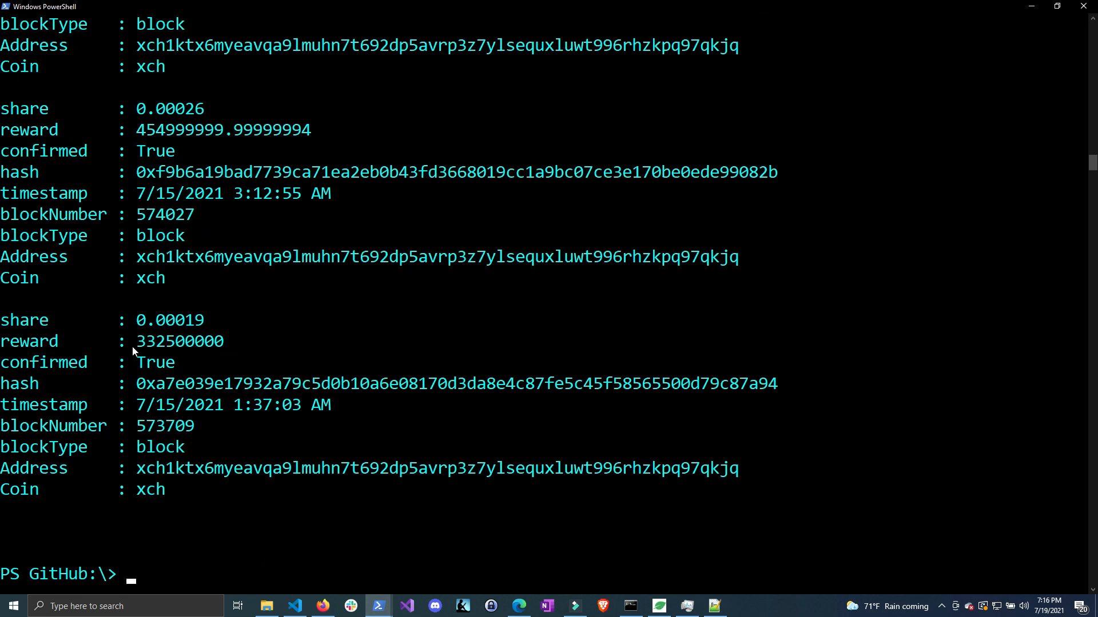
double_click(170, 320)
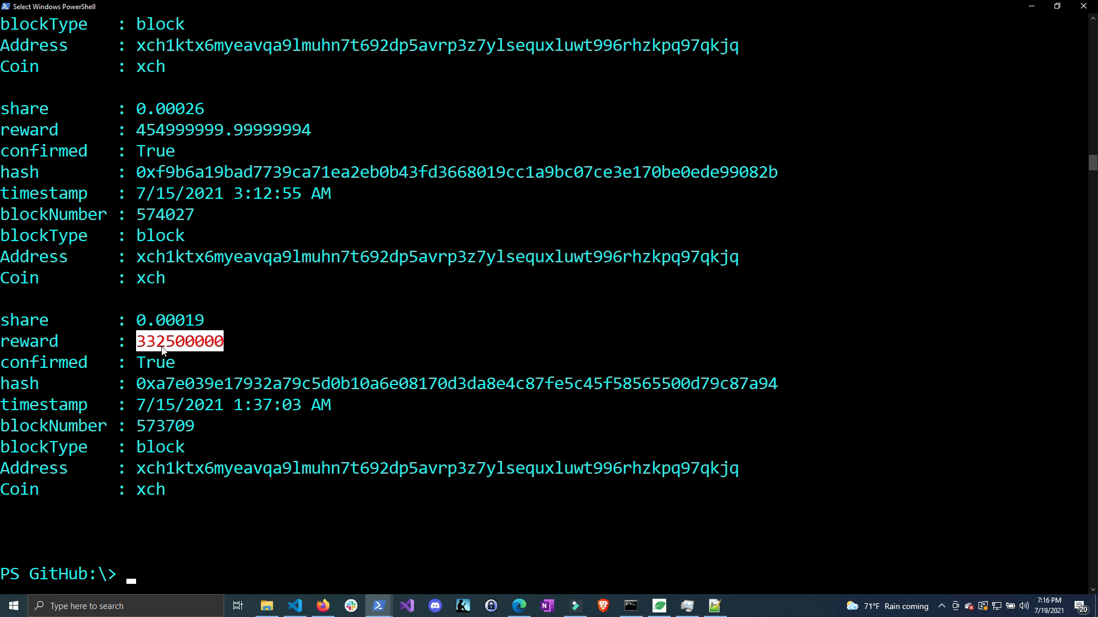
mouse_move(237, 354)
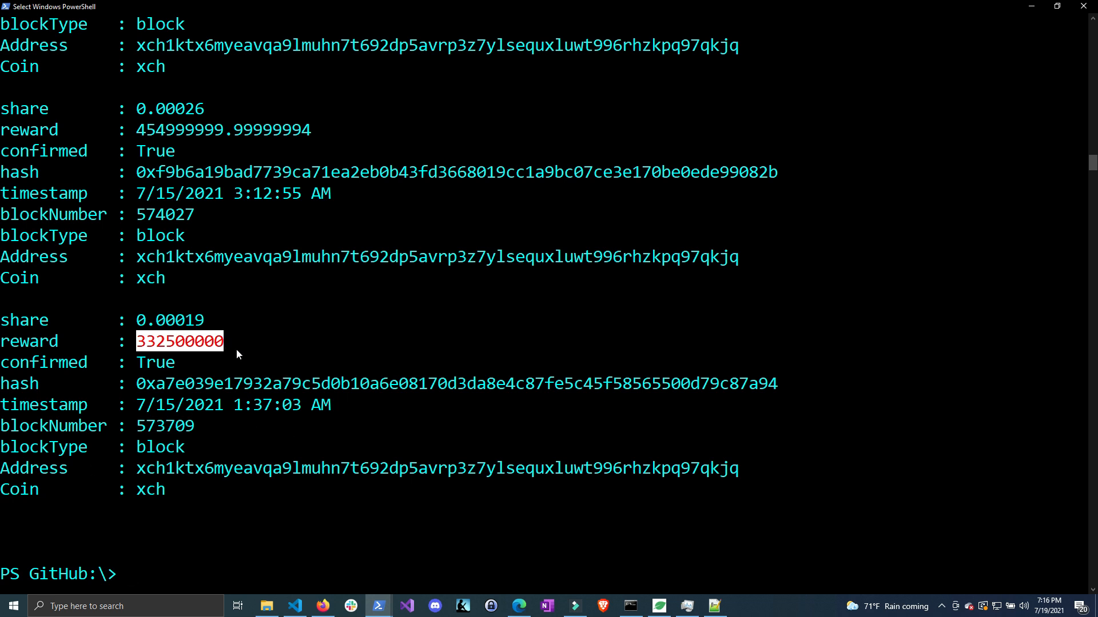
mouse_move(195, 356)
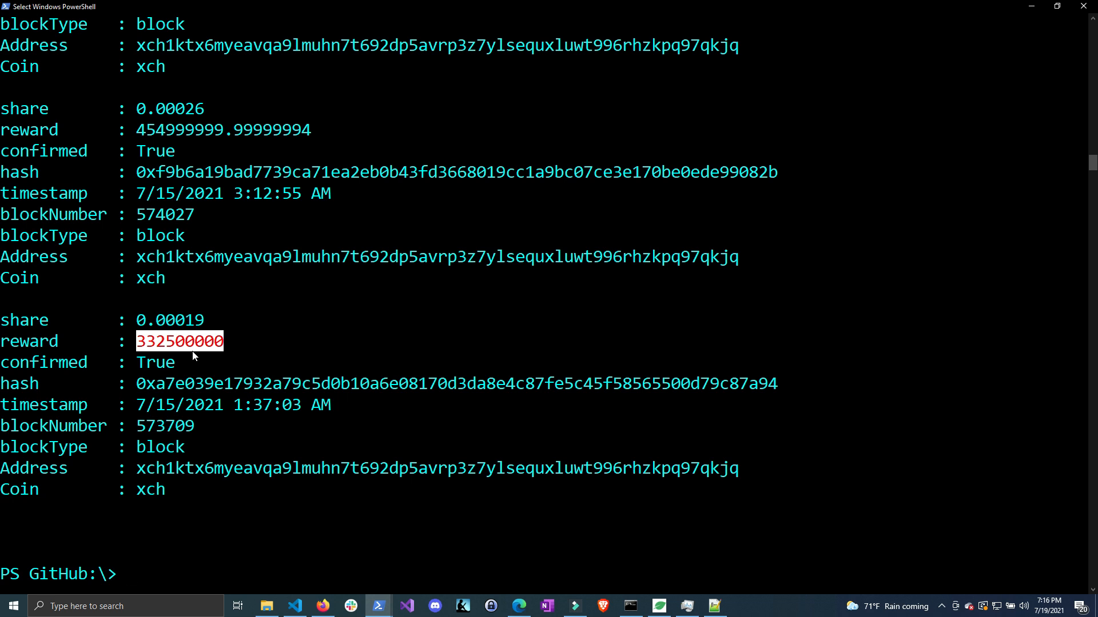
mouse_move(201, 353)
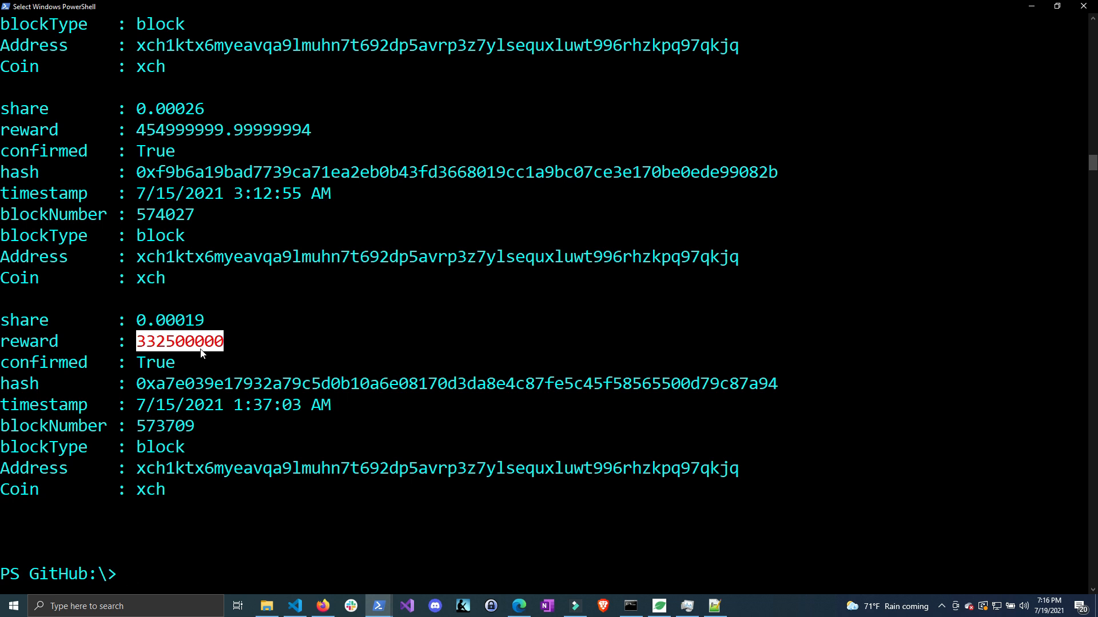
Step: Pipe Get-fpMinerBlockReward into ConvertFrom-CoinBaseUnit to get XCH amounts, then show Flexpool Rewards
text(Get-fpMinerBlockReward)
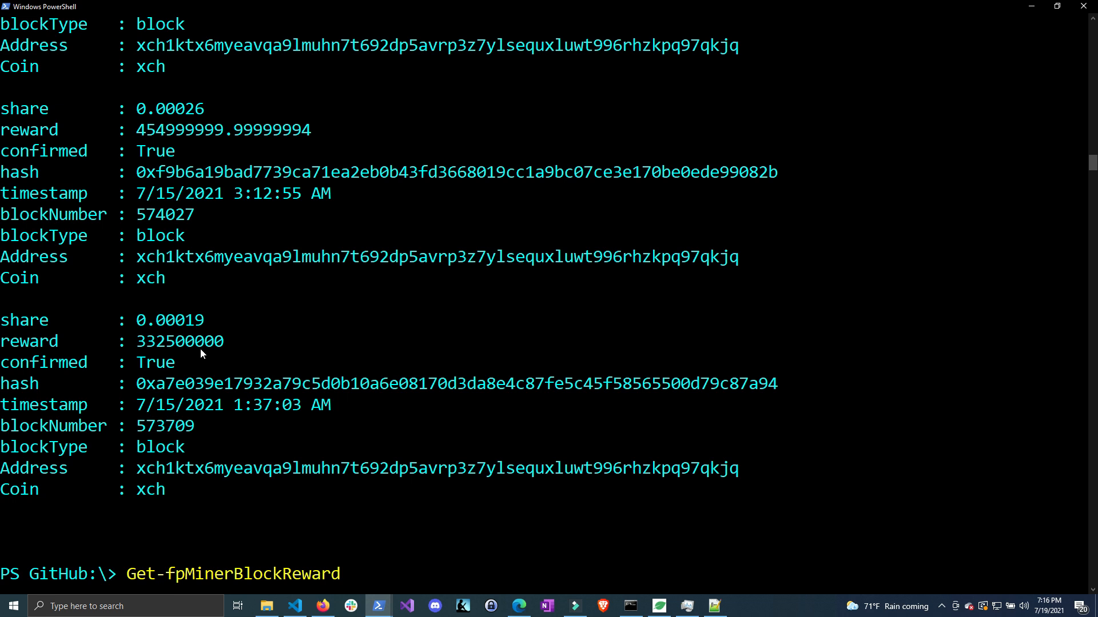
text(| convertf)
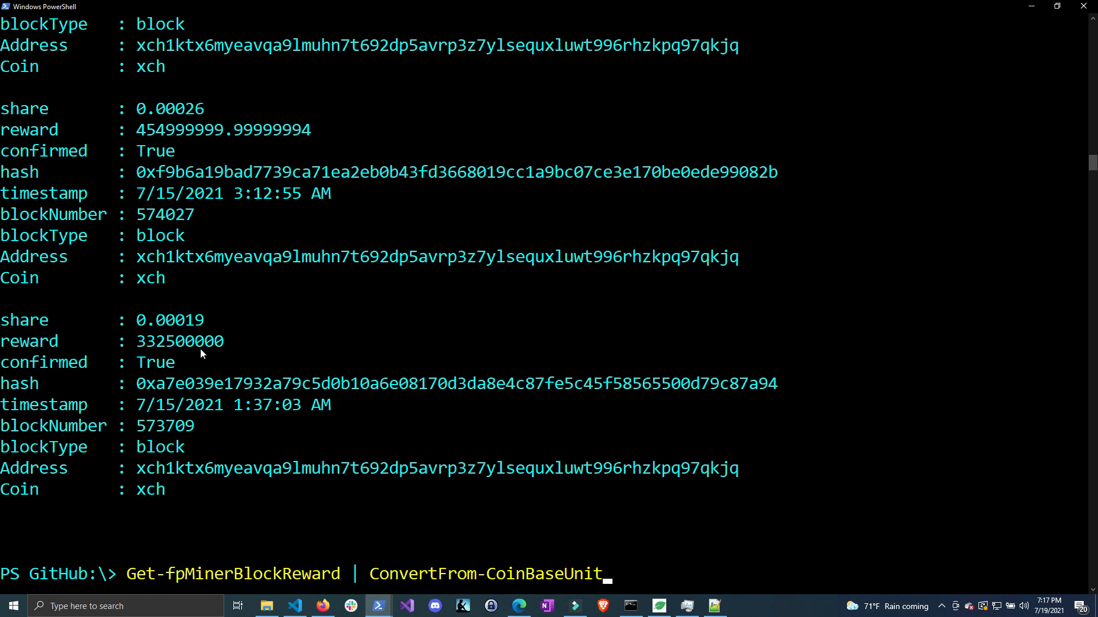
key(enter)
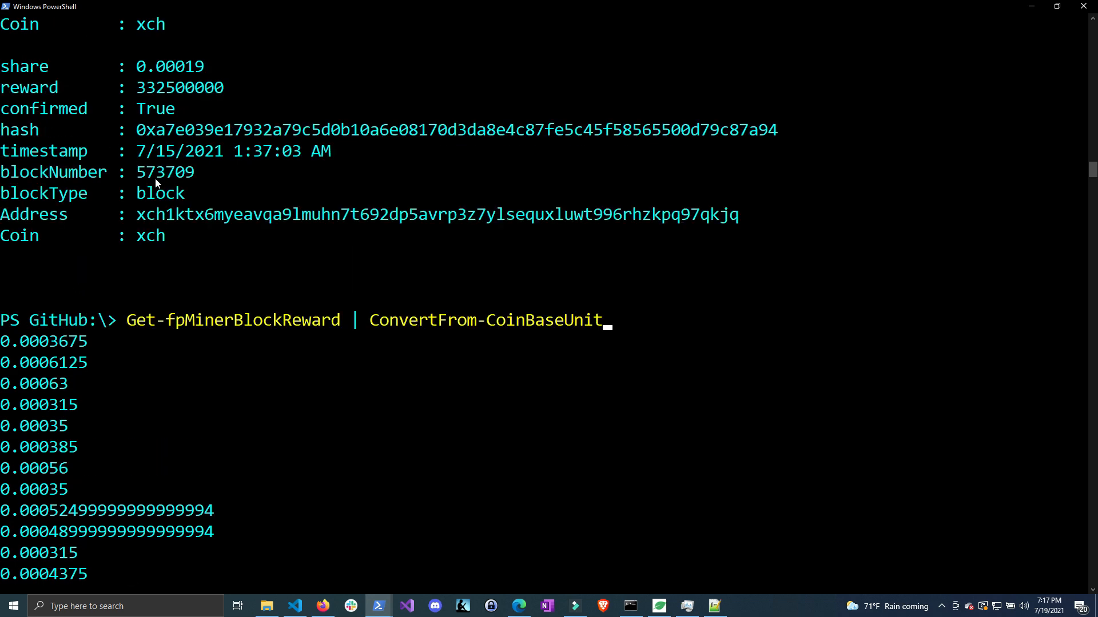
double_click(179, 87)
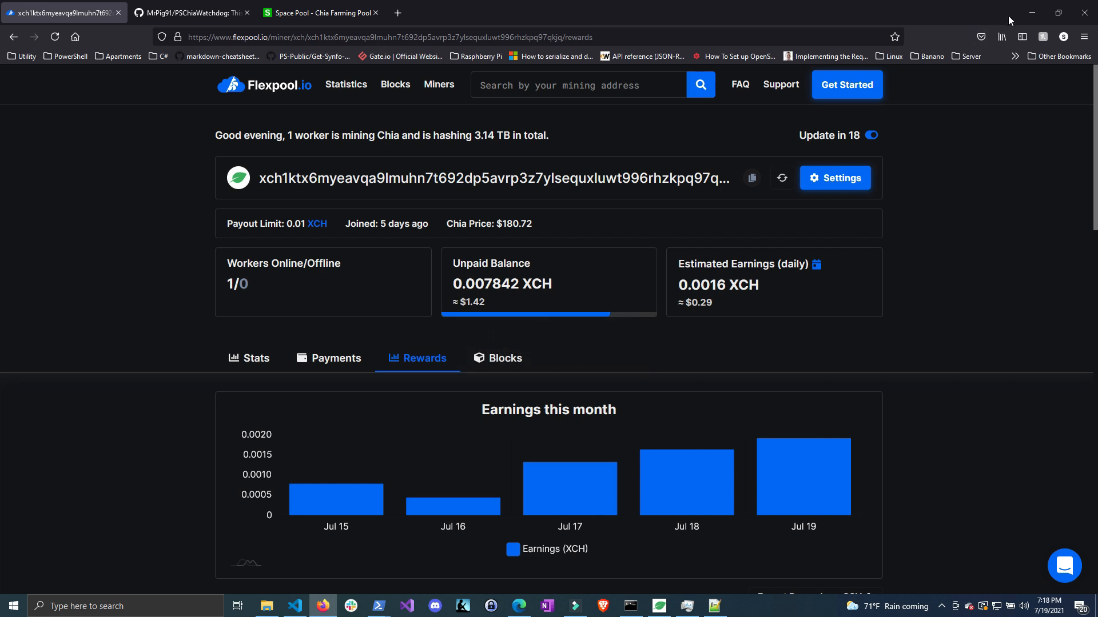
Step: Show the Stats tab's 7.84 TB effective space, check Space Pool, return to Flexpool
click(249, 358)
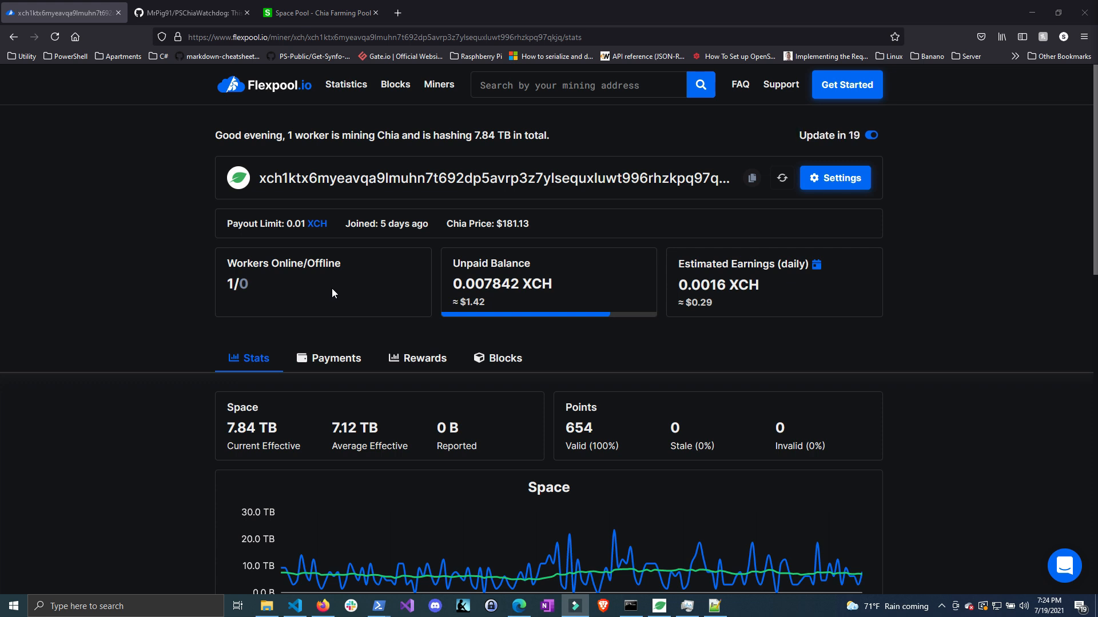
mouse_move(851, 381)
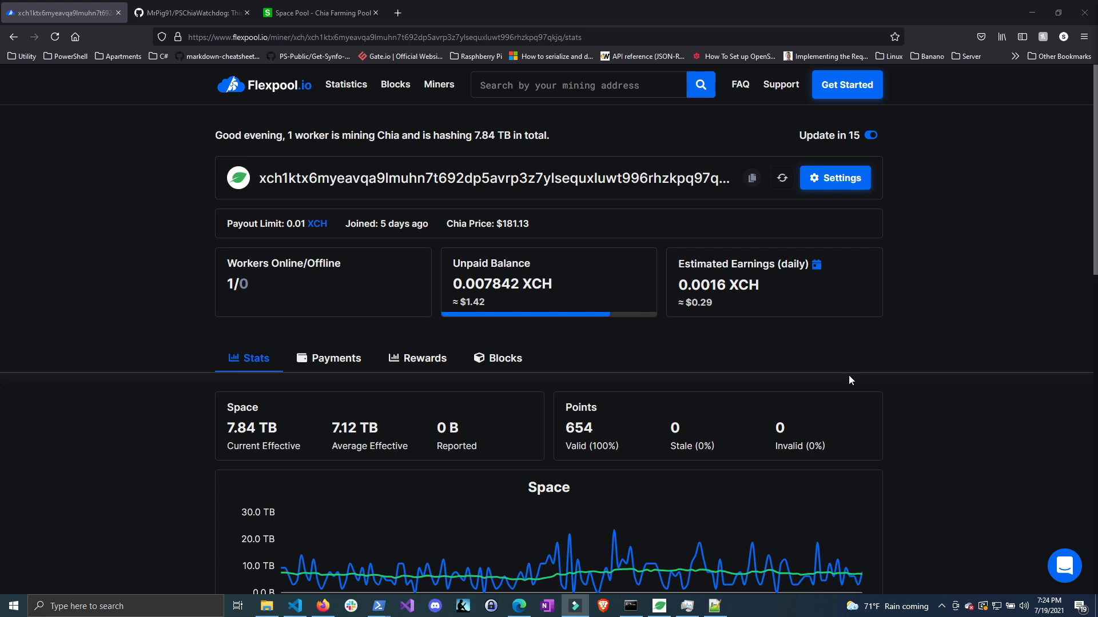
mouse_move(564, 312)
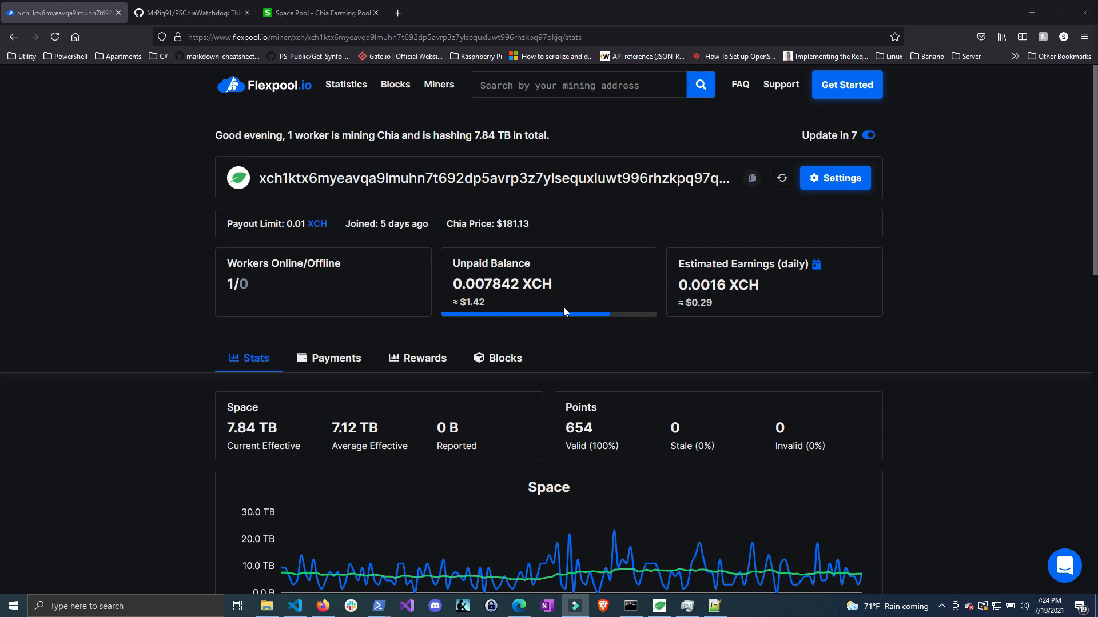
mouse_move(288, 109)
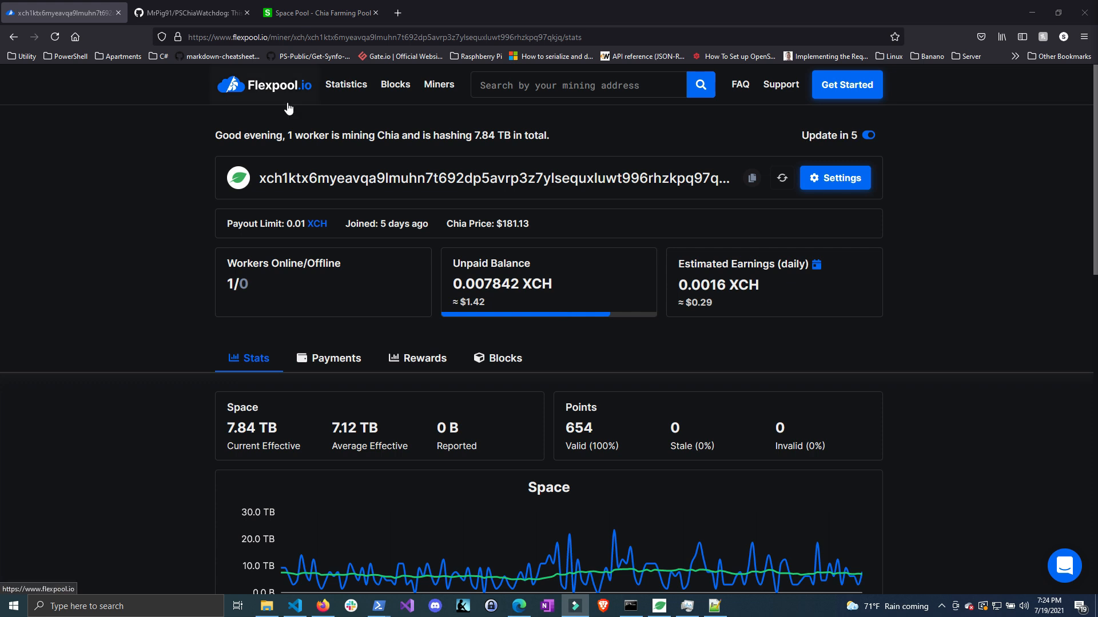
click(319, 13)
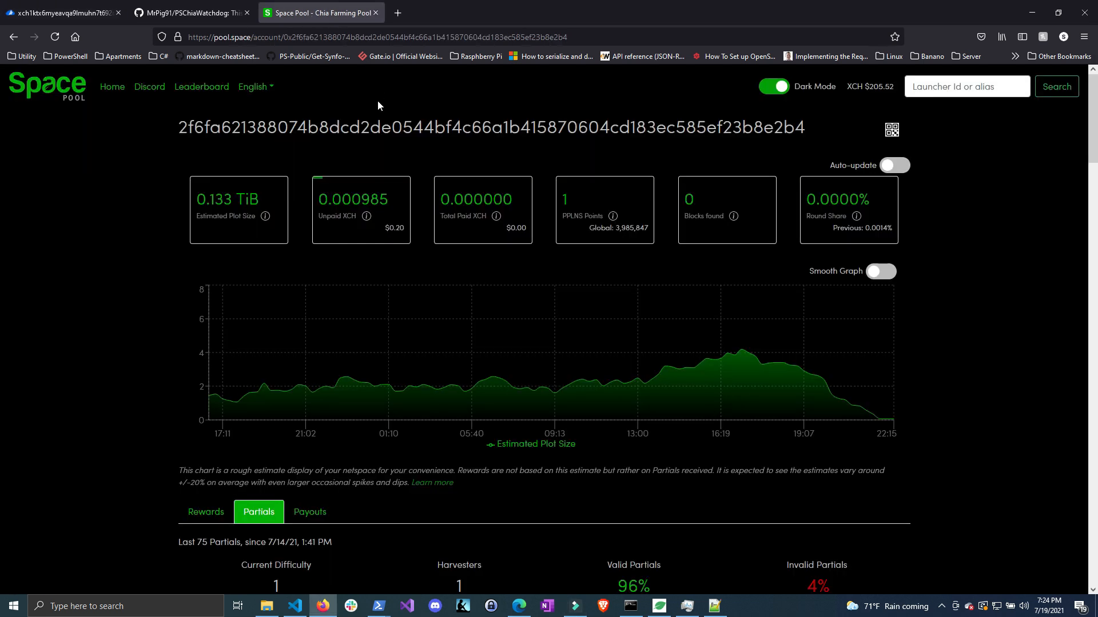
mouse_move(881, 418)
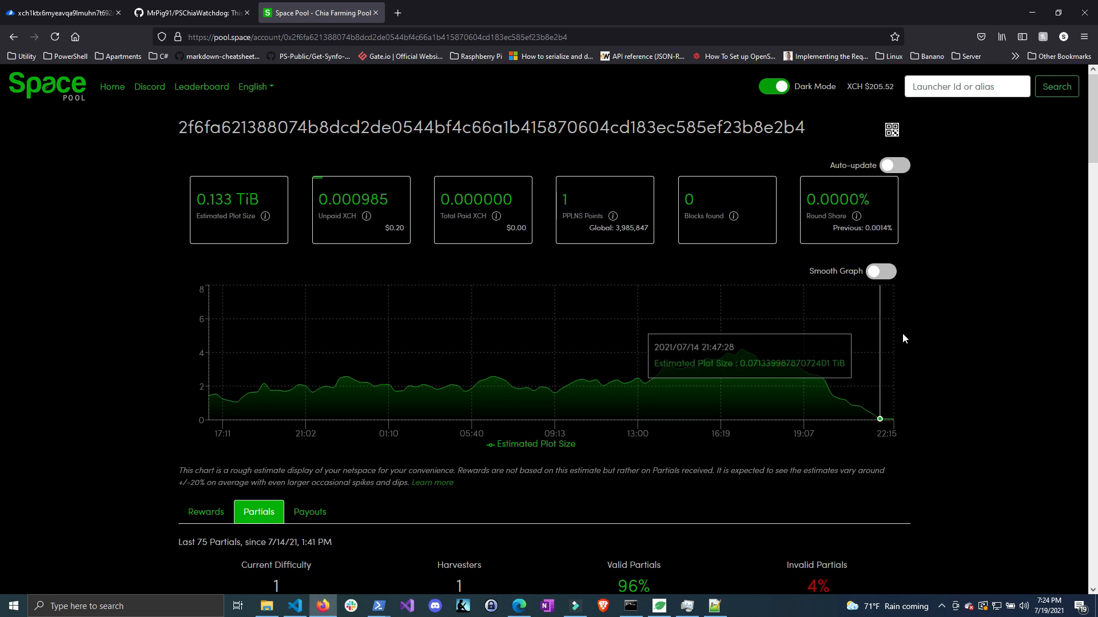
click(59, 13)
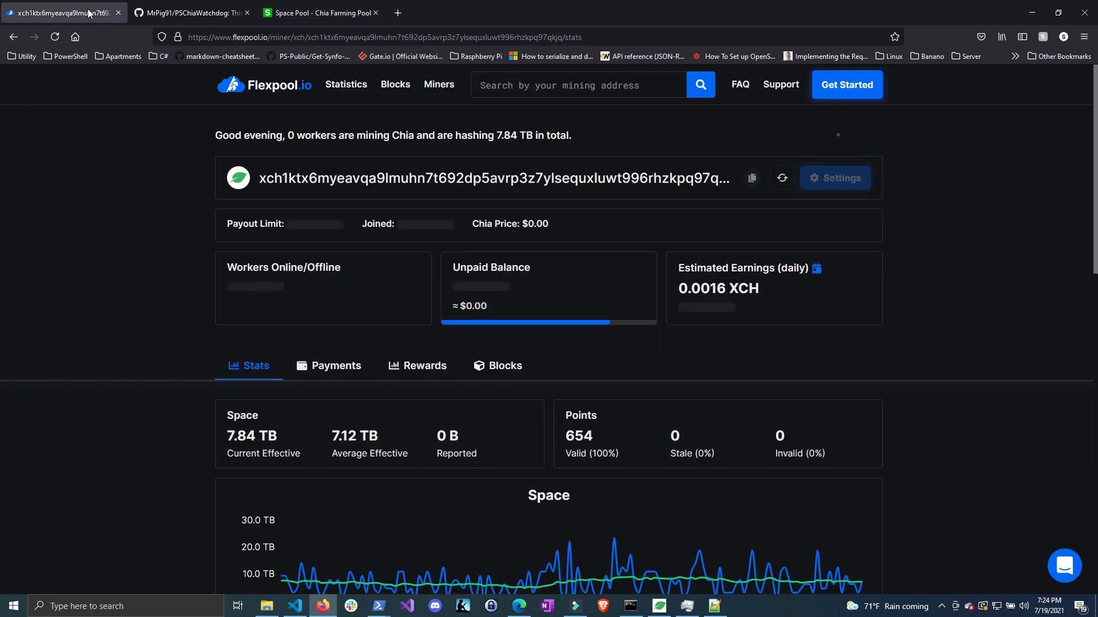